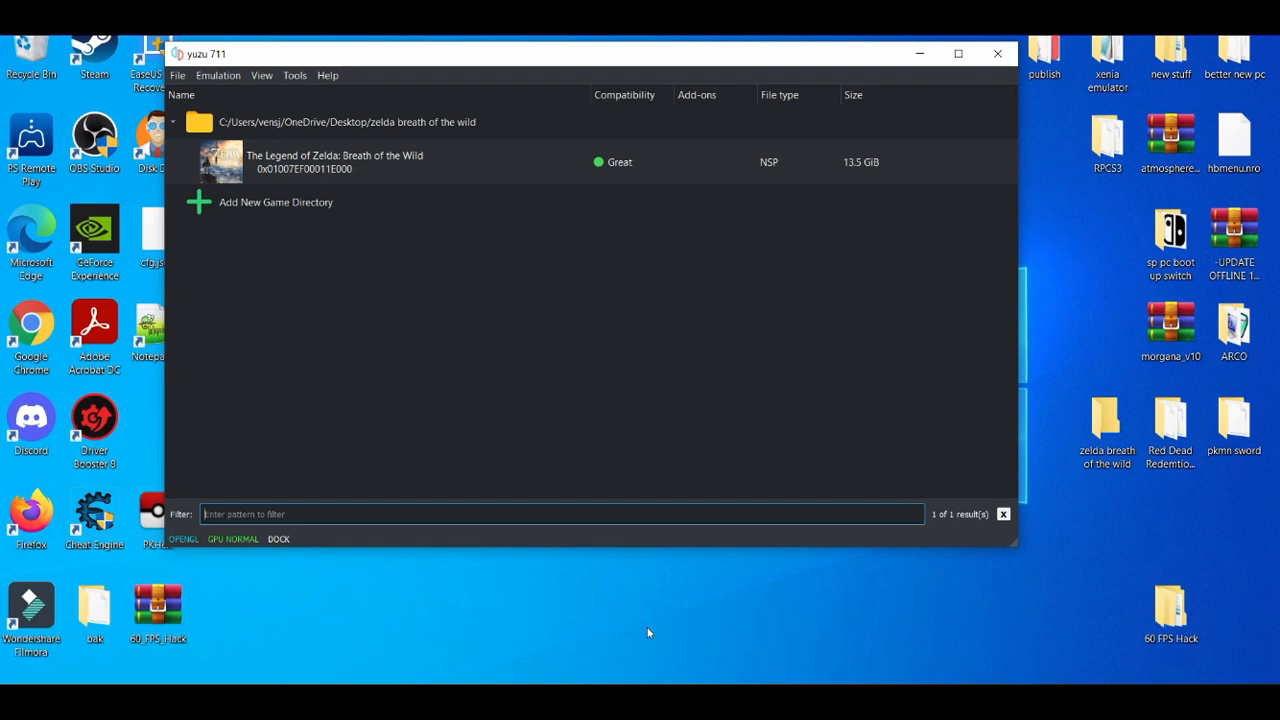
{"action": "mouse_move", "coordinate": [392, 268]}
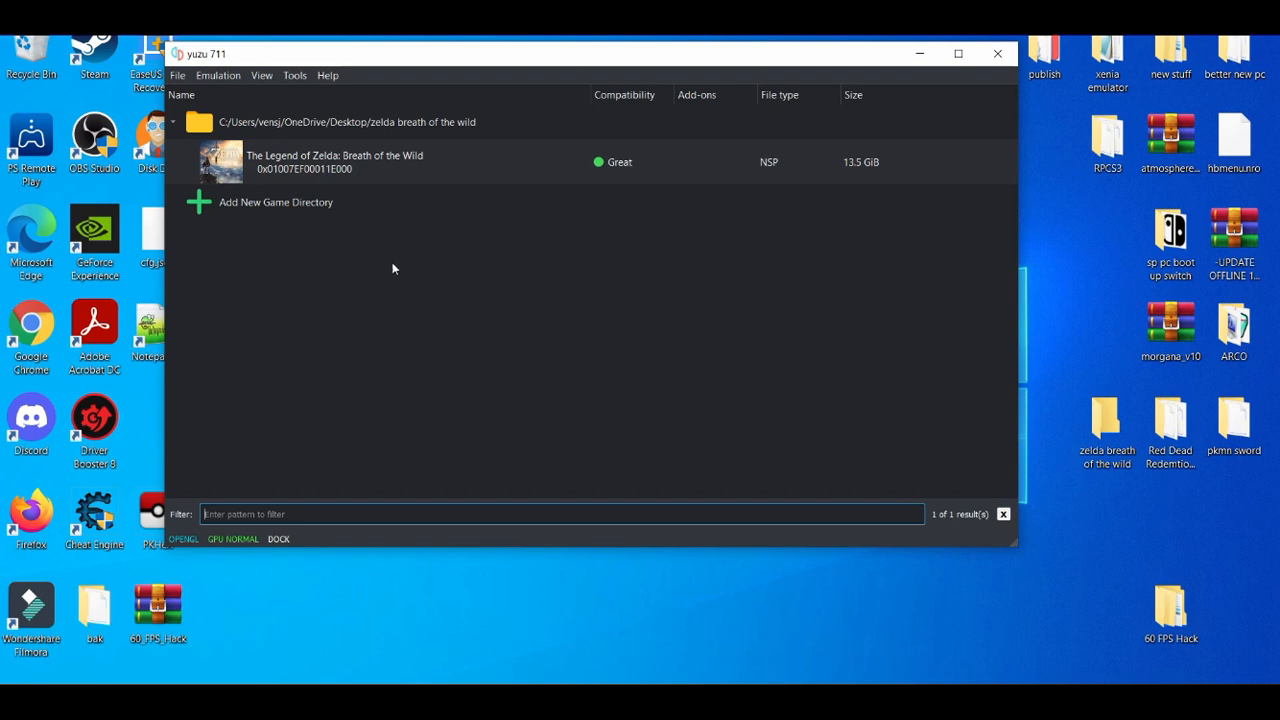
Step: Reach the Graphics page of yuzu's Emulation > Configure window
{"action": "left_click", "coordinate": [218, 76]}
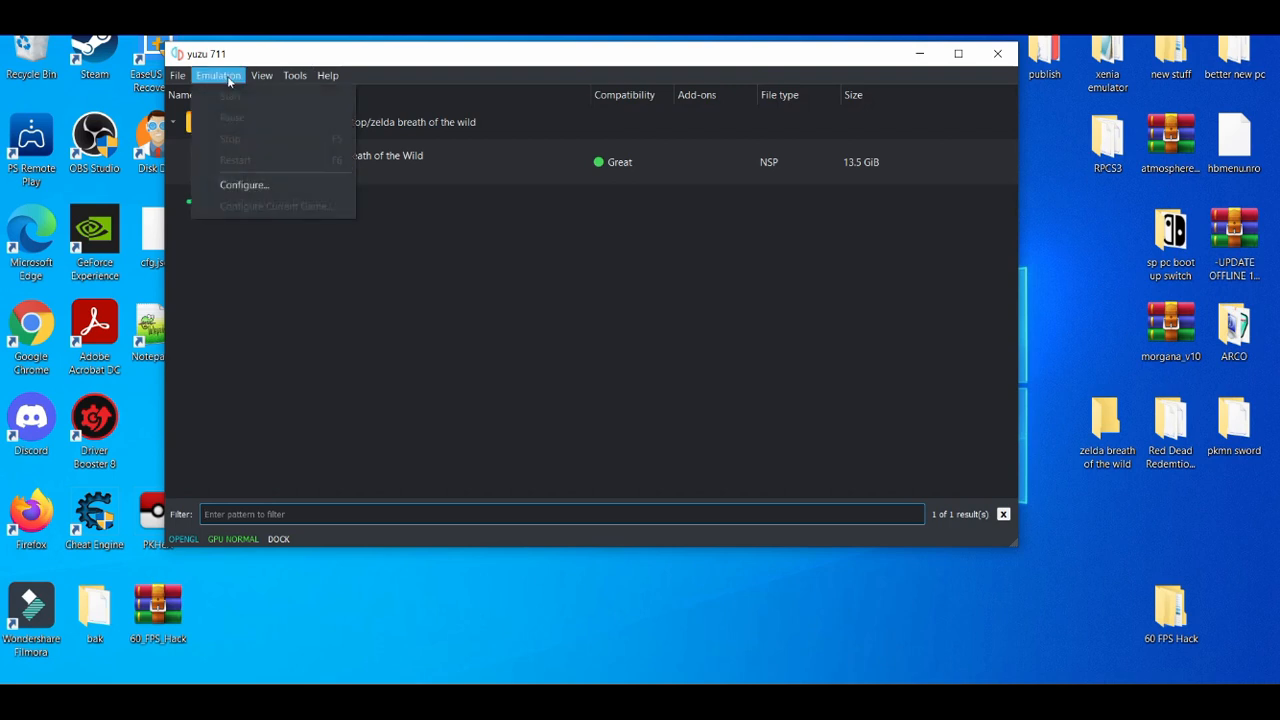
{"action": "left_click", "coordinate": [244, 184]}
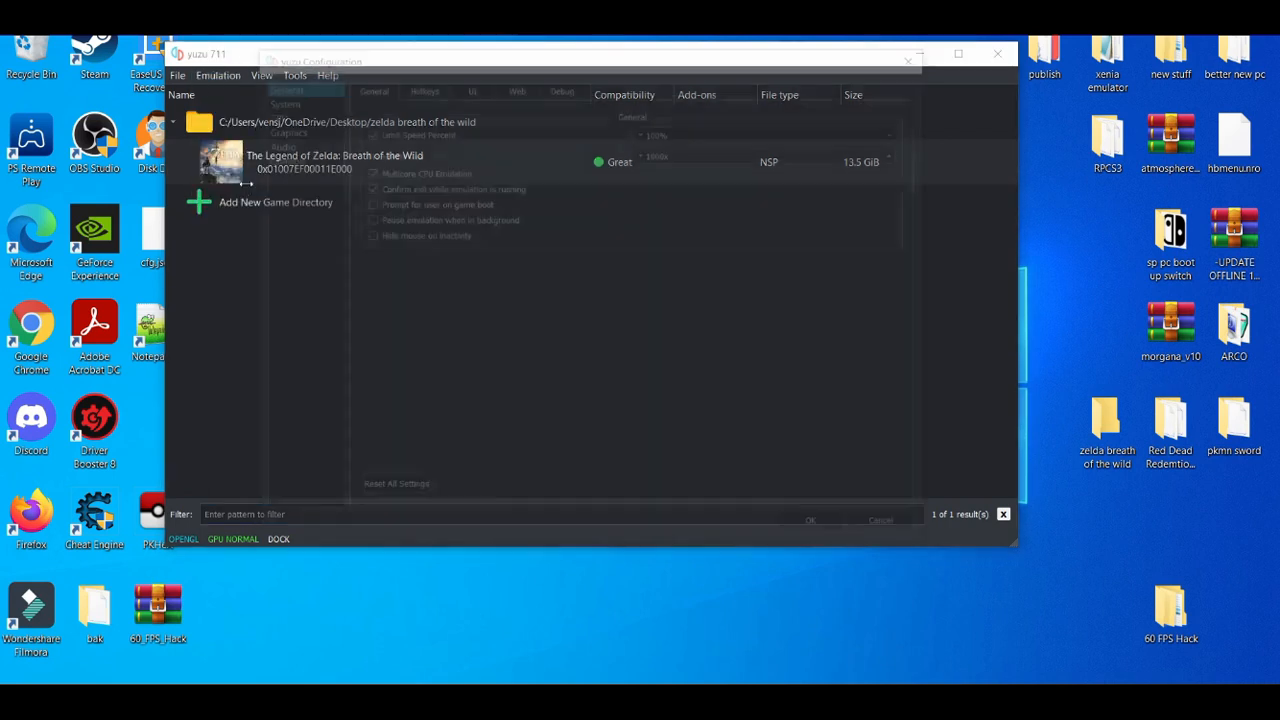
{"action": "left_click", "coordinate": [278, 128]}
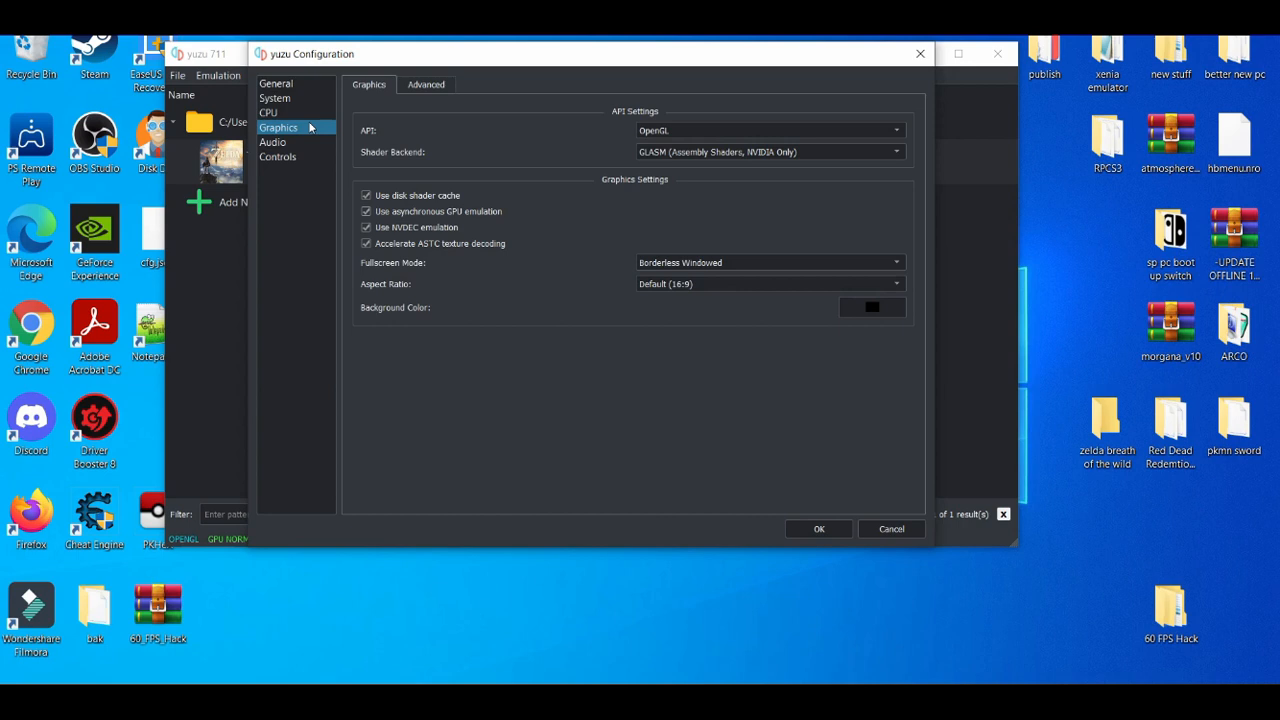
Step: On the Advanced graphics tab, try accuracy level High, then leave it at Normal
{"action": "left_click", "coordinate": [426, 84]}
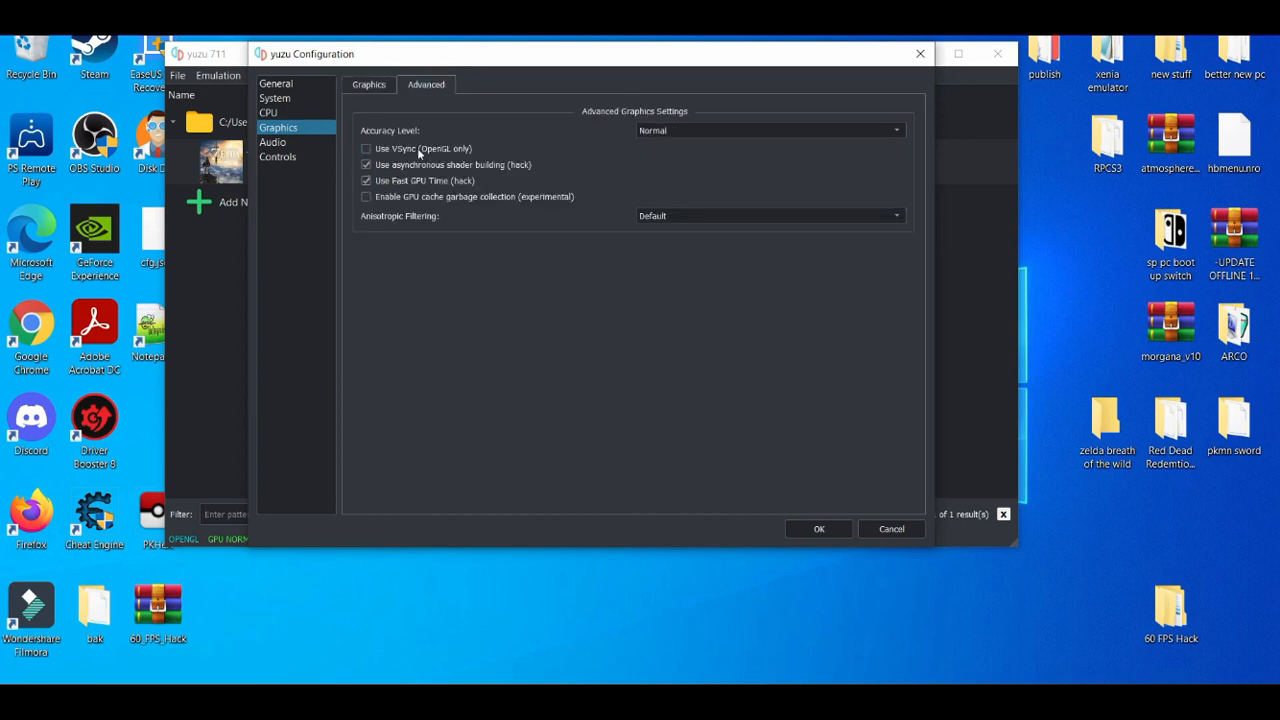
{"action": "mouse_move", "coordinate": [390, 156]}
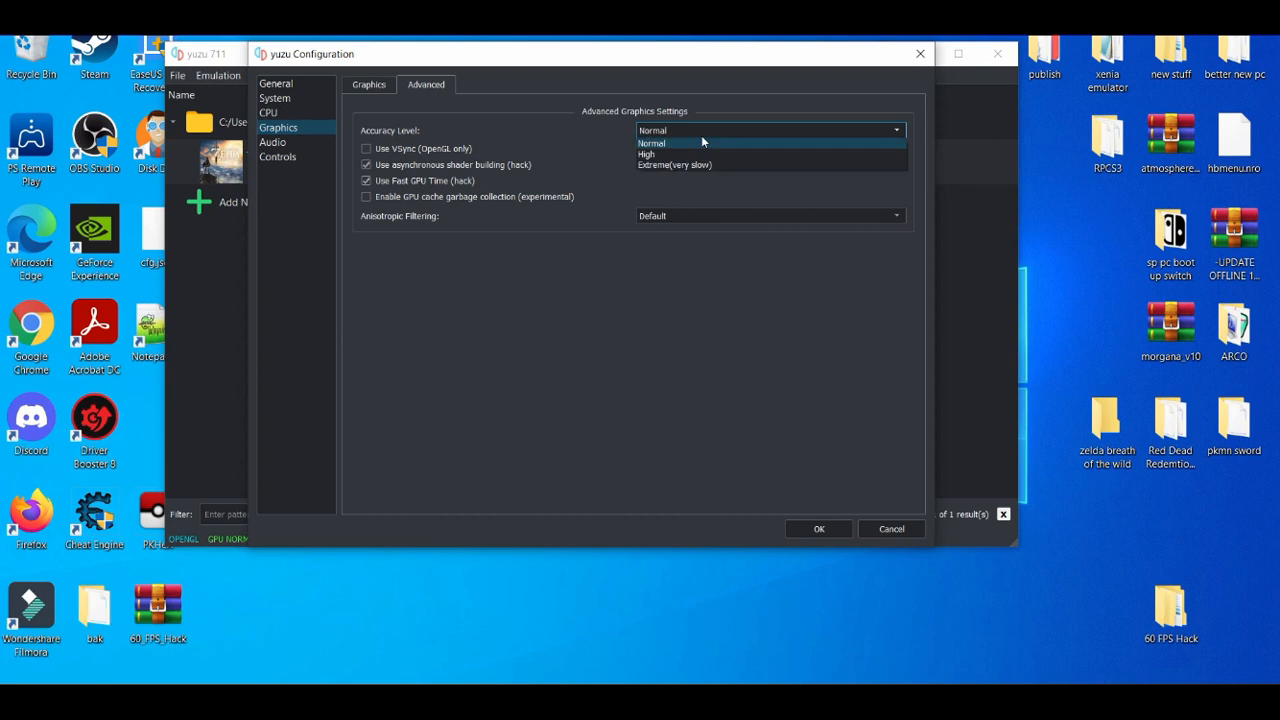
{"action": "mouse_move", "coordinate": [696, 154]}
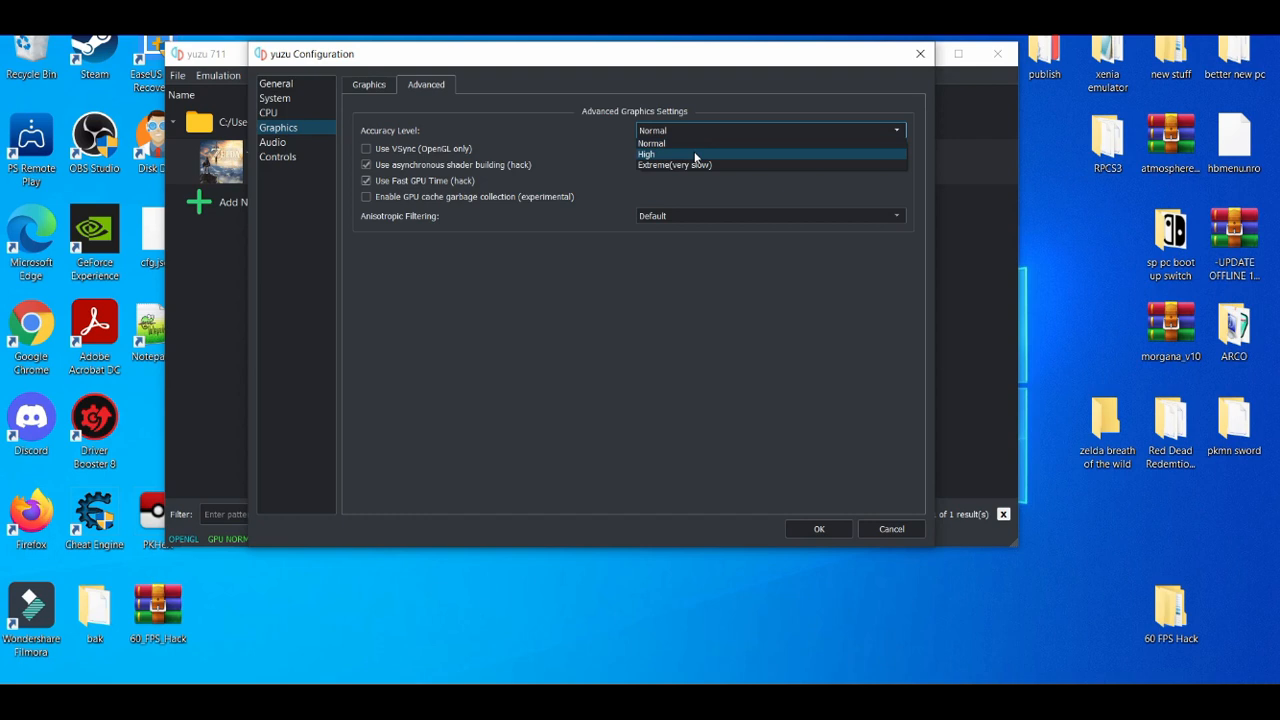
{"action": "left_click", "coordinate": [646, 154]}
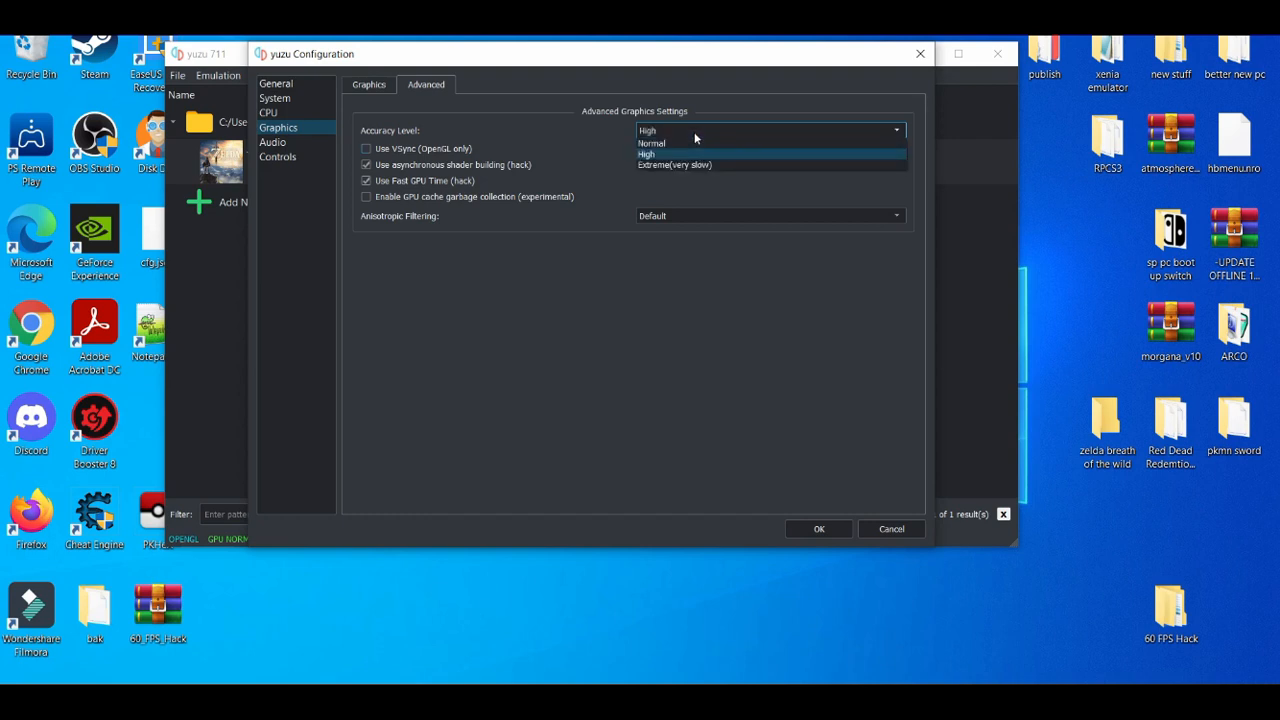
{"action": "left_click", "coordinate": [652, 144]}
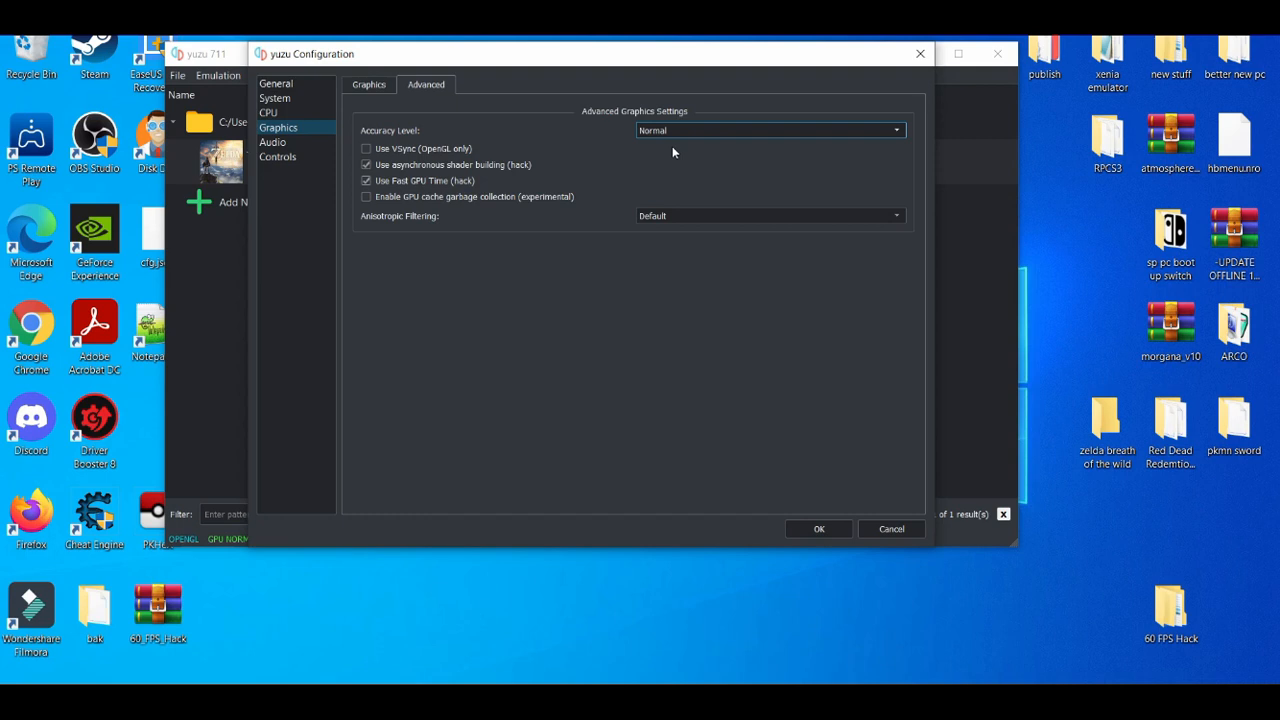
Step: Keep anisotropic filtering at Default and return to the main Graphics tab
{"action": "left_click", "coordinate": [768, 216]}
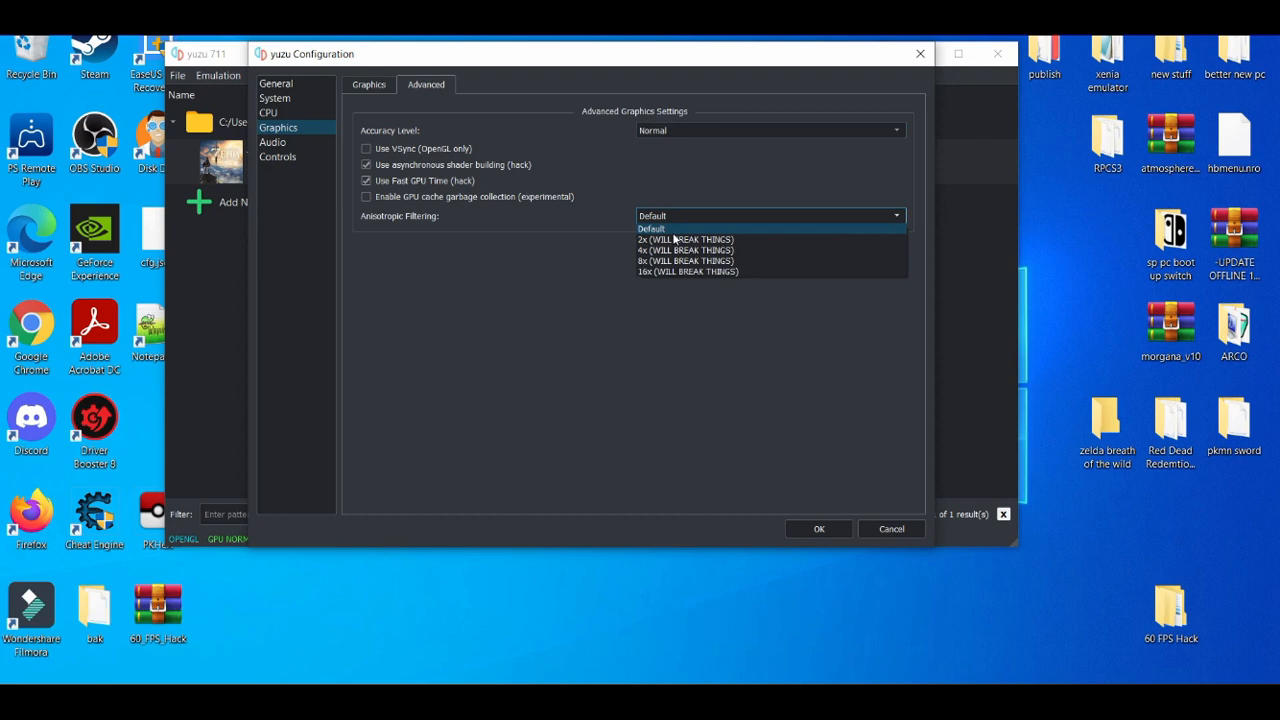
{"action": "mouse_move", "coordinate": [684, 240]}
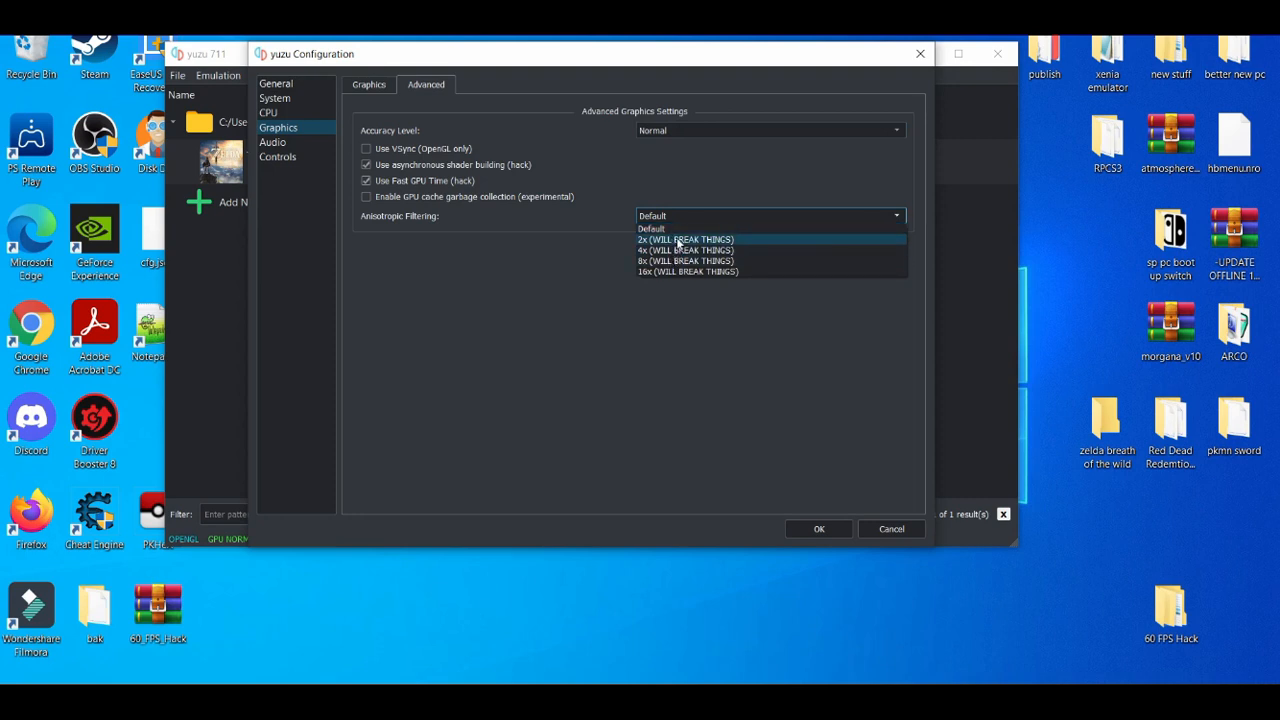
{"action": "mouse_move", "coordinate": [684, 250]}
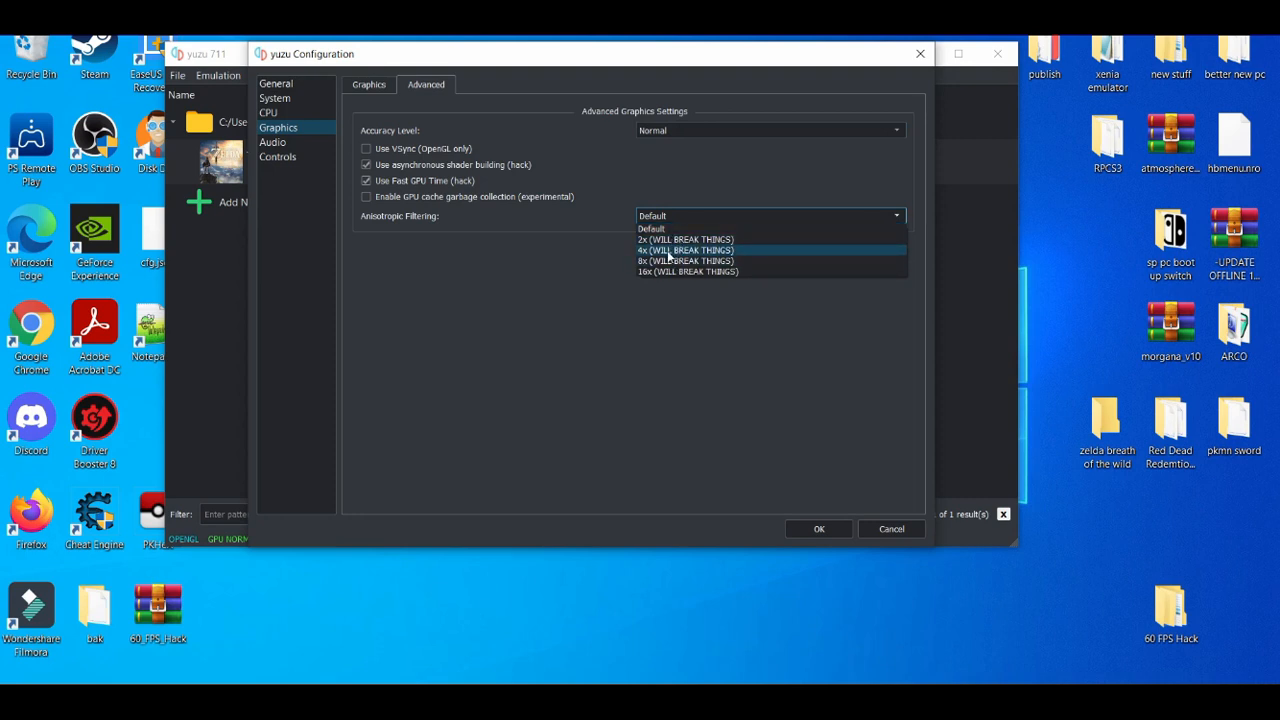
{"action": "left_click", "coordinate": [652, 228]}
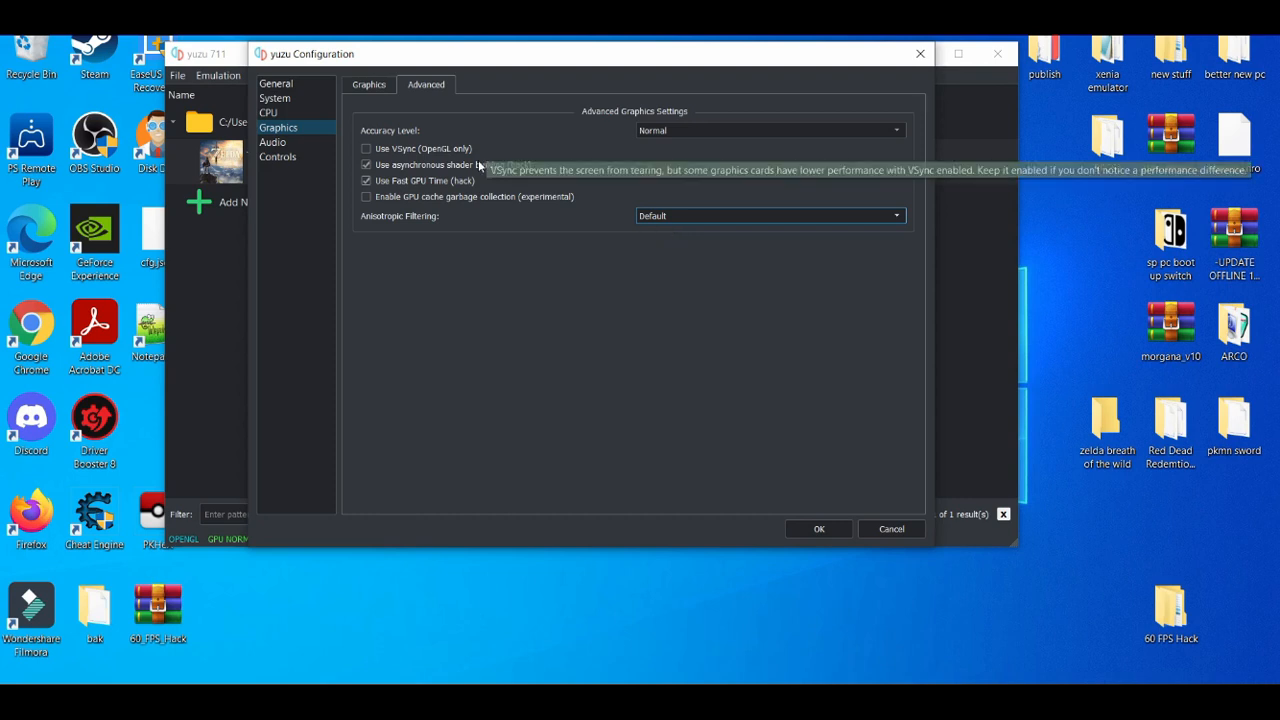
{"action": "left_click", "coordinate": [368, 84]}
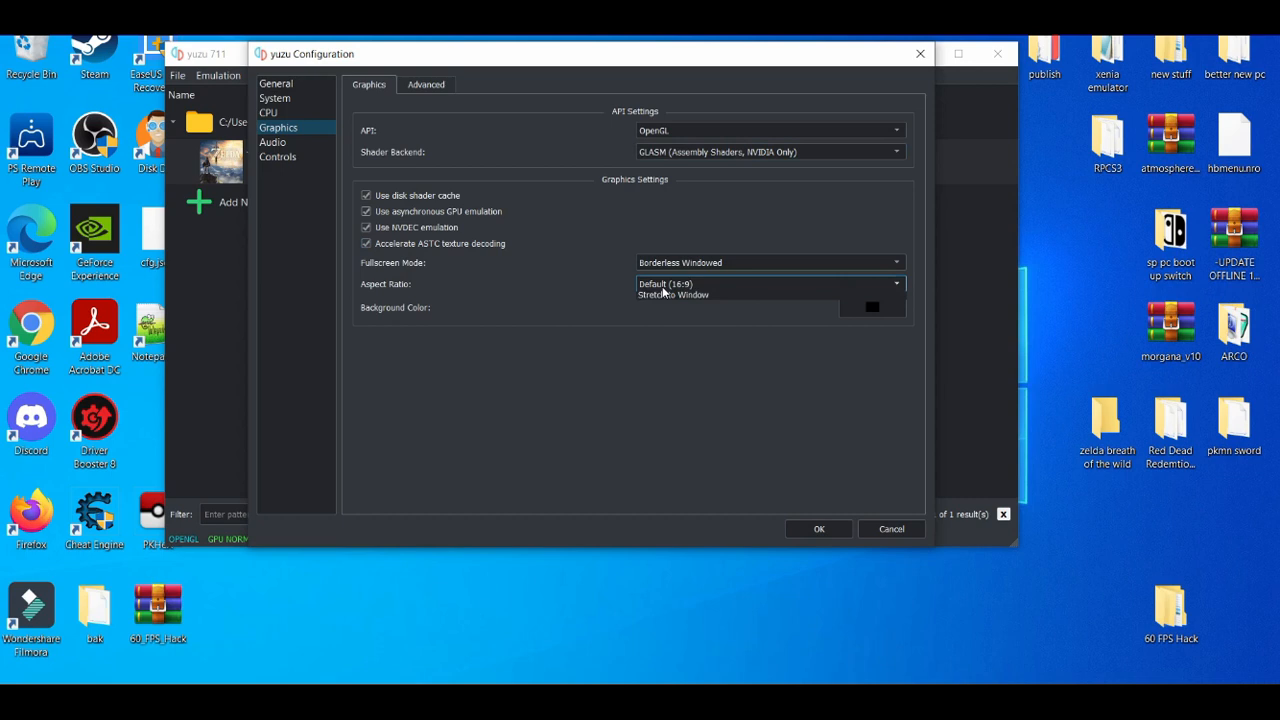
{"action": "left_click", "coordinate": [768, 284]}
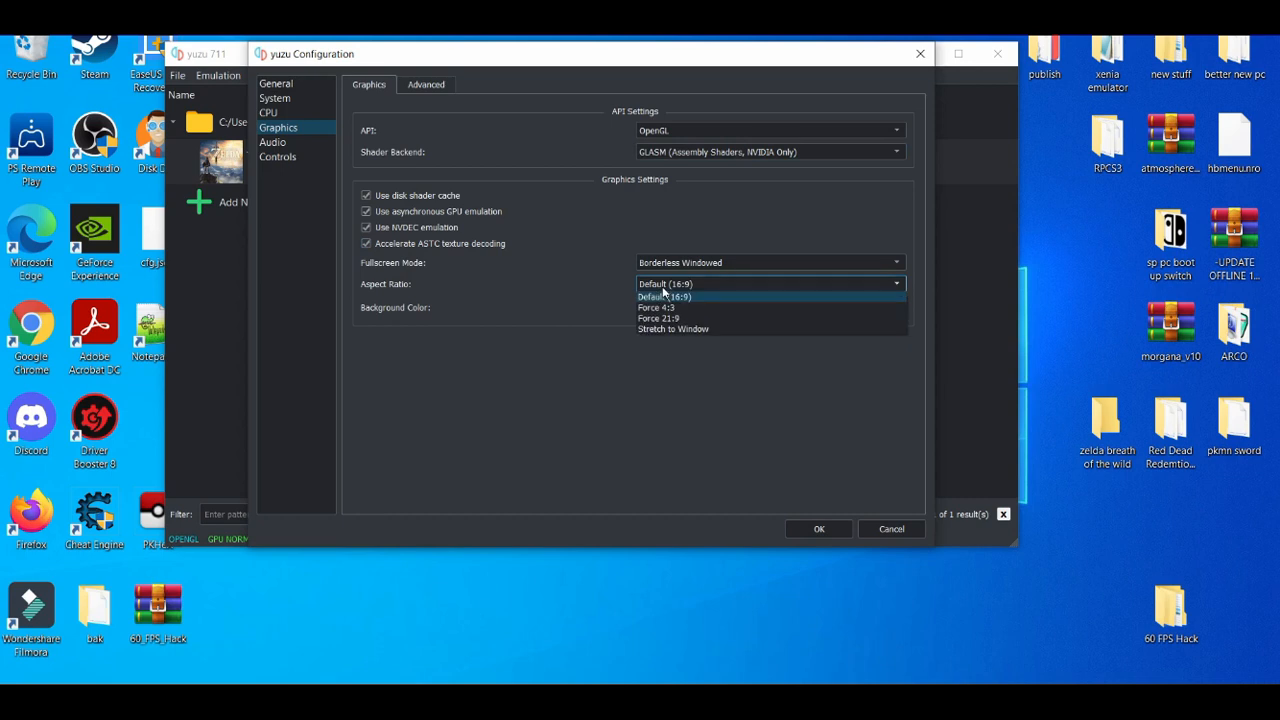
{"action": "mouse_move", "coordinate": [656, 308]}
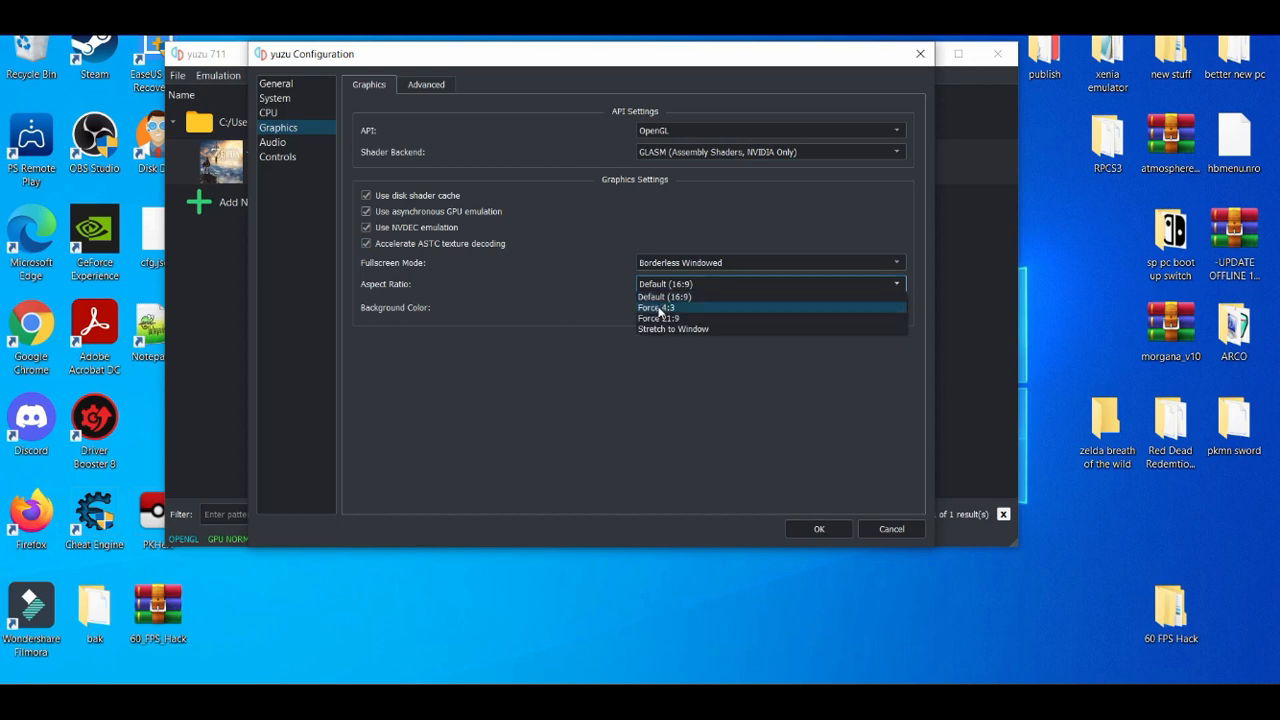
{"action": "mouse_move", "coordinate": [664, 296]}
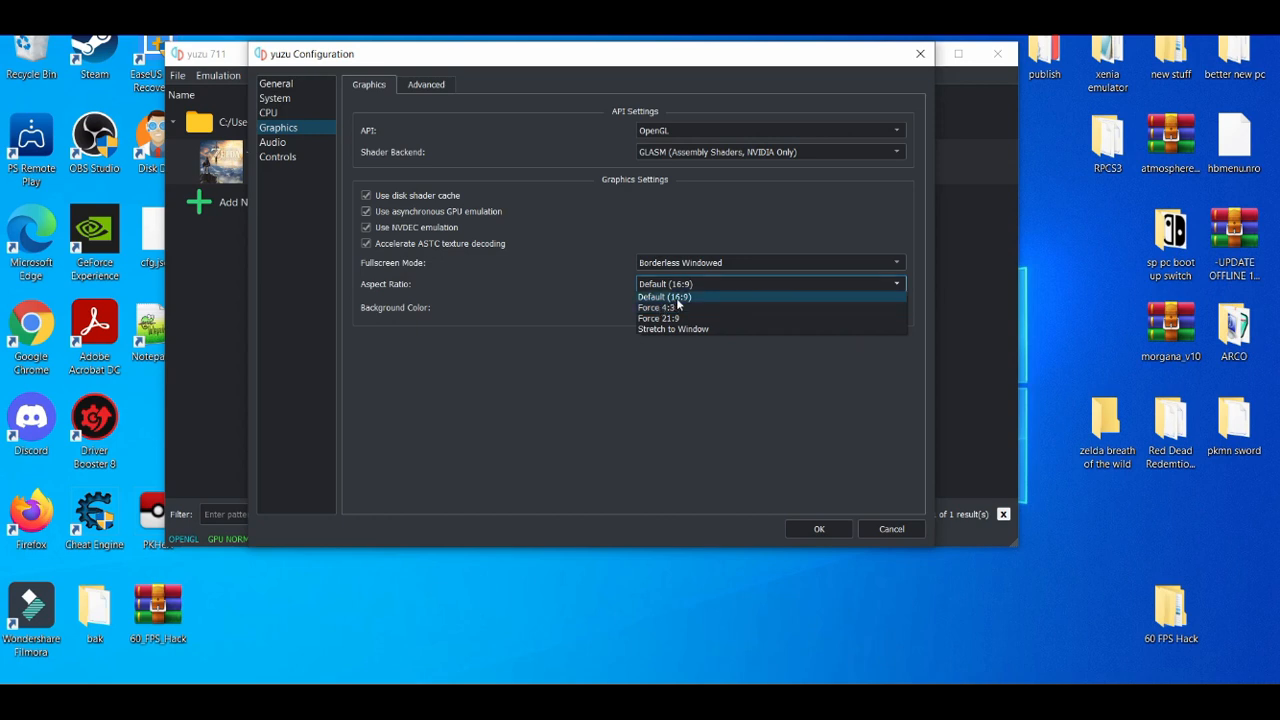
{"action": "mouse_move", "coordinate": [676, 308]}
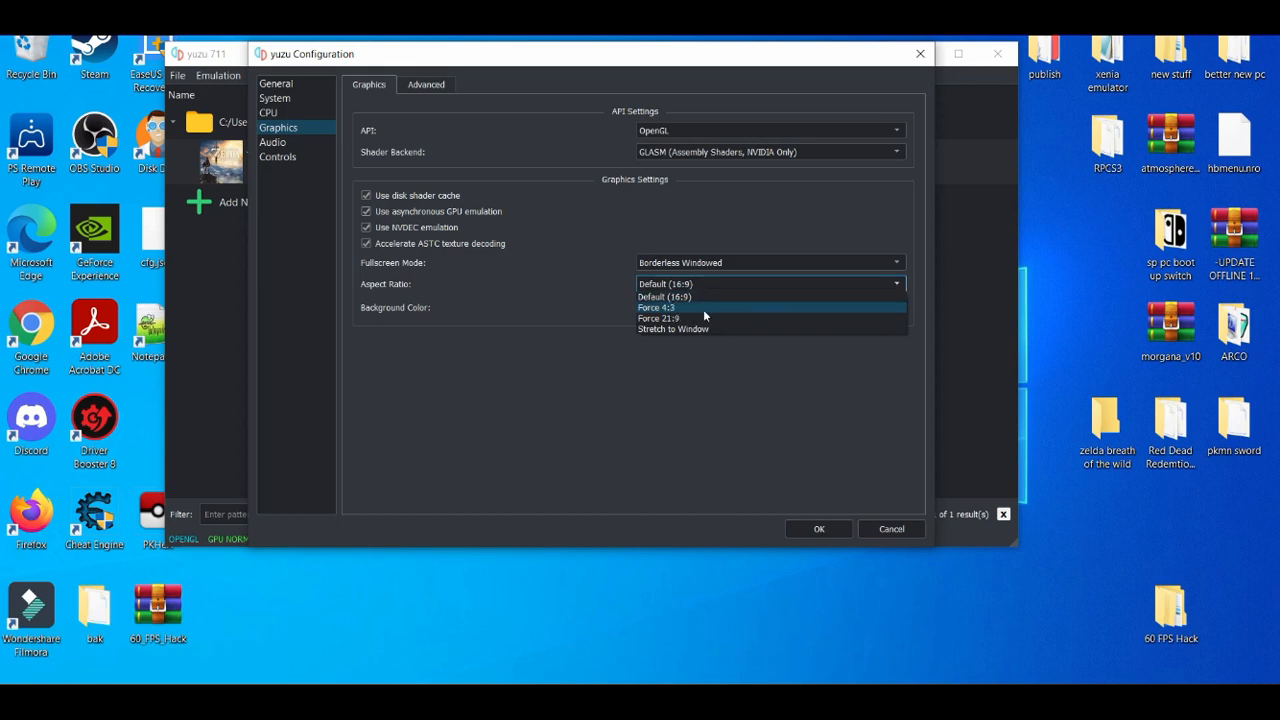
{"action": "mouse_move", "coordinate": [700, 318]}
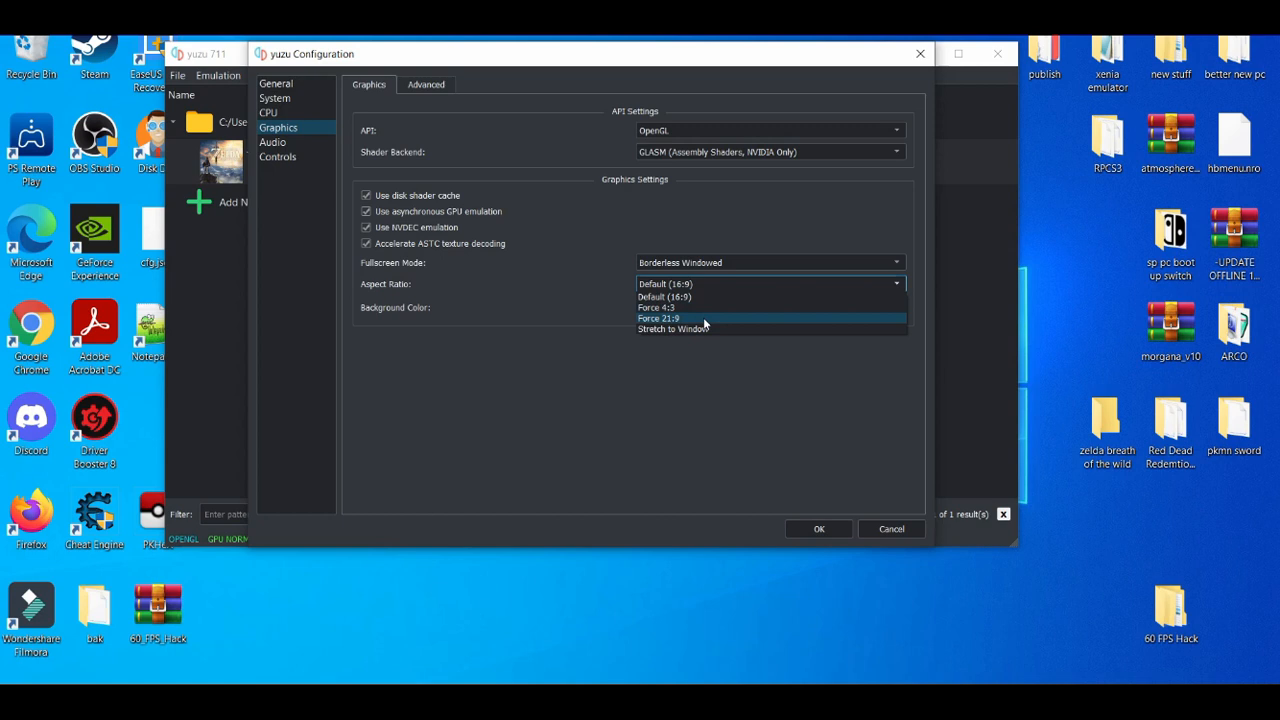
{"action": "mouse_move", "coordinate": [696, 328]}
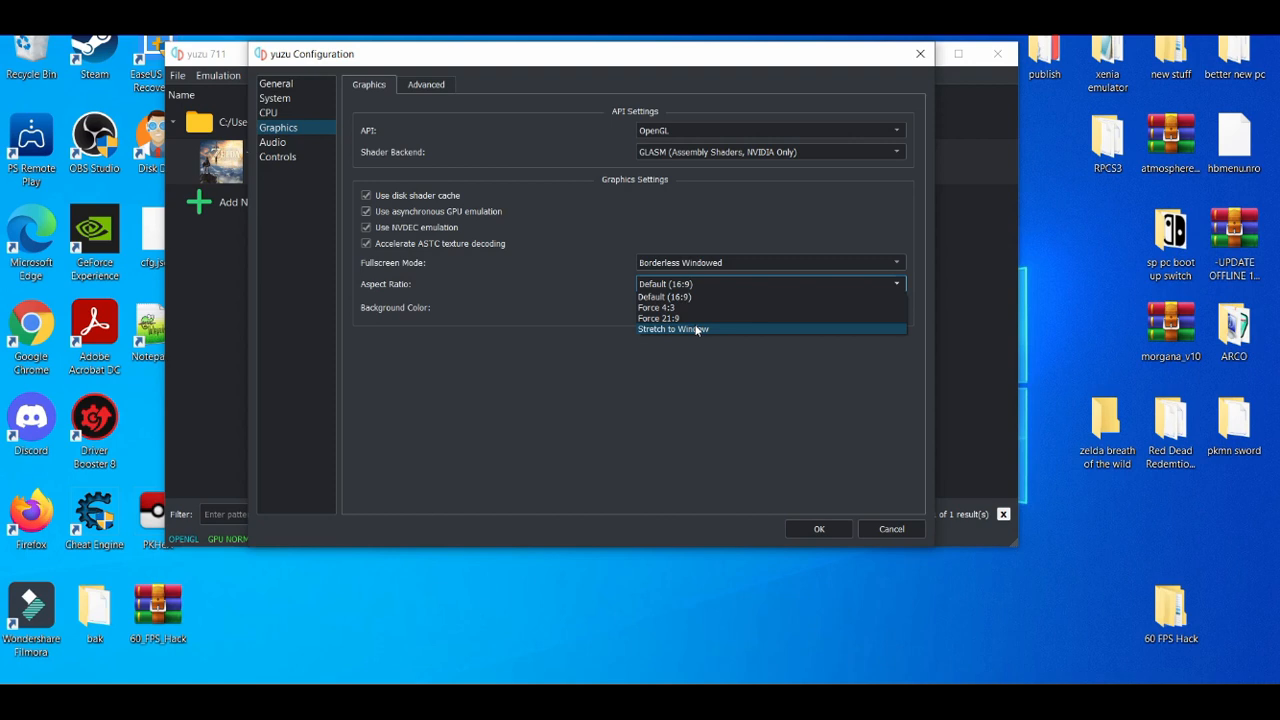
{"action": "mouse_move", "coordinate": [556, 320]}
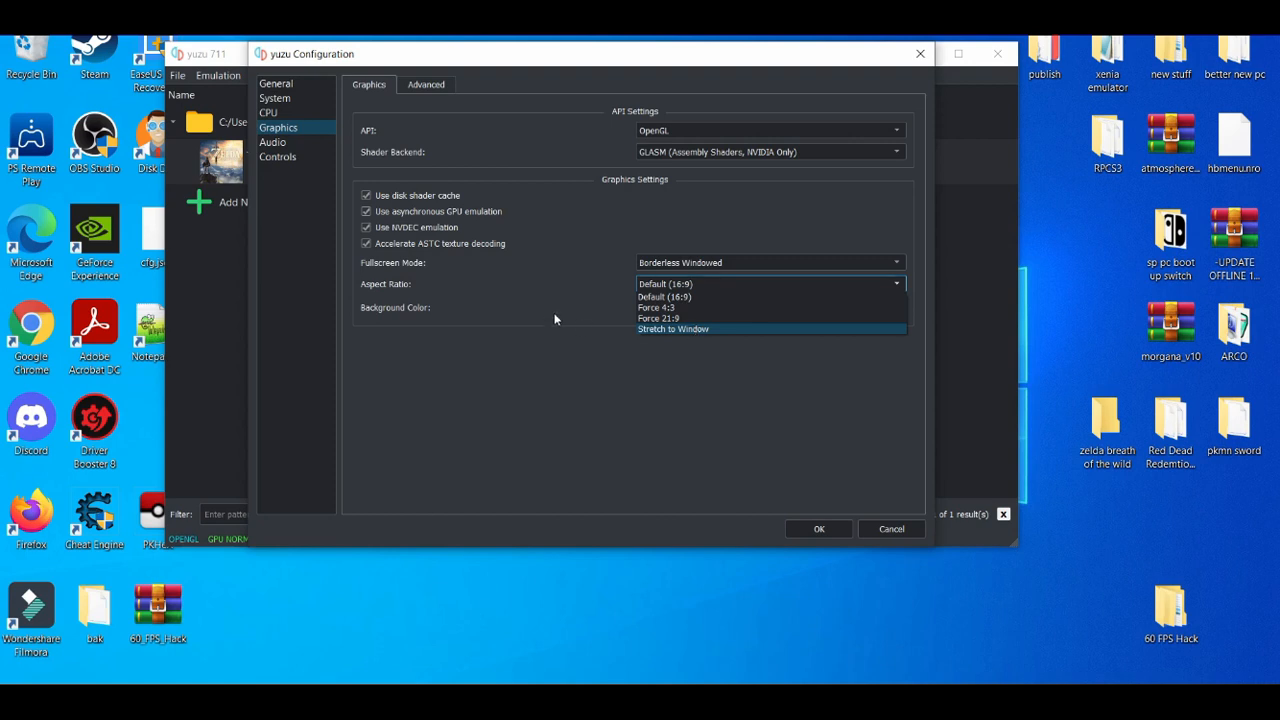
{"action": "left_click", "coordinate": [664, 284]}
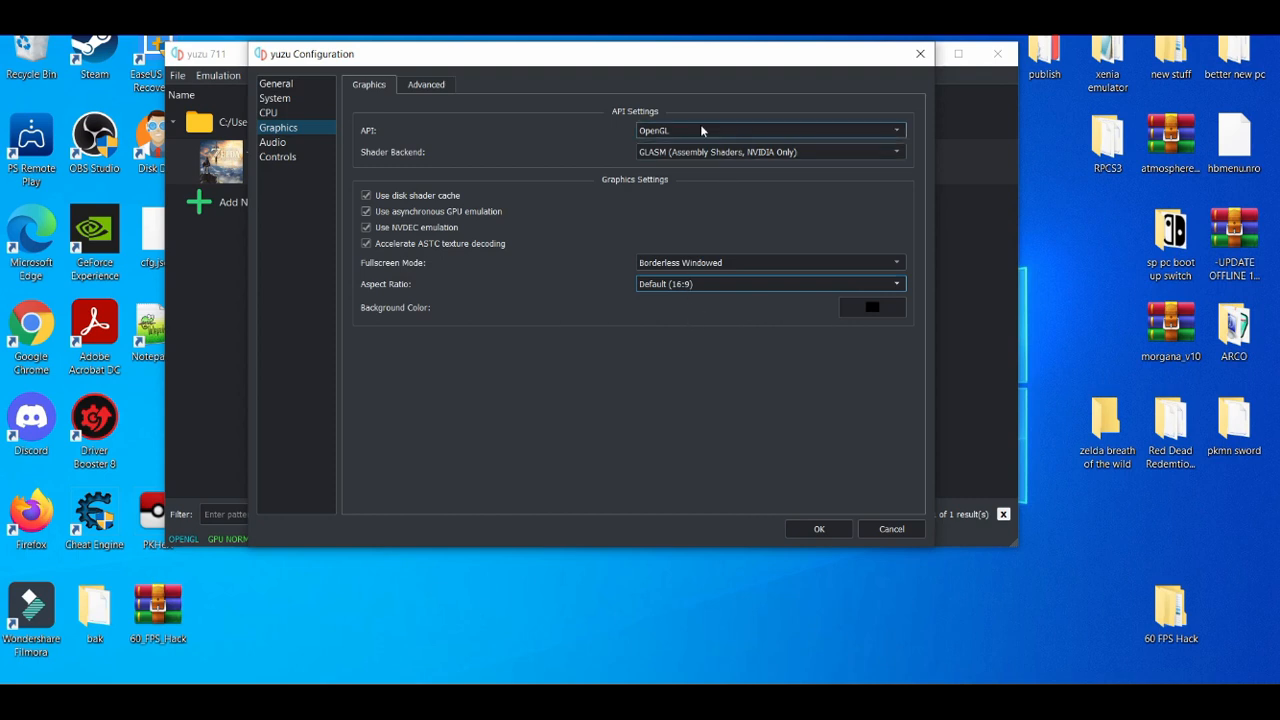
Step: Keep OpenGL over Vulkan as the graphics API, then move to the CPU page
{"action": "left_click", "coordinate": [768, 130]}
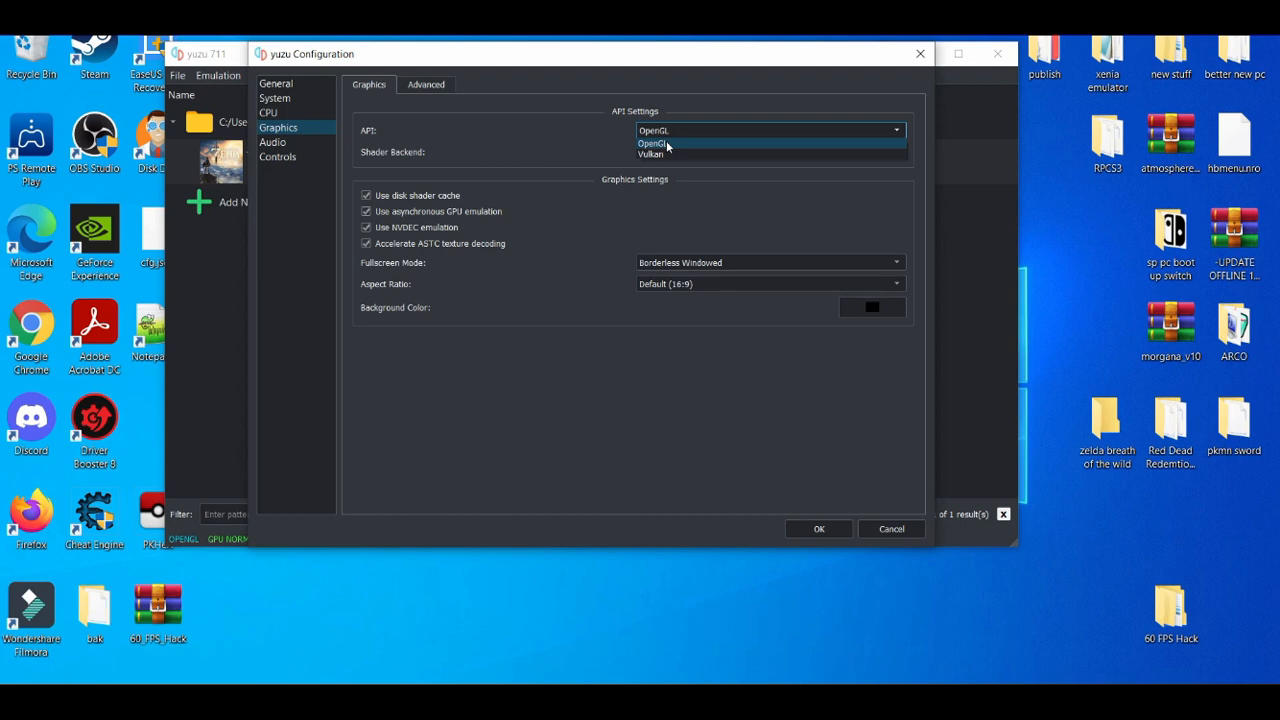
{"action": "left_click", "coordinate": [652, 144]}
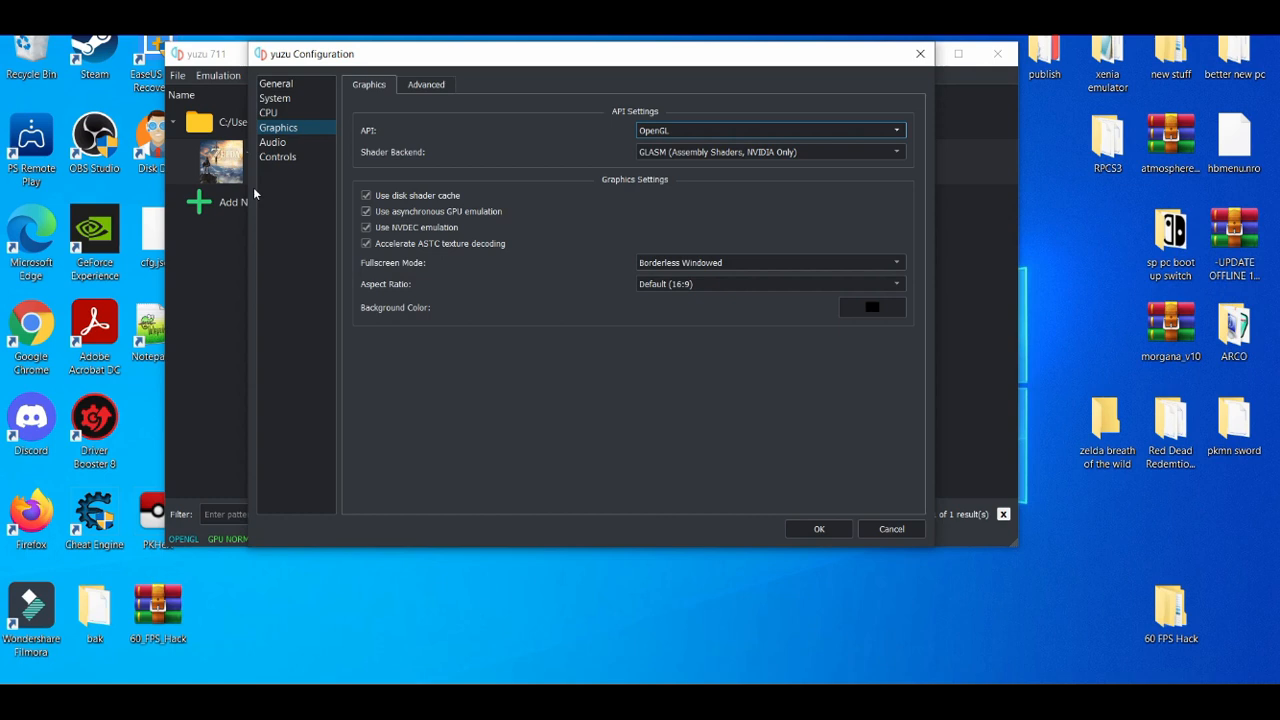
{"action": "left_click", "coordinate": [268, 112]}
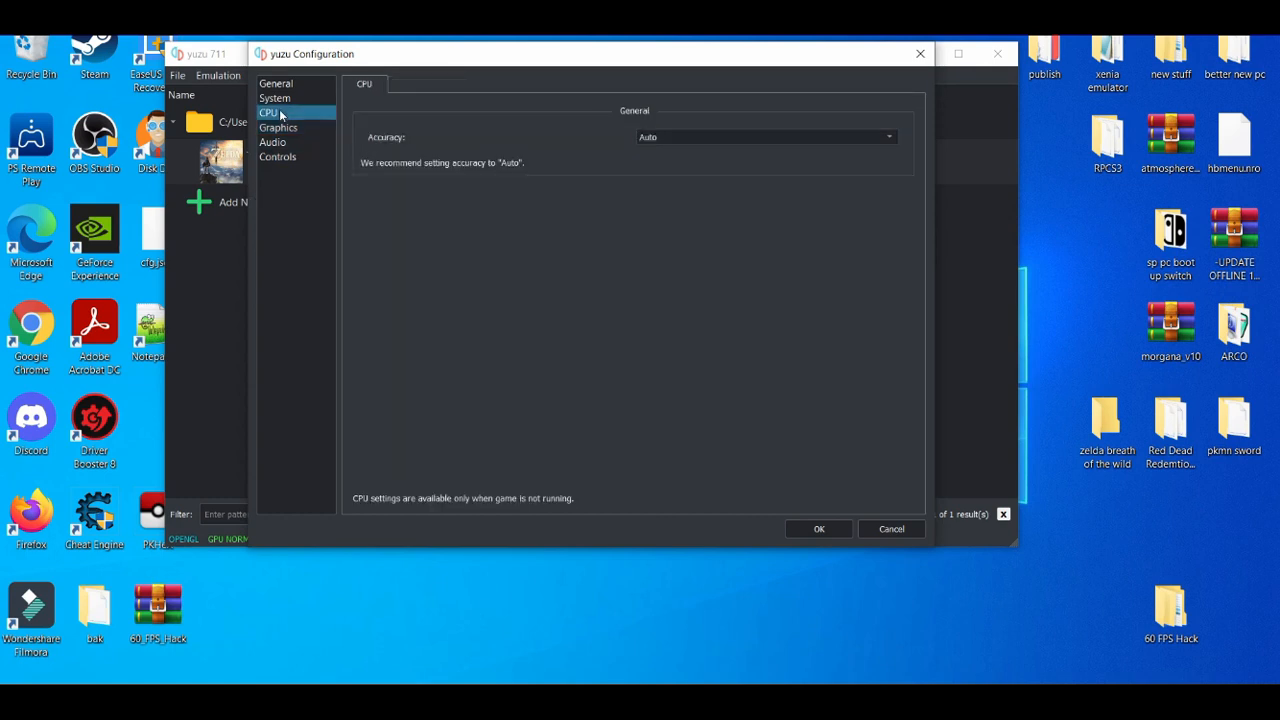
{"action": "mouse_move", "coordinate": [278, 128]}
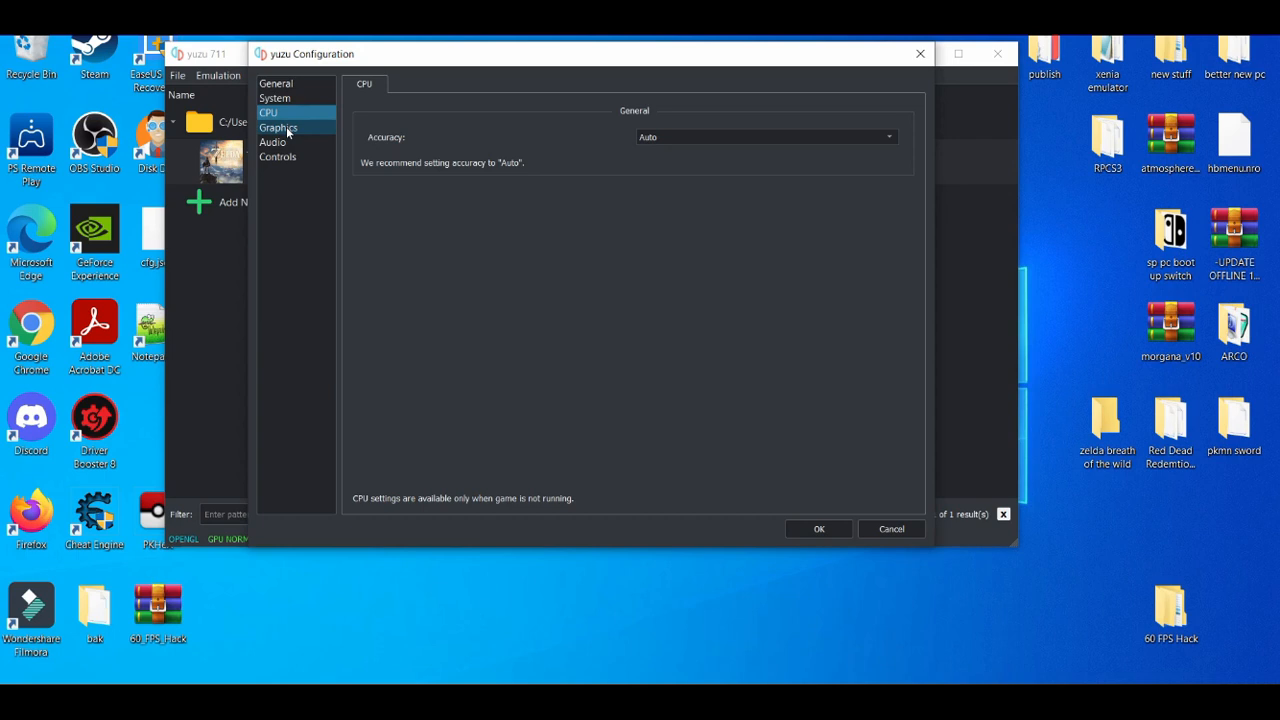
Step: Review the Graphics, System, General and CPU pages, then accept with CPU accuracy on Auto
{"action": "left_click", "coordinate": [278, 128]}
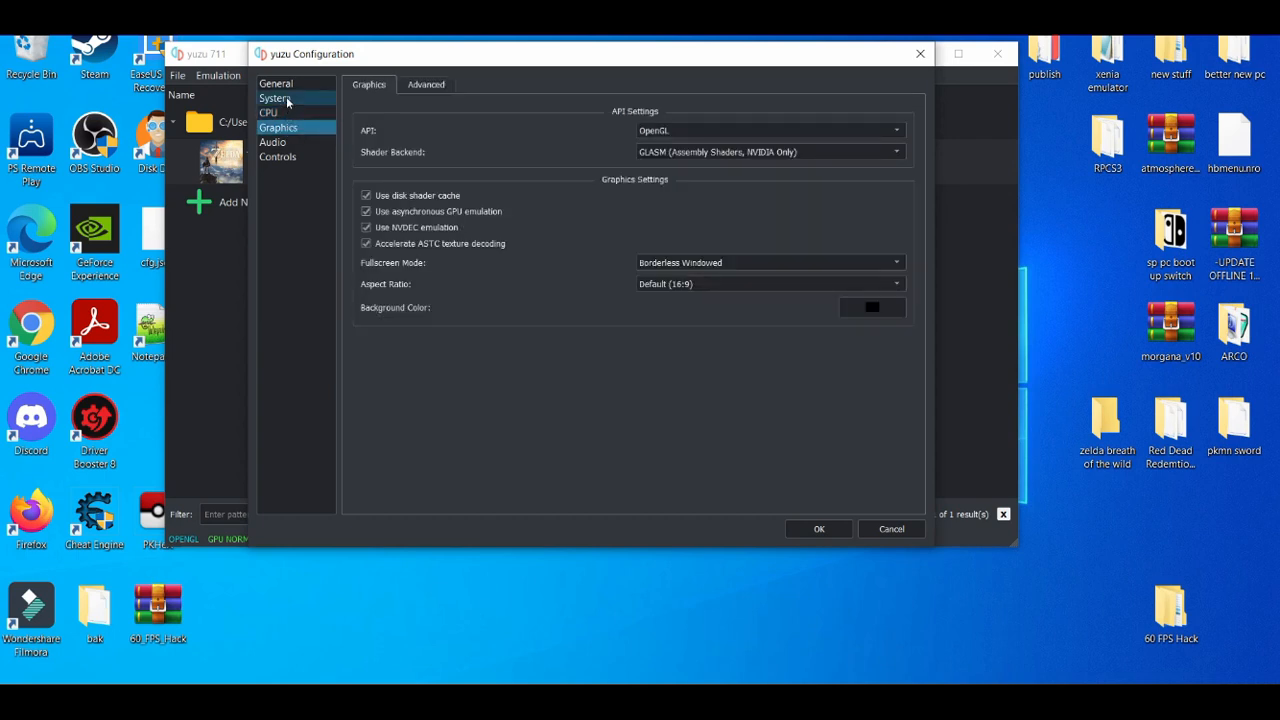
{"action": "left_click", "coordinate": [276, 98]}
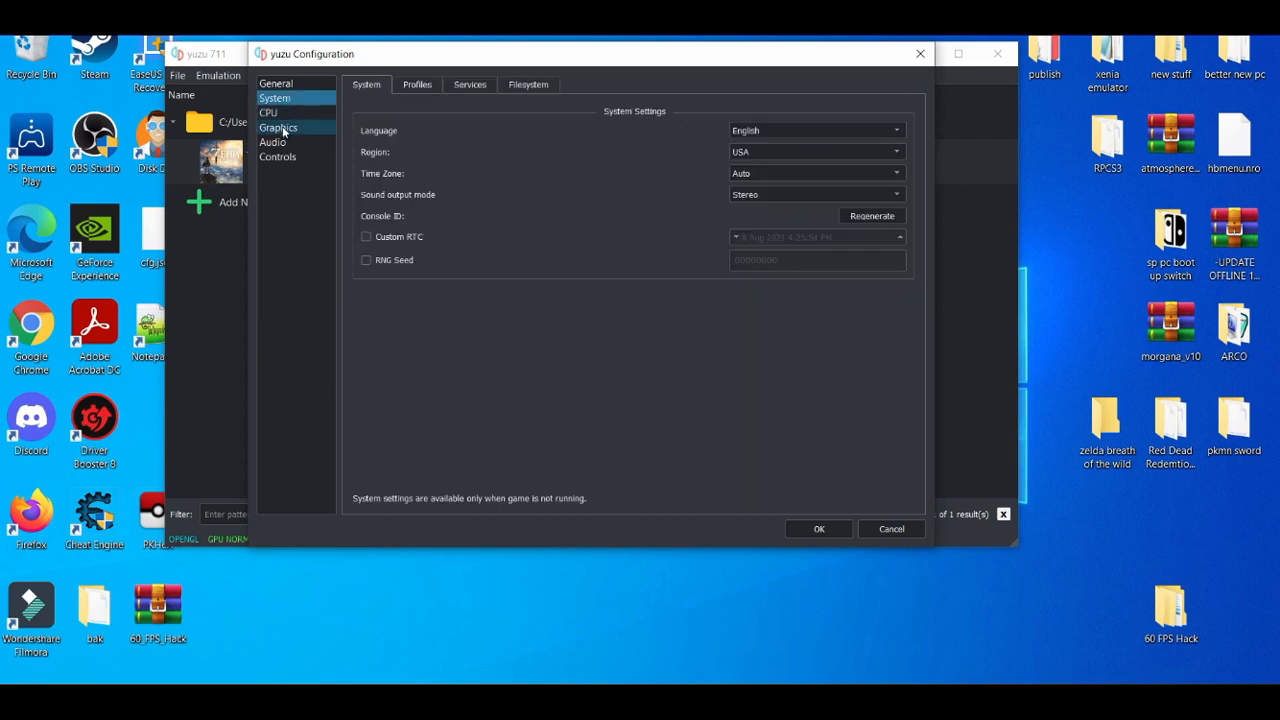
{"action": "left_click", "coordinate": [278, 128]}
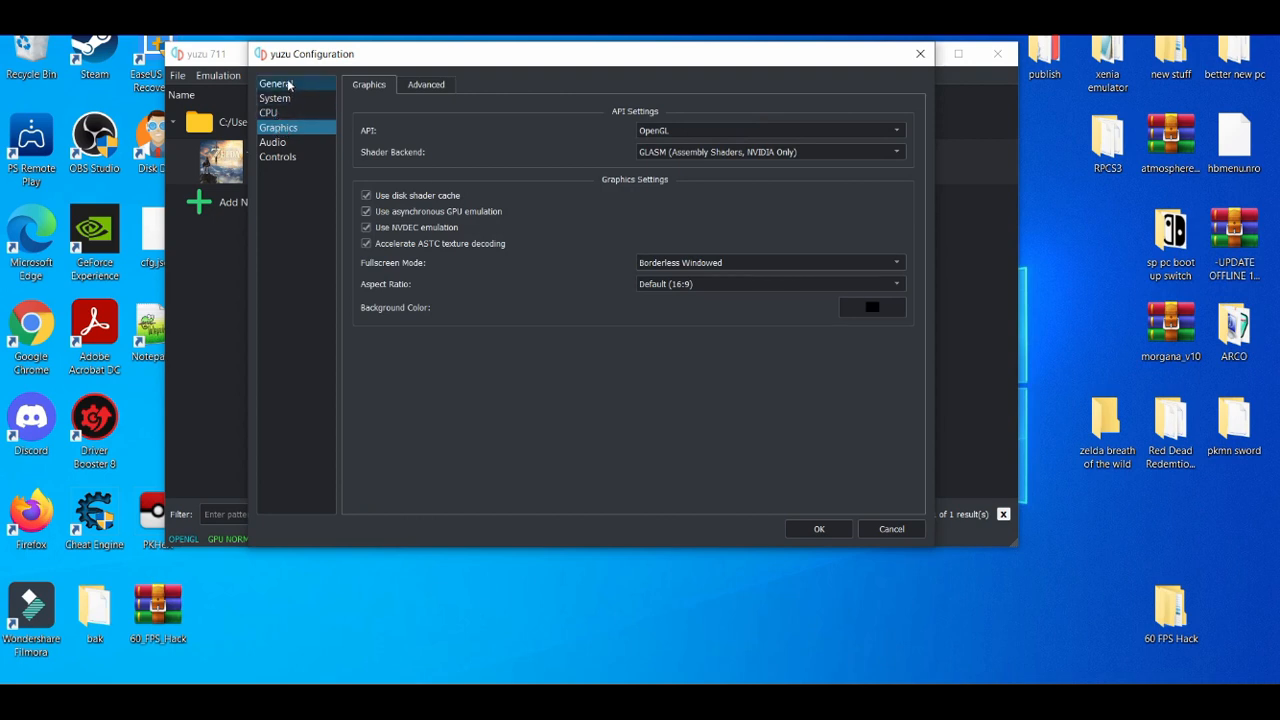
{"action": "left_click", "coordinate": [276, 84]}
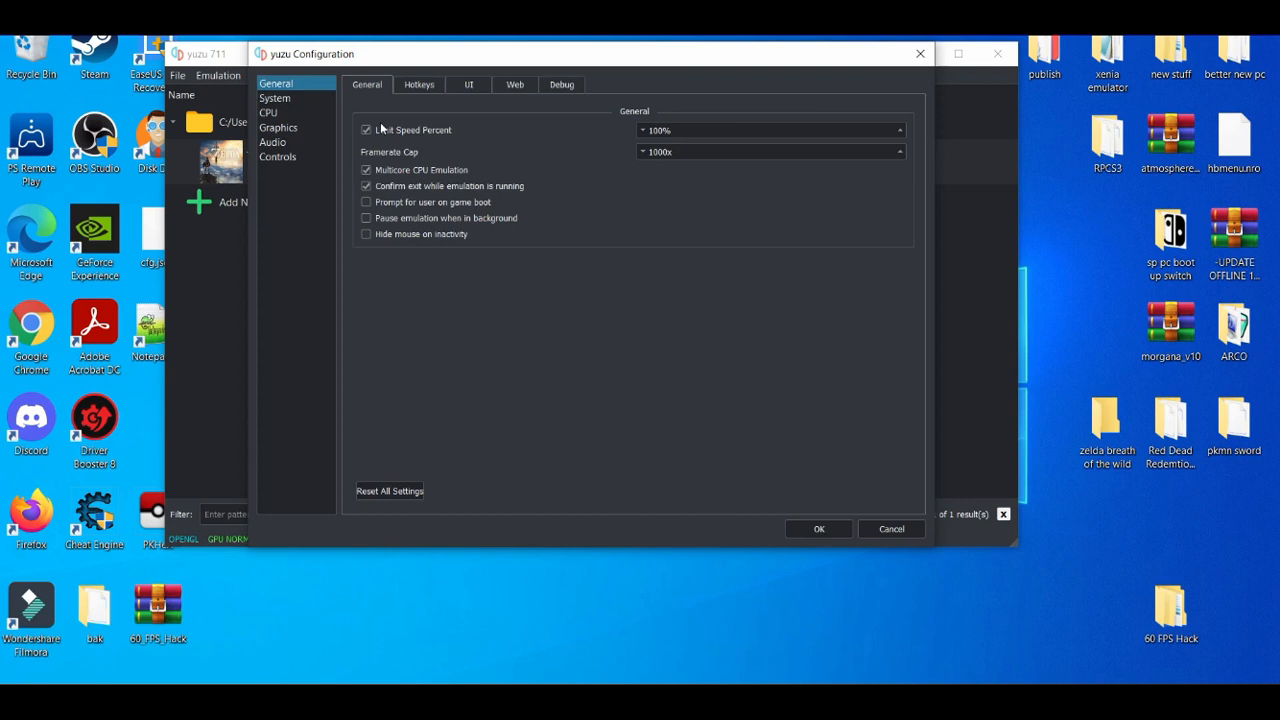
{"action": "mouse_move", "coordinate": [444, 180]}
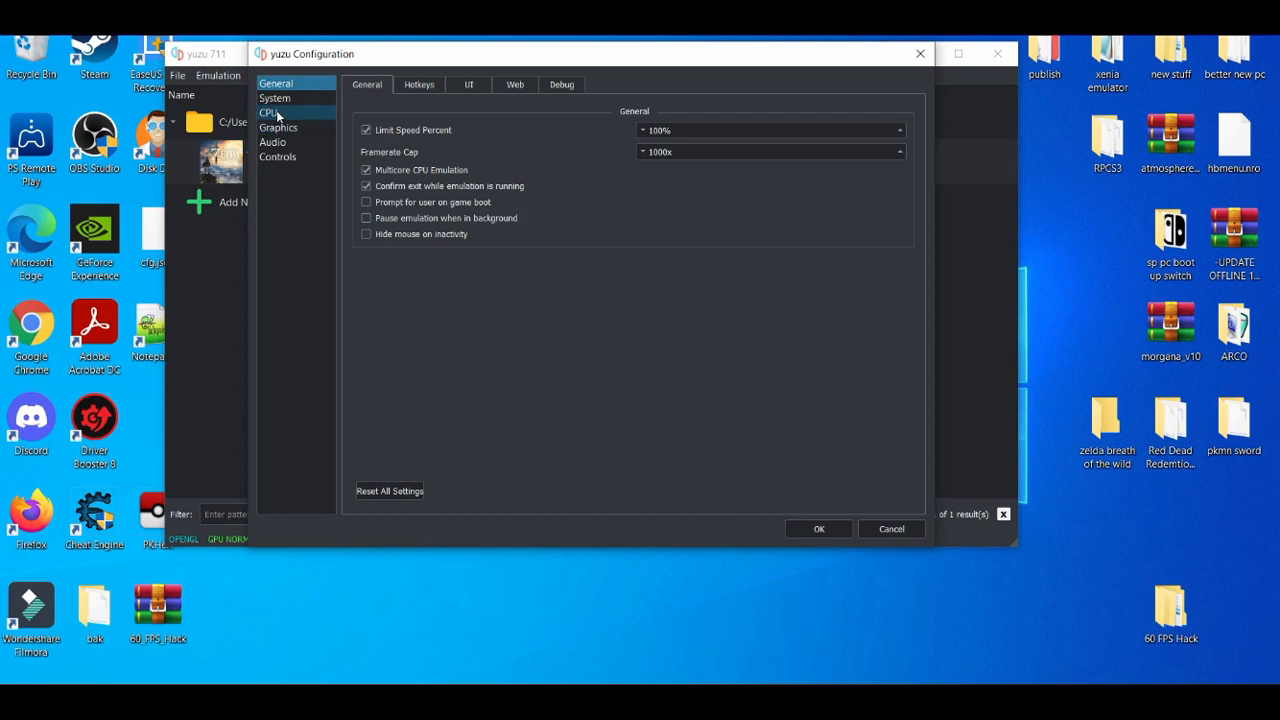
{"action": "left_click", "coordinate": [268, 112]}
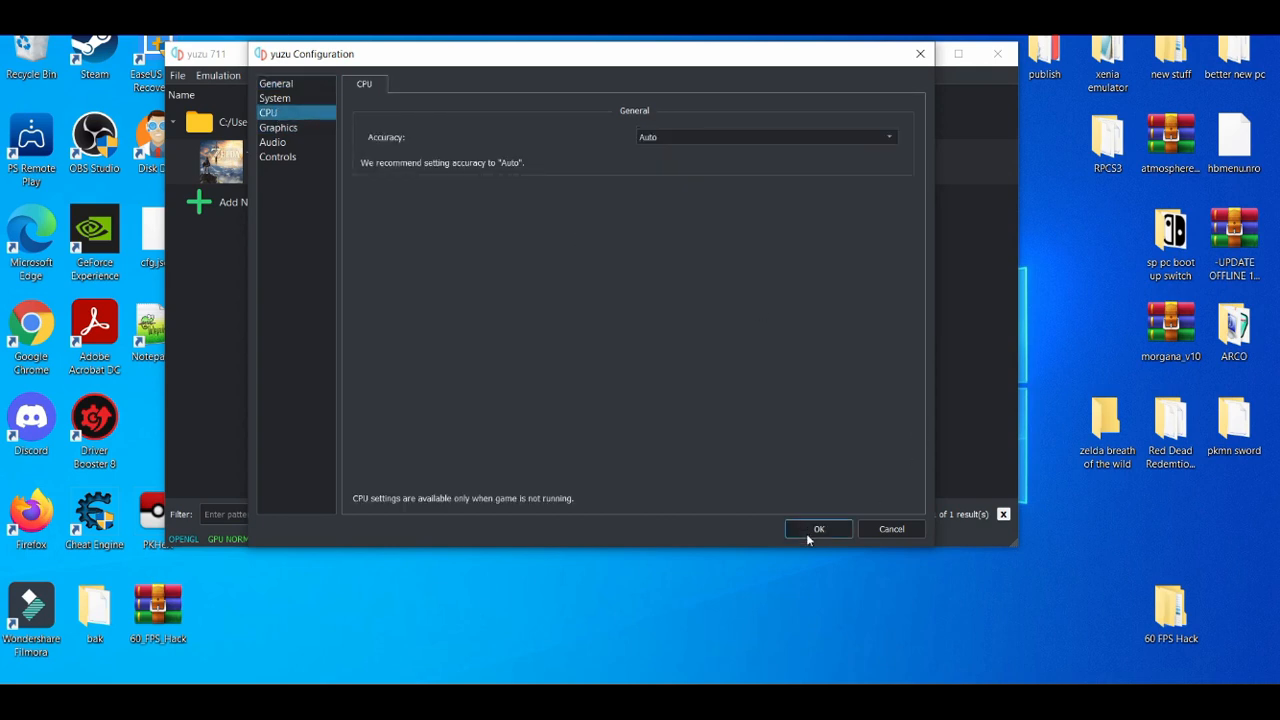
{"action": "left_click", "coordinate": [818, 528]}
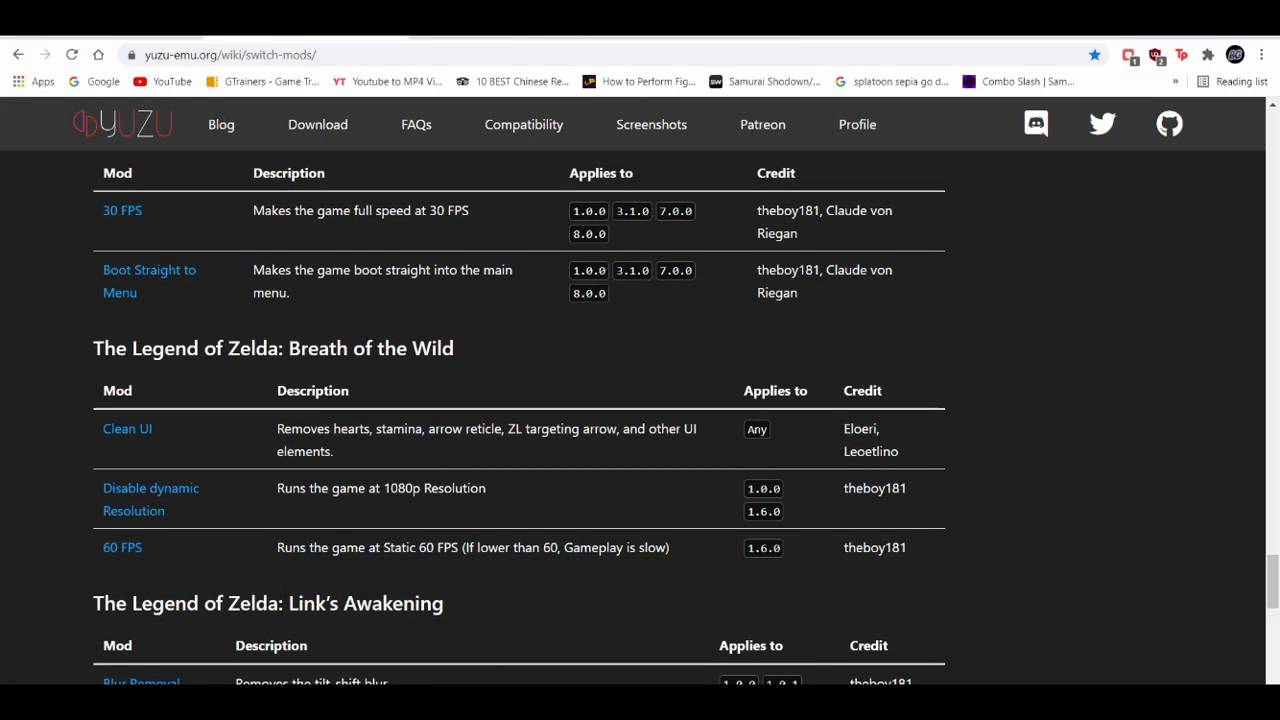
{"action": "mouse_move", "coordinate": [250, 500]}
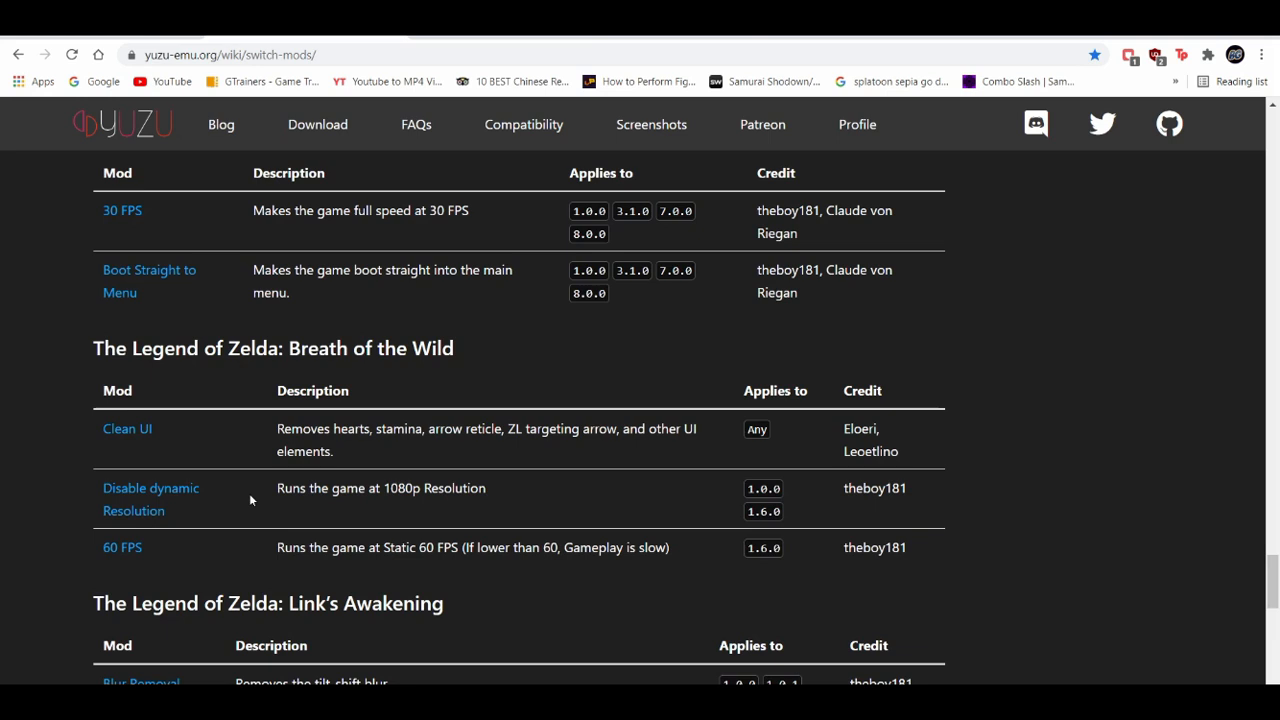
{"action": "mouse_move", "coordinate": [228, 484]}
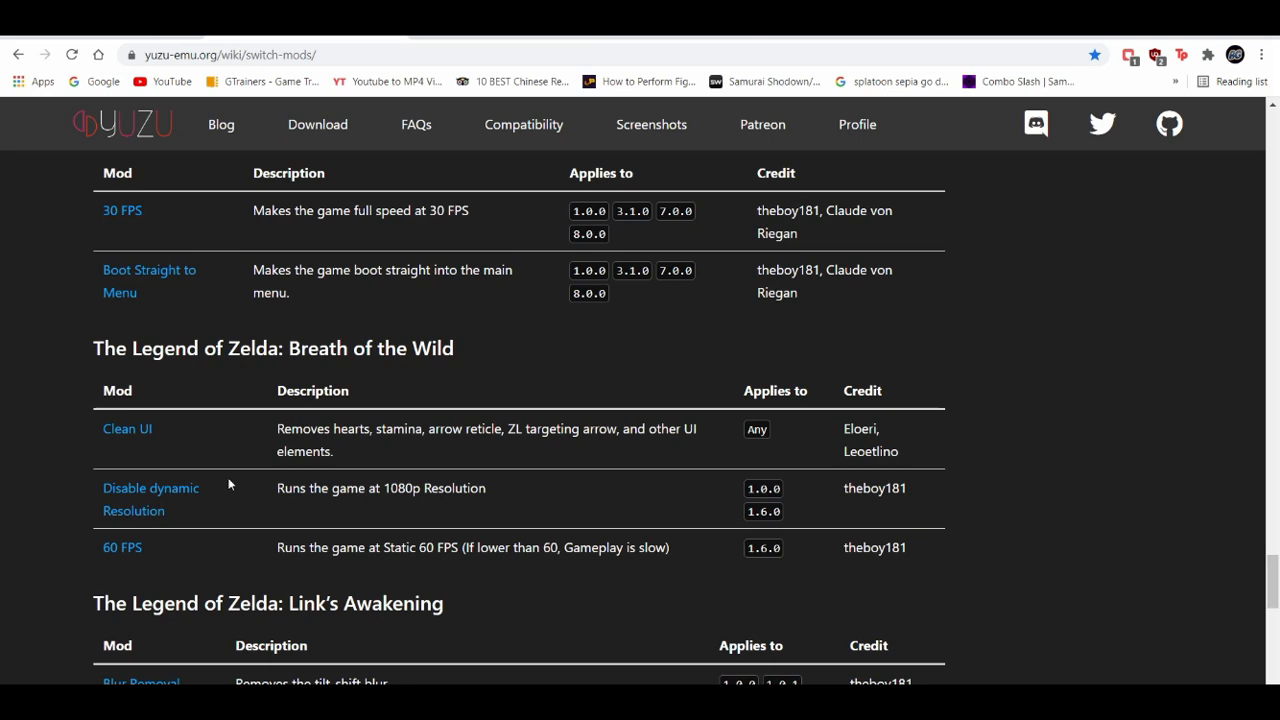
{"action": "mouse_move", "coordinate": [220, 448]}
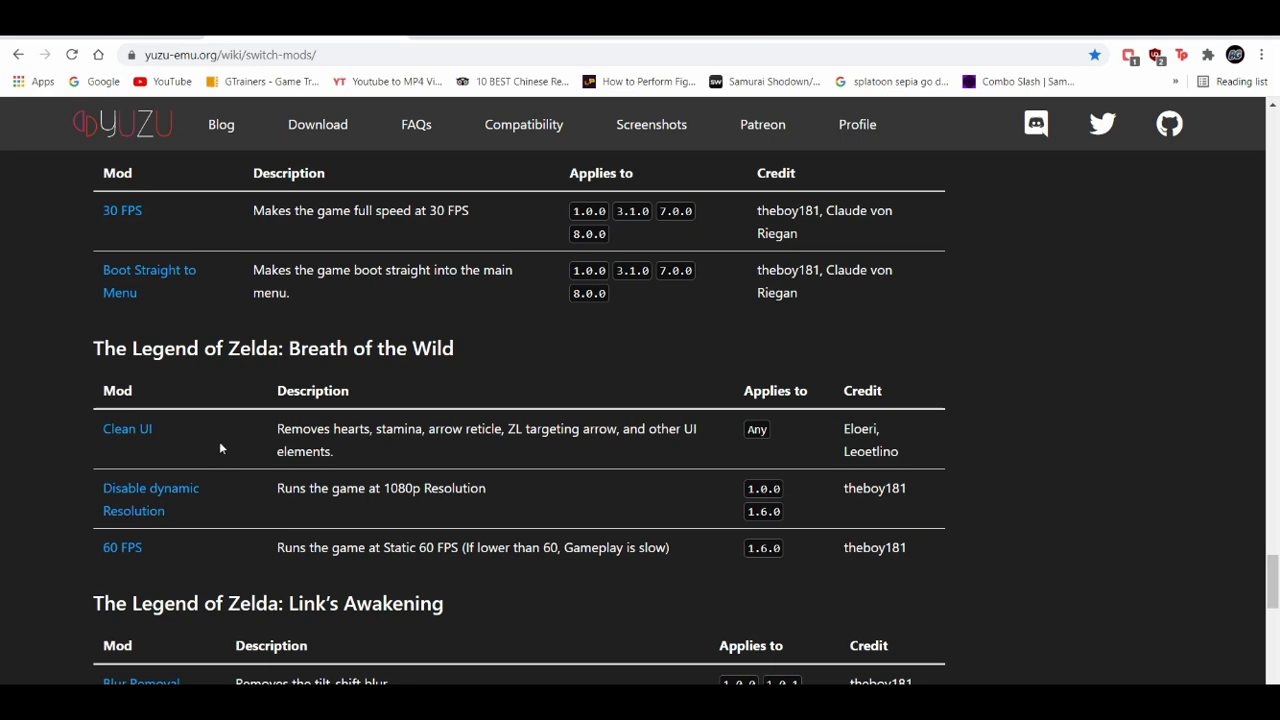
{"action": "mouse_move", "coordinate": [220, 496]}
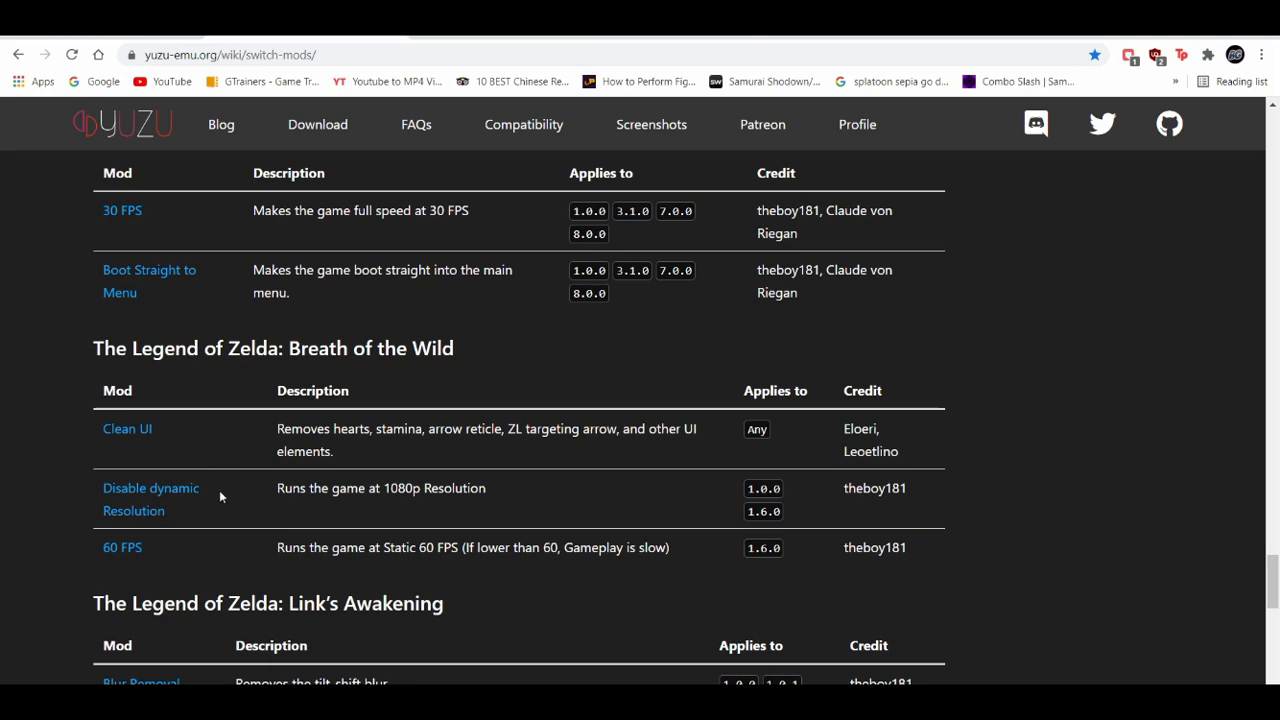
{"action": "mouse_move", "coordinate": [388, 504]}
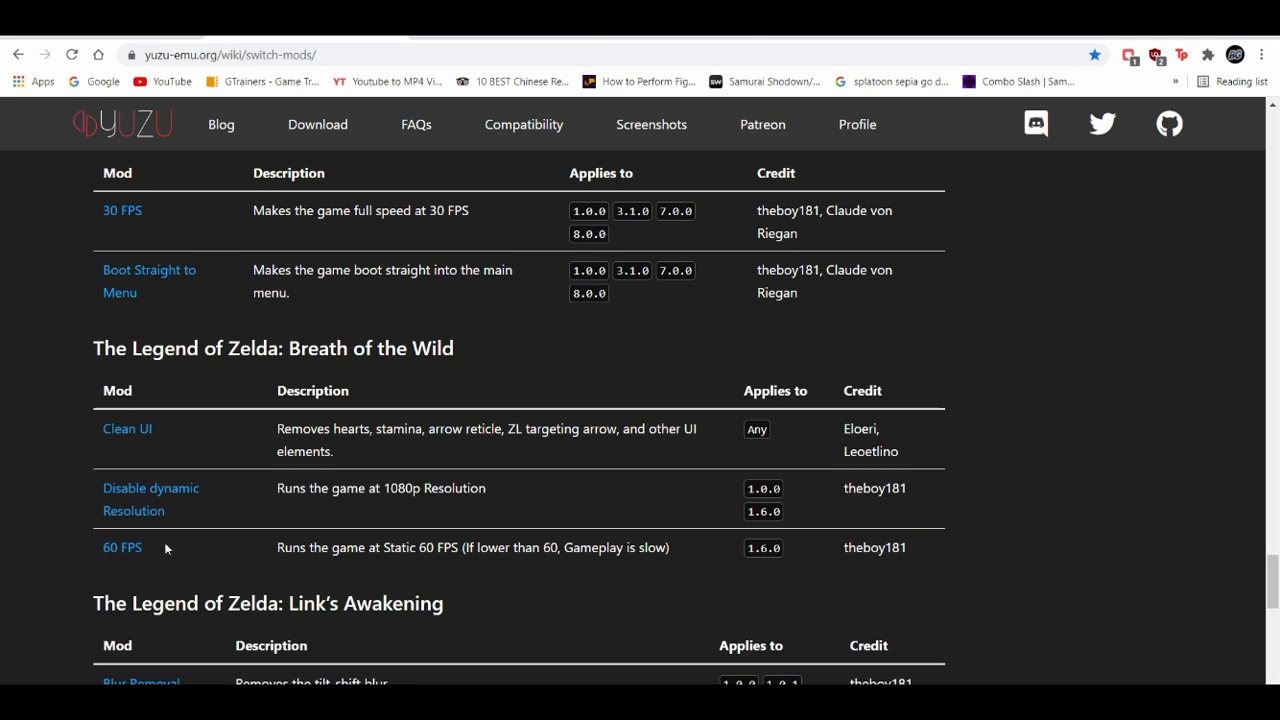
Step: Follow the 60 FPS link in Breath of the Wild's entry on the switch-mods page
{"action": "left_click", "coordinate": [122, 548]}
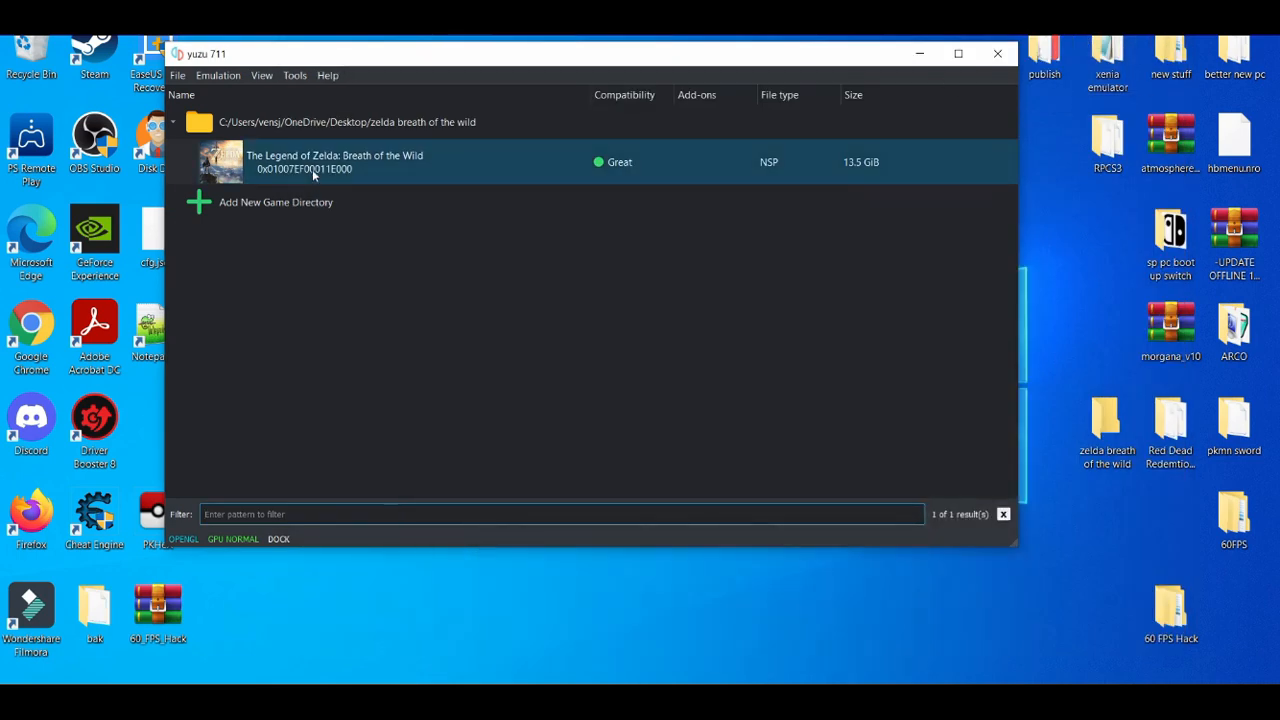
Step: Move the desktop 60FPS folder into Breath of the Wild's mod data location and close Explorer
{"action": "right_click", "coordinate": [316, 162]}
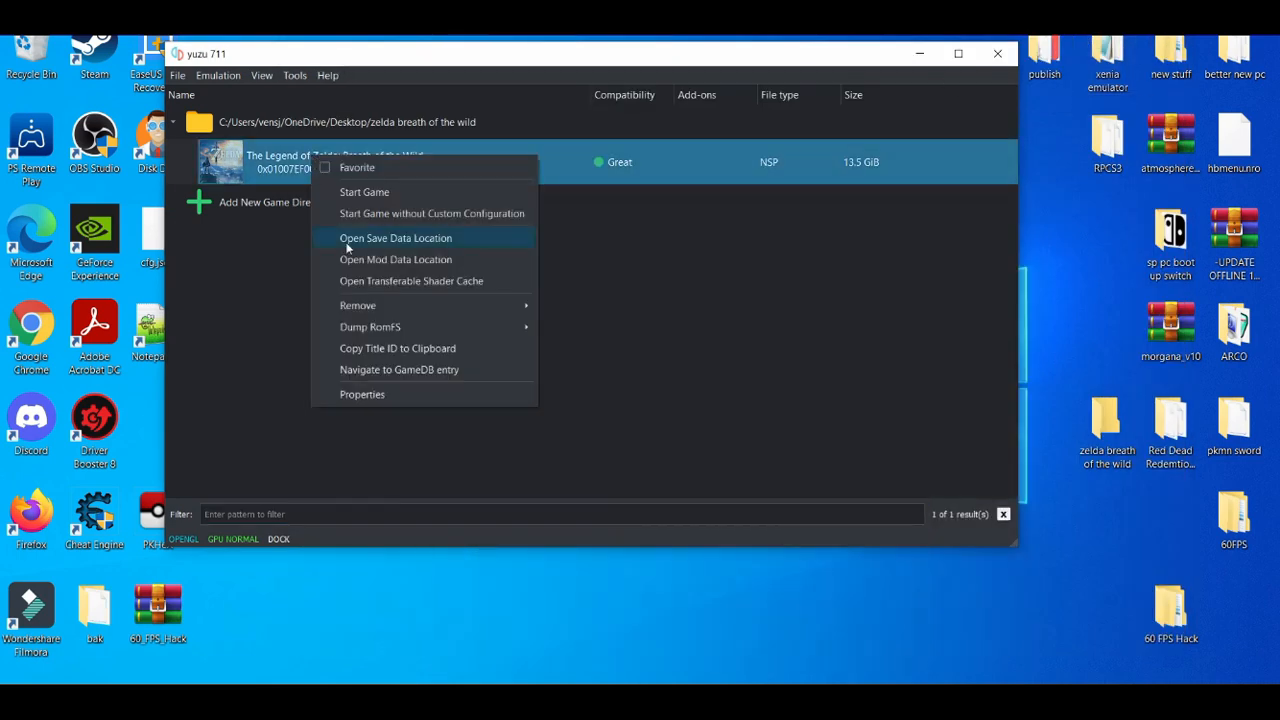
{"action": "mouse_move", "coordinate": [404, 260]}
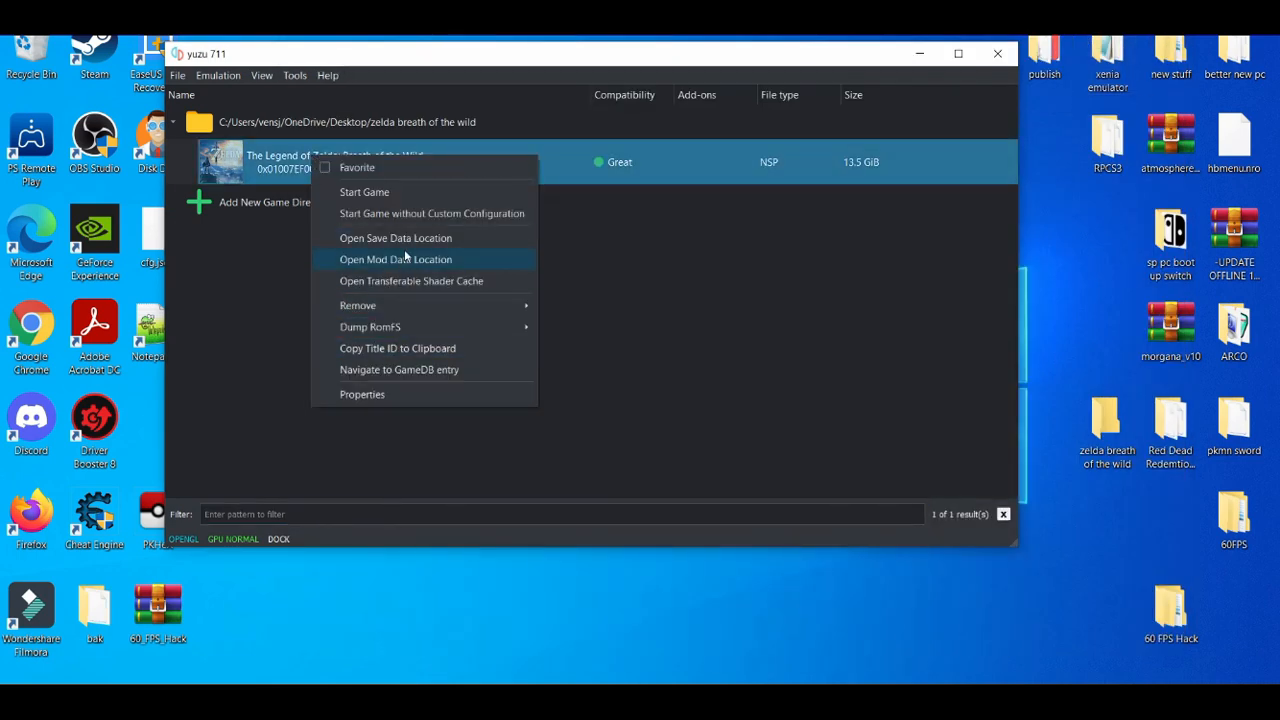
{"action": "left_click", "coordinate": [396, 260]}
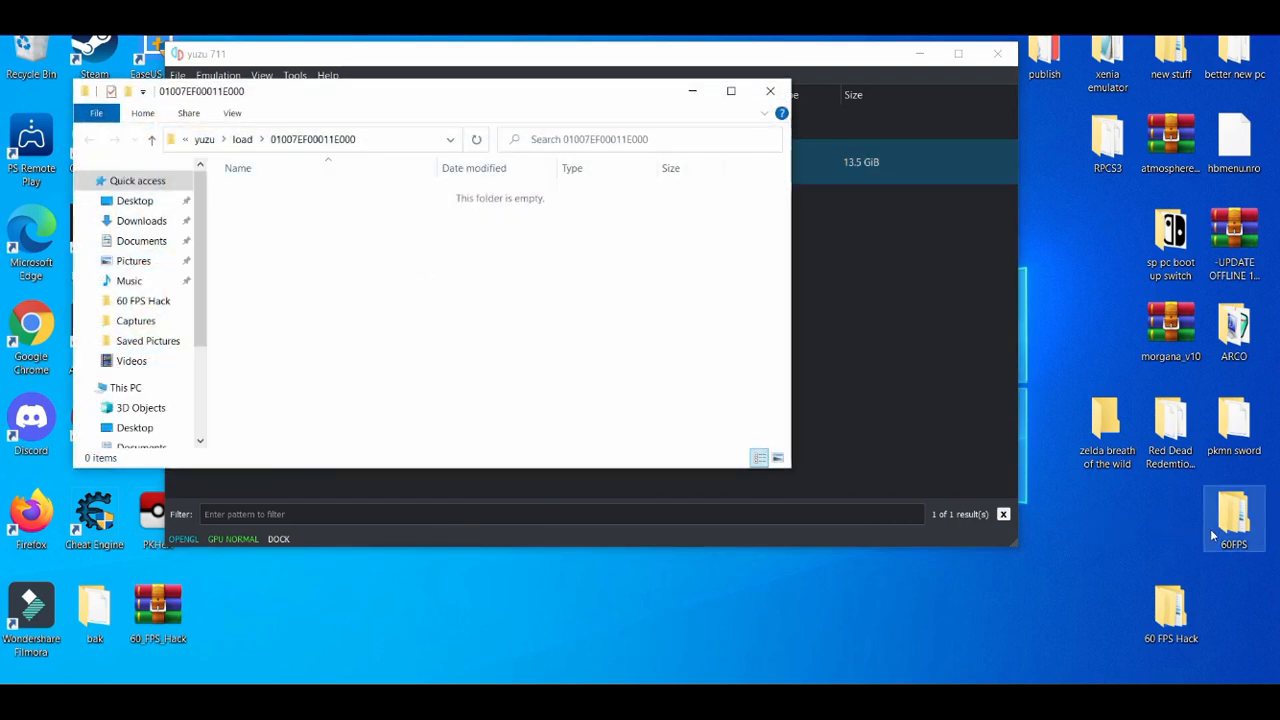
{"action": "left_click_drag", "start_coordinate": [1234, 518], "coordinate": [498, 250]}
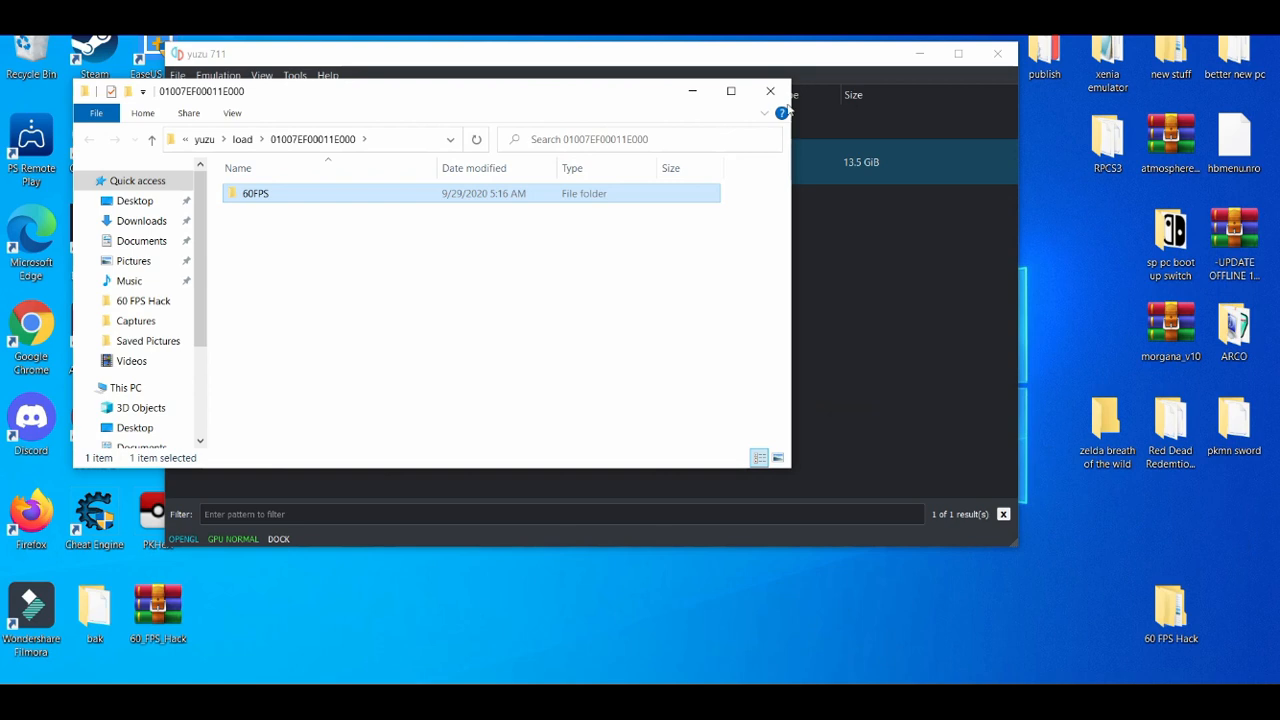
{"action": "left_click", "coordinate": [770, 92]}
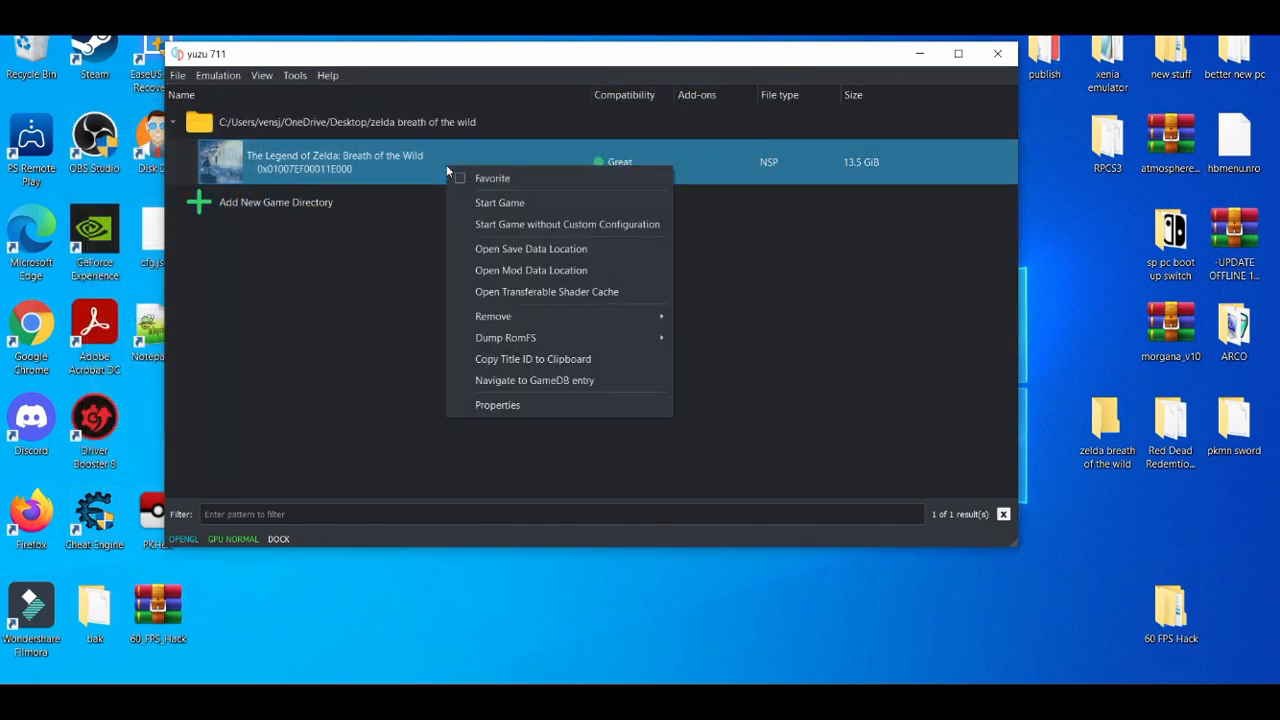
Step: Confirm 60FPS is checked in Breath of the Wild's Add-Ons properties and accept
{"action": "left_click", "coordinate": [496, 404]}
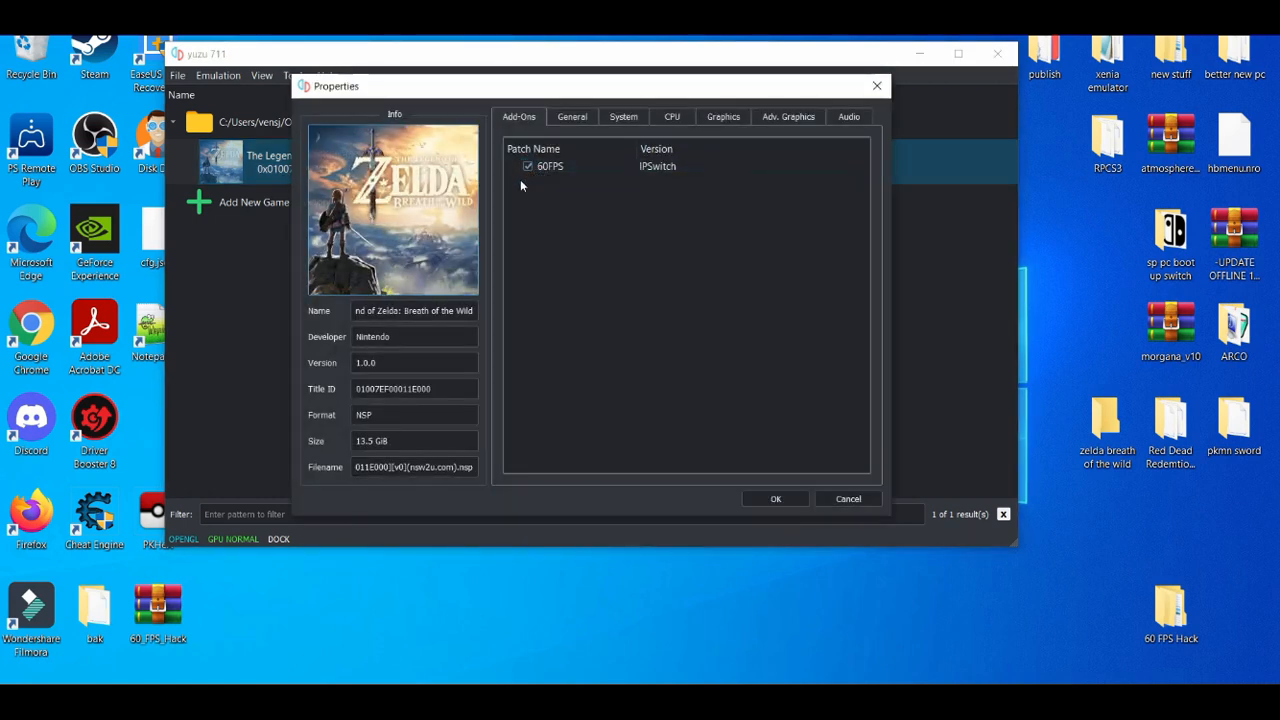
{"action": "left_click", "coordinate": [550, 166]}
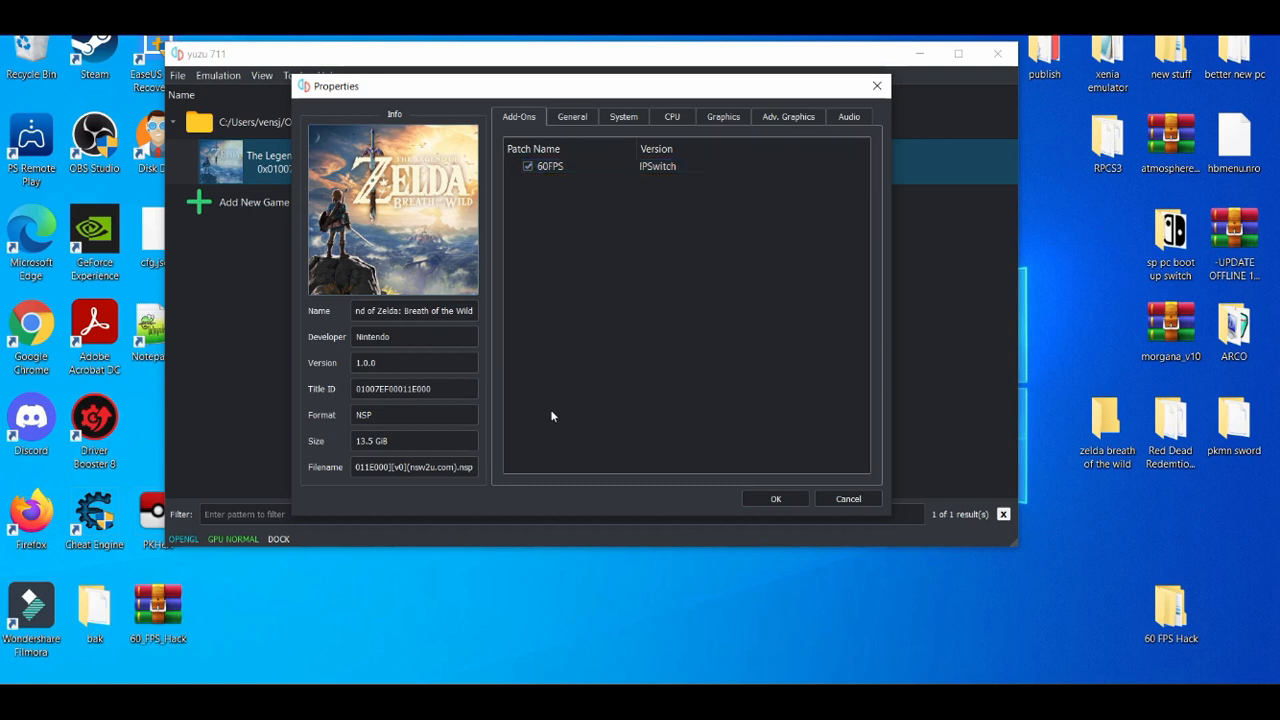
{"action": "mouse_move", "coordinate": [766, 518]}
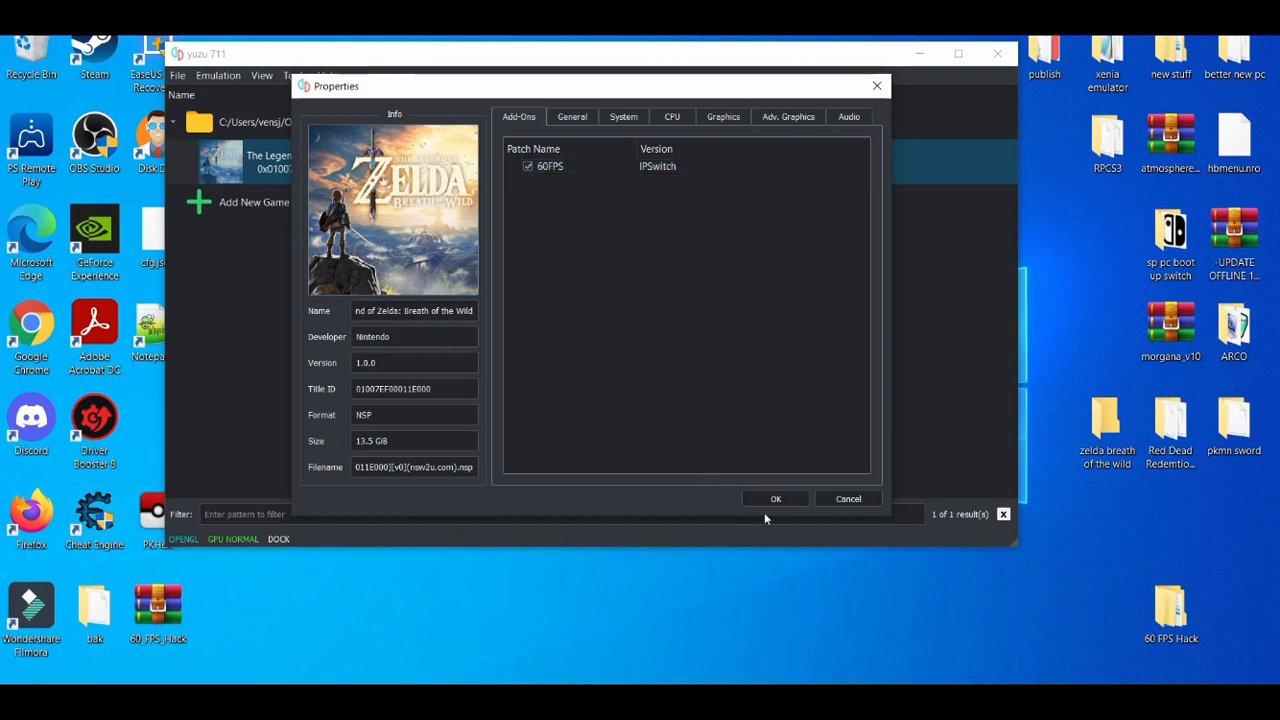
{"action": "left_click", "coordinate": [776, 498]}
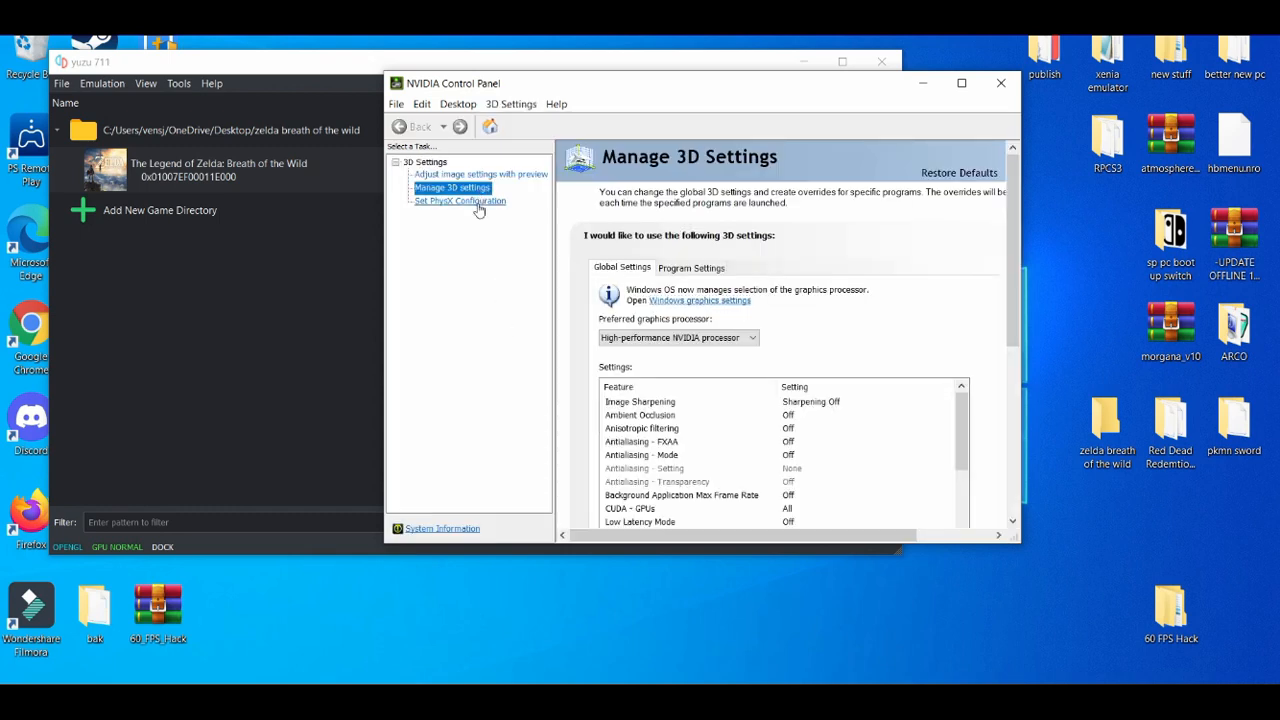
Step: Set PhysX to the GeForce GTX 1650, visit image settings, then go to Manage 3D settings
{"action": "left_click", "coordinate": [460, 200]}
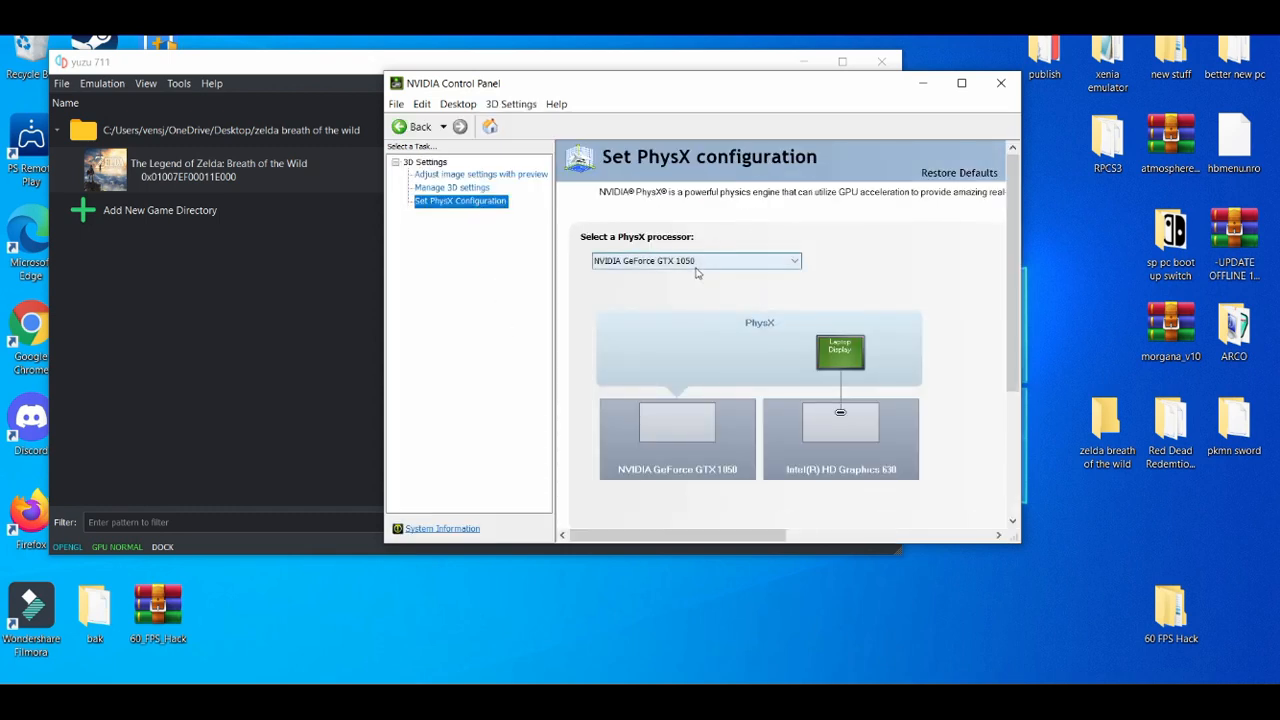
{"action": "left_click", "coordinate": [696, 260]}
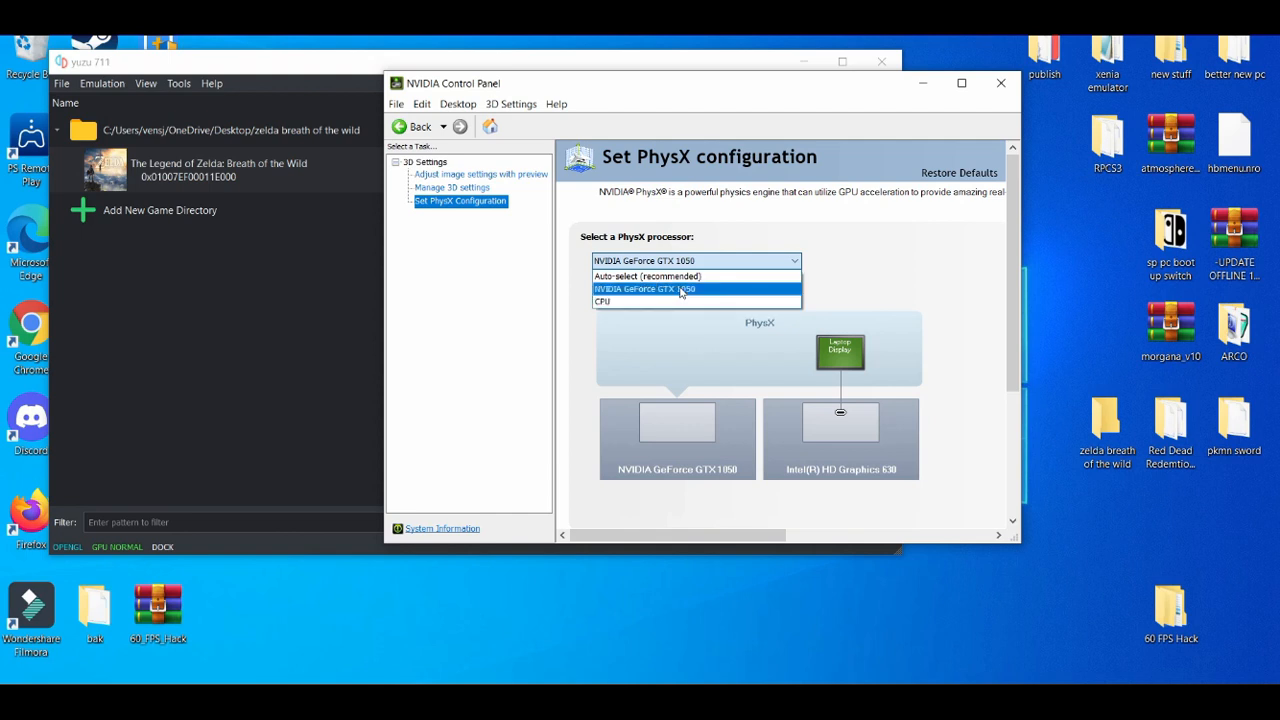
{"action": "left_click", "coordinate": [644, 288]}
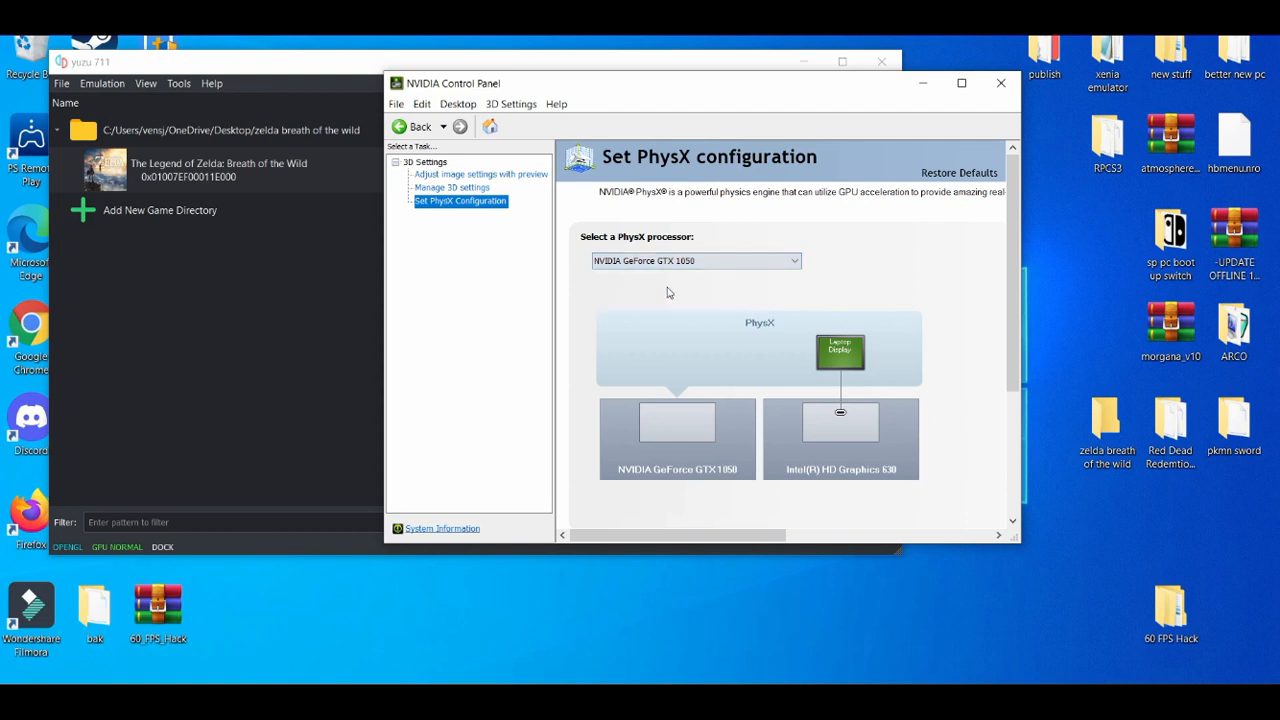
{"action": "mouse_move", "coordinate": [480, 174]}
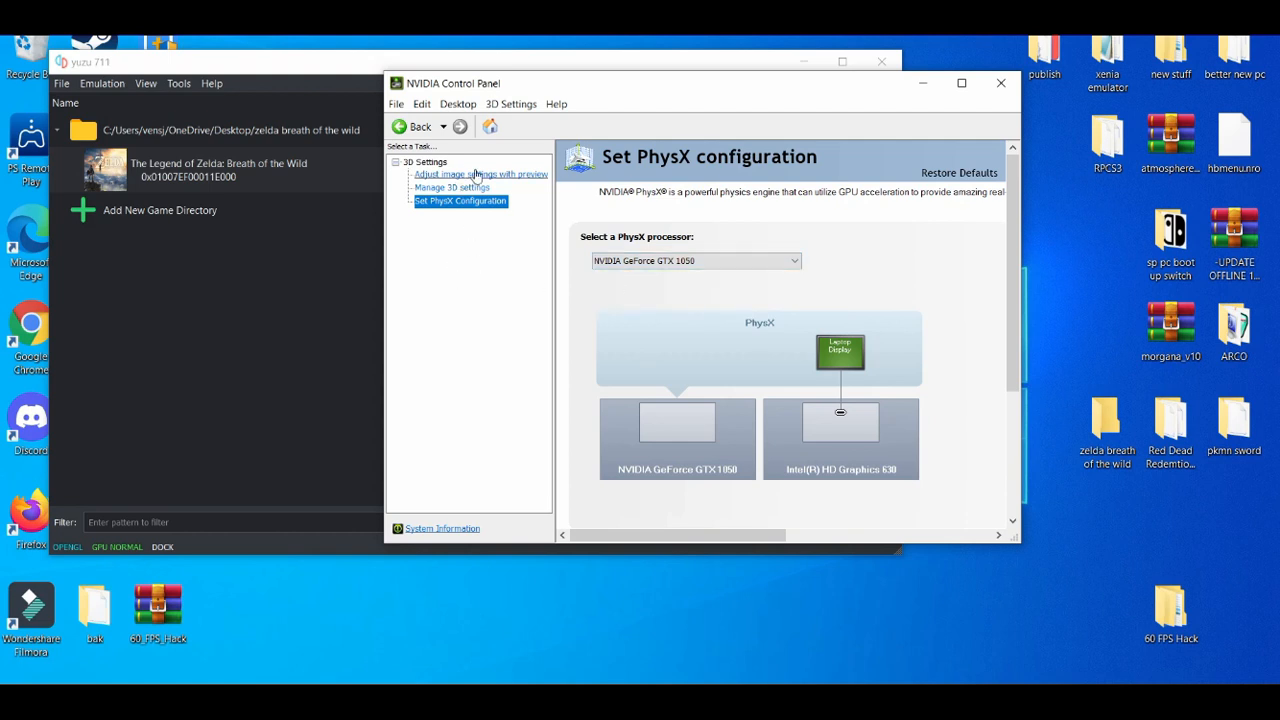
{"action": "left_click", "coordinate": [480, 174]}
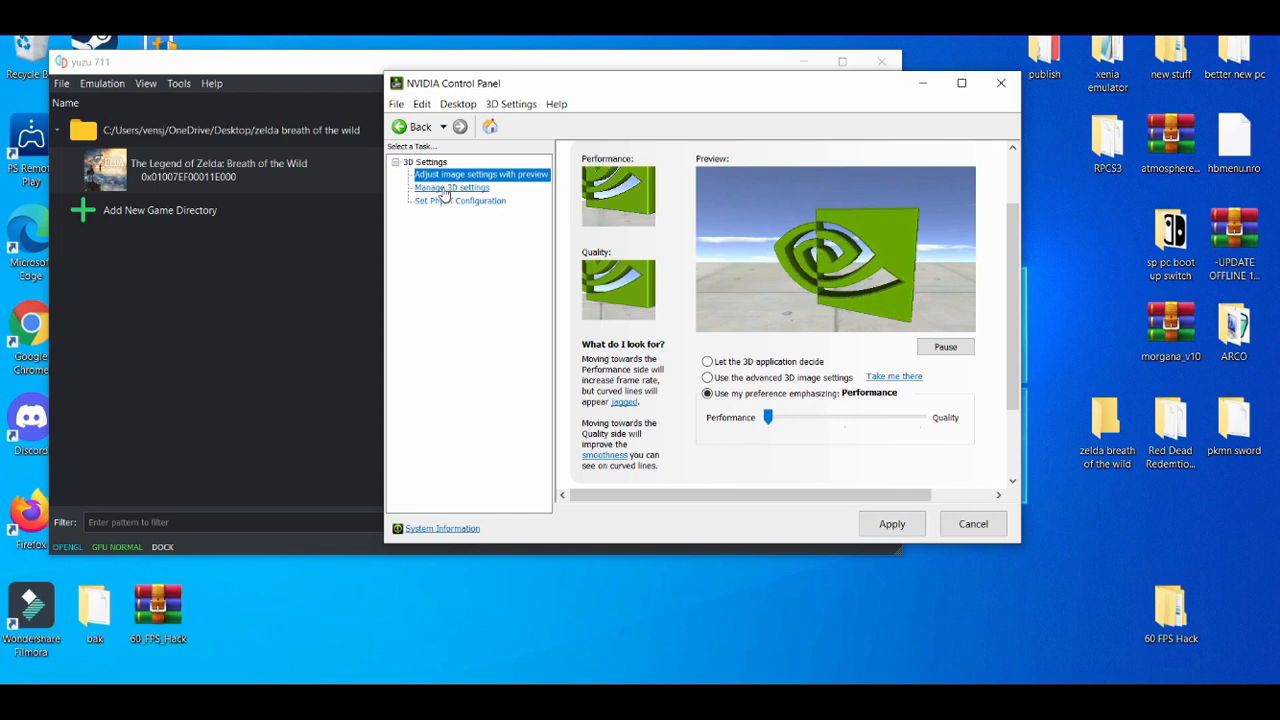
{"action": "left_click", "coordinate": [452, 188]}
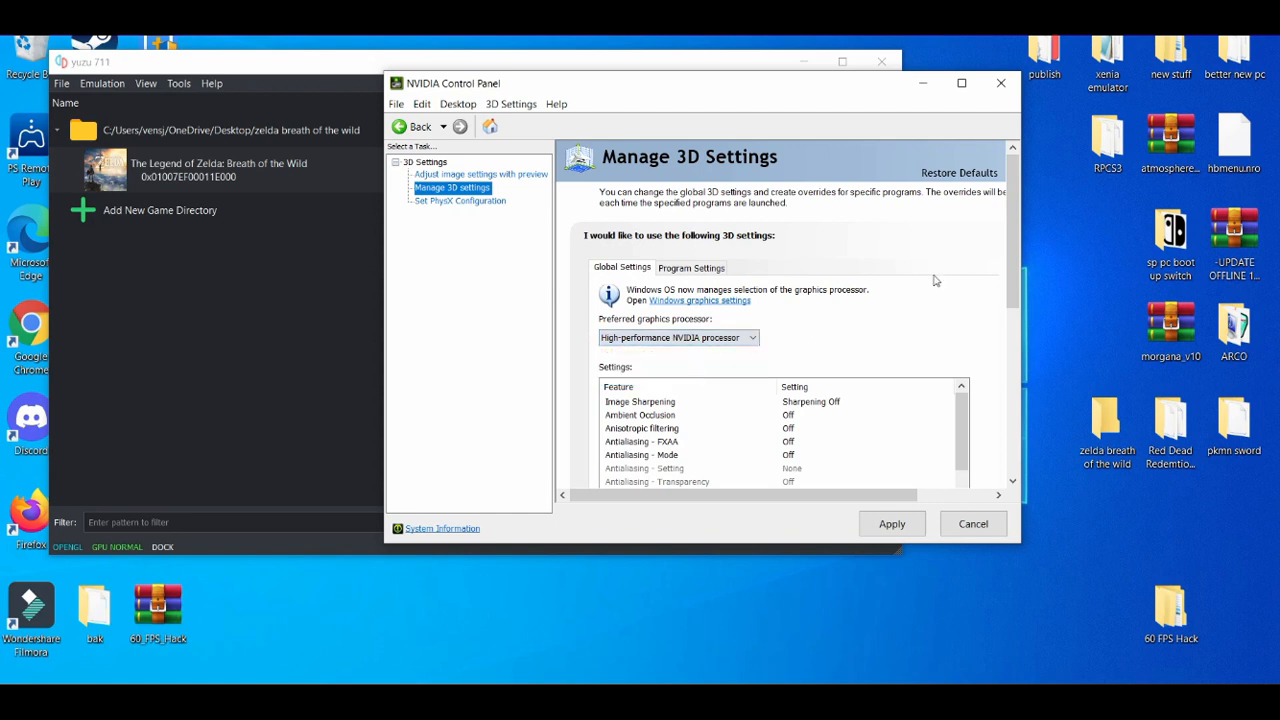
{"action": "scroll", "scroll_direction": "down", "scroll_amount": 3}
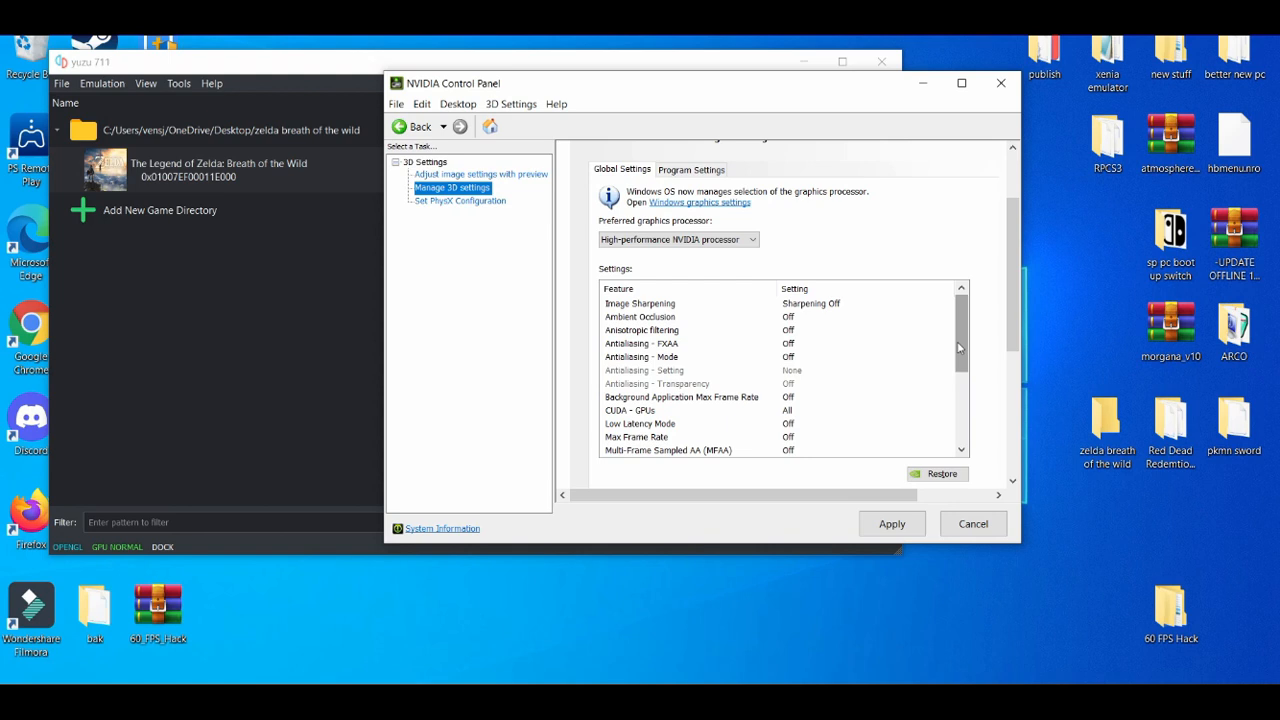
{"action": "scroll", "scroll_direction": "down", "scroll_amount": 3}
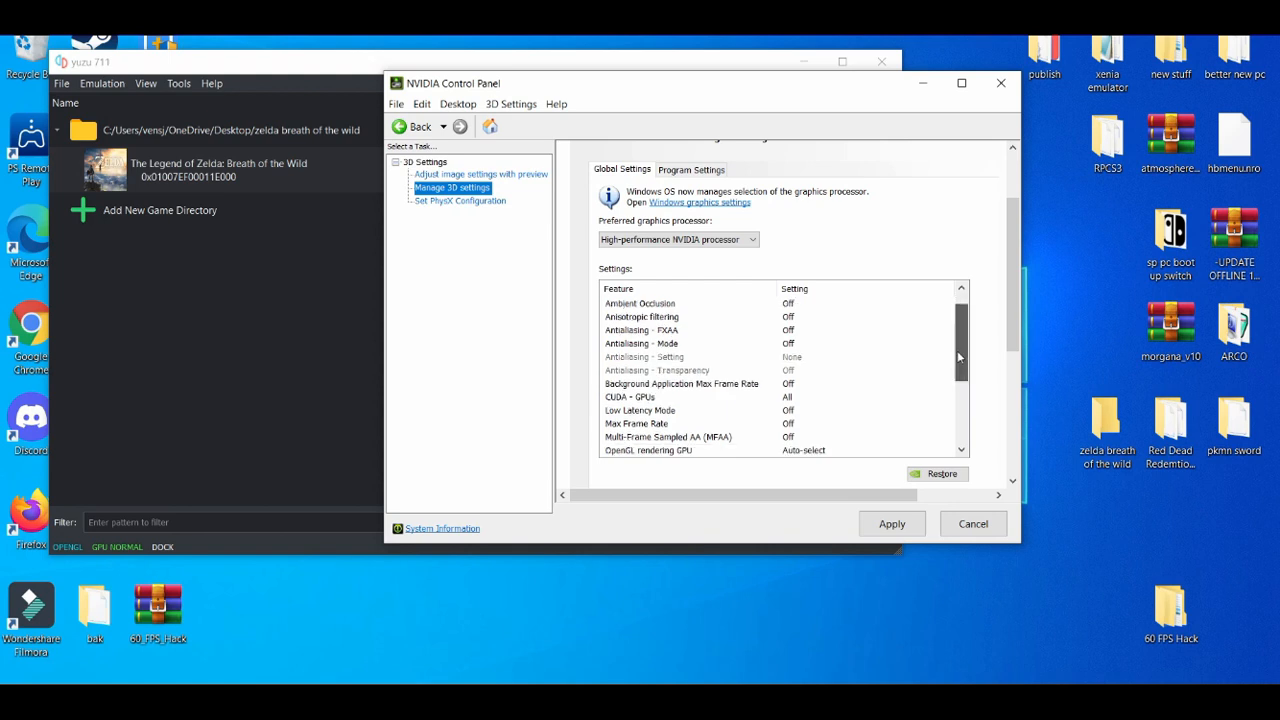
{"action": "scroll", "scroll_direction": "down", "scroll_amount": 3}
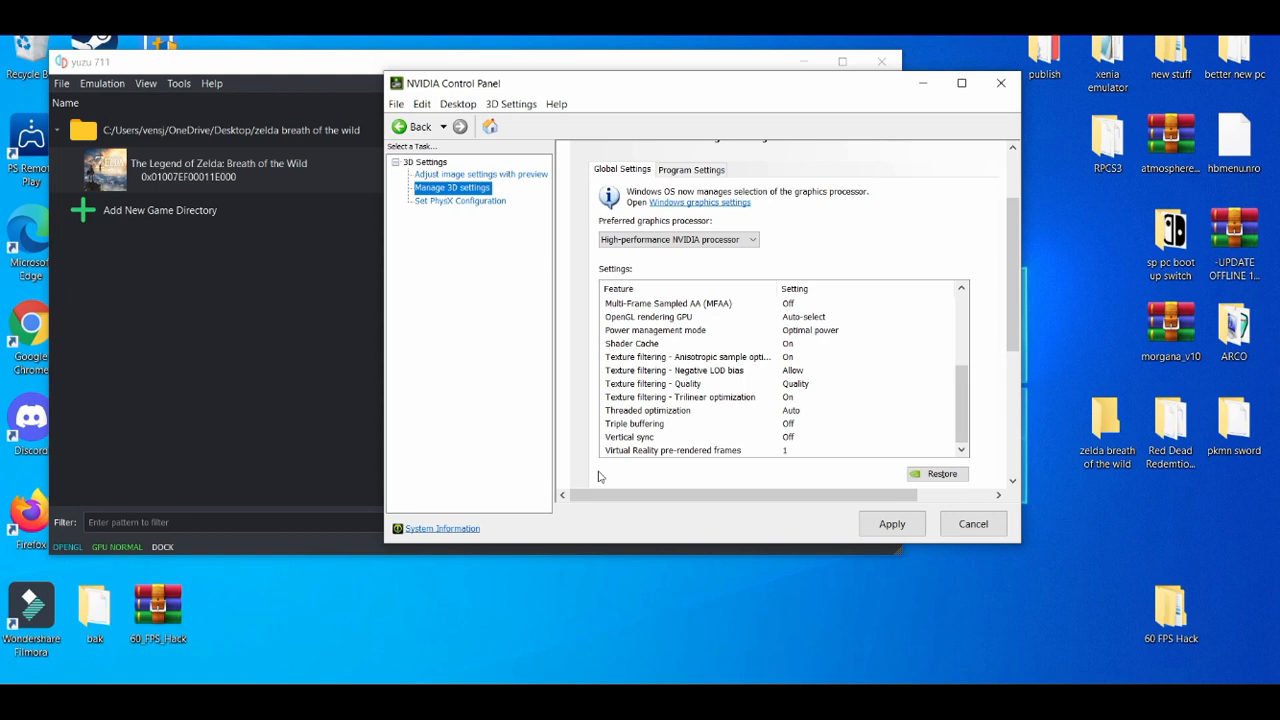
{"action": "mouse_move", "coordinate": [594, 452]}
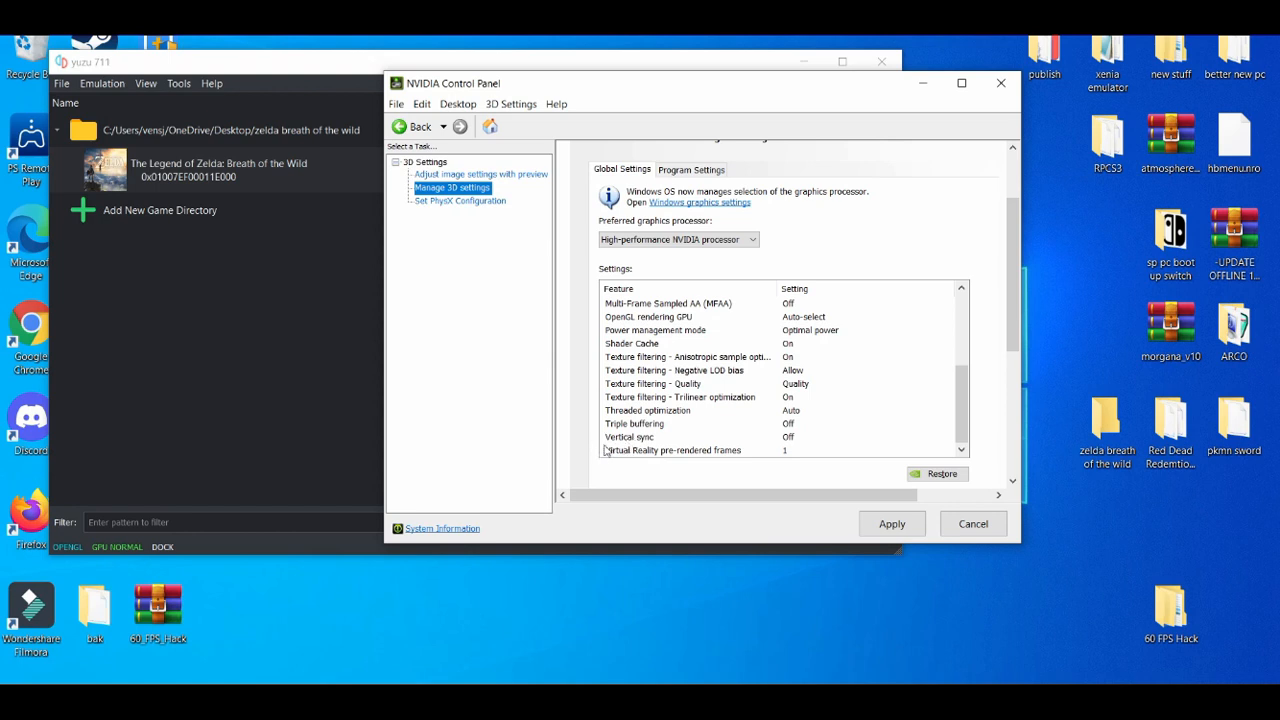
{"action": "mouse_move", "coordinate": [628, 444]}
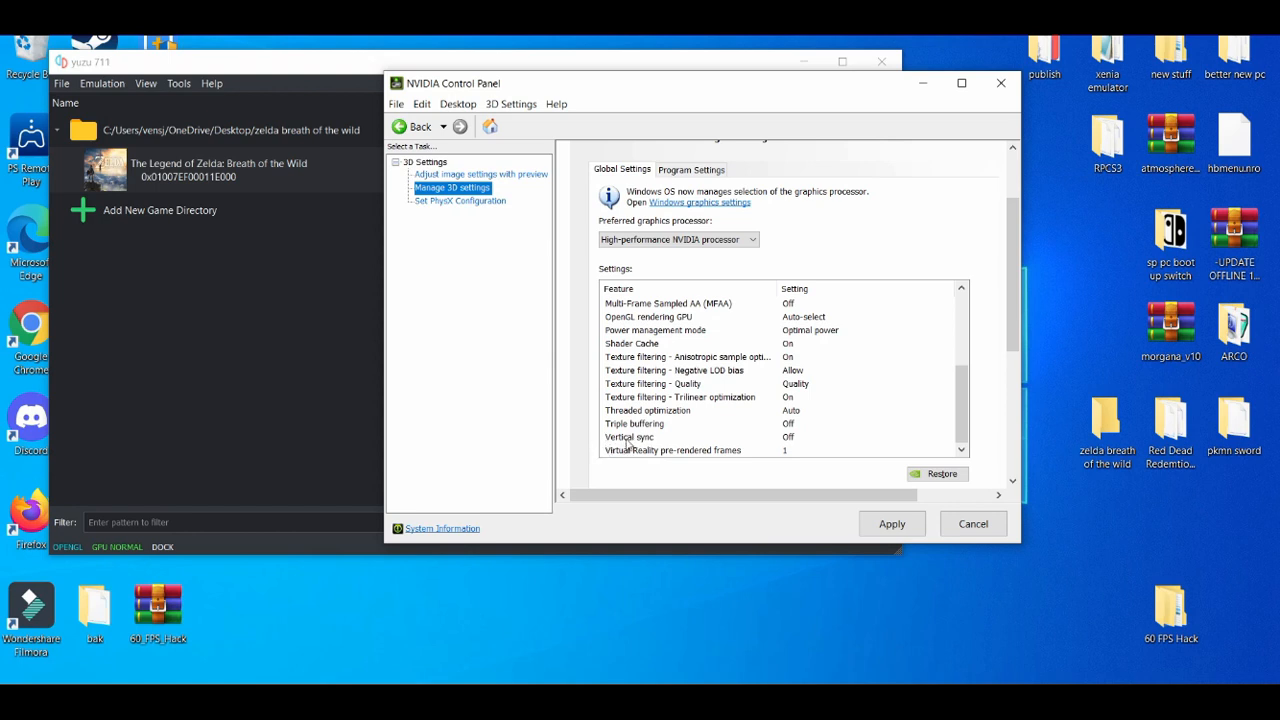
{"action": "left_click", "coordinate": [628, 436]}
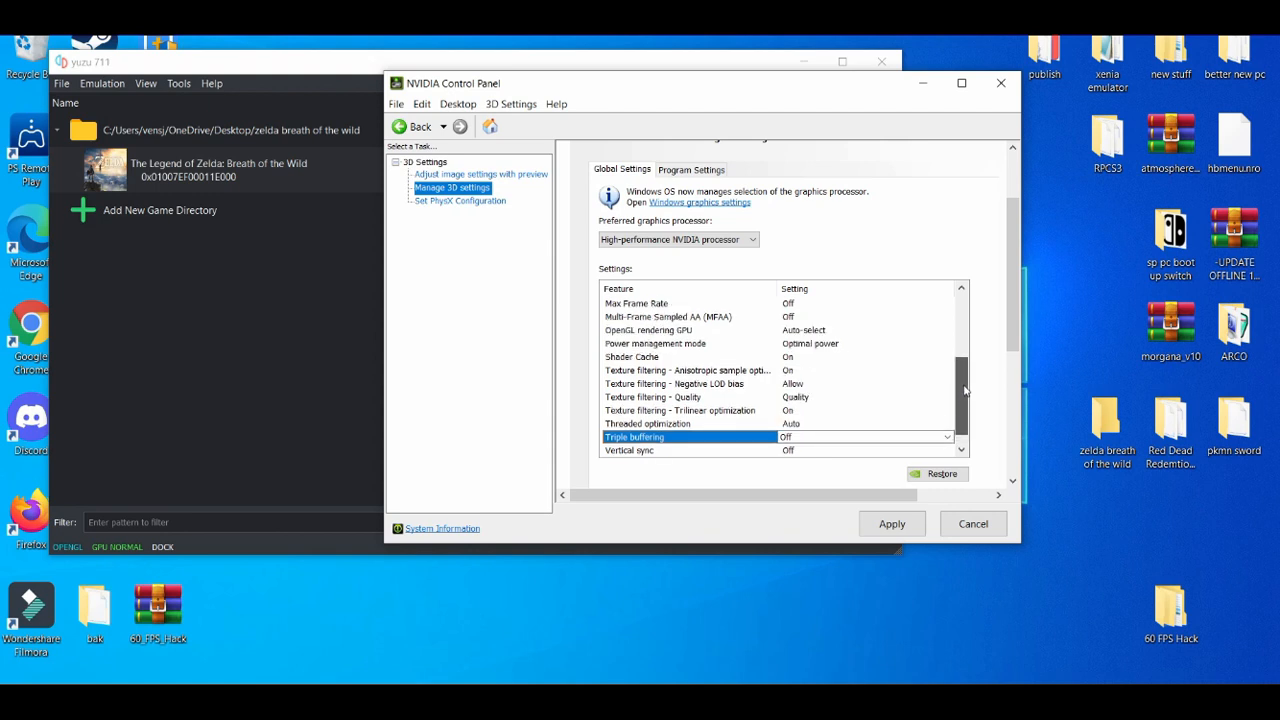
{"action": "scroll", "scroll_direction": "down", "scroll_amount": 3}
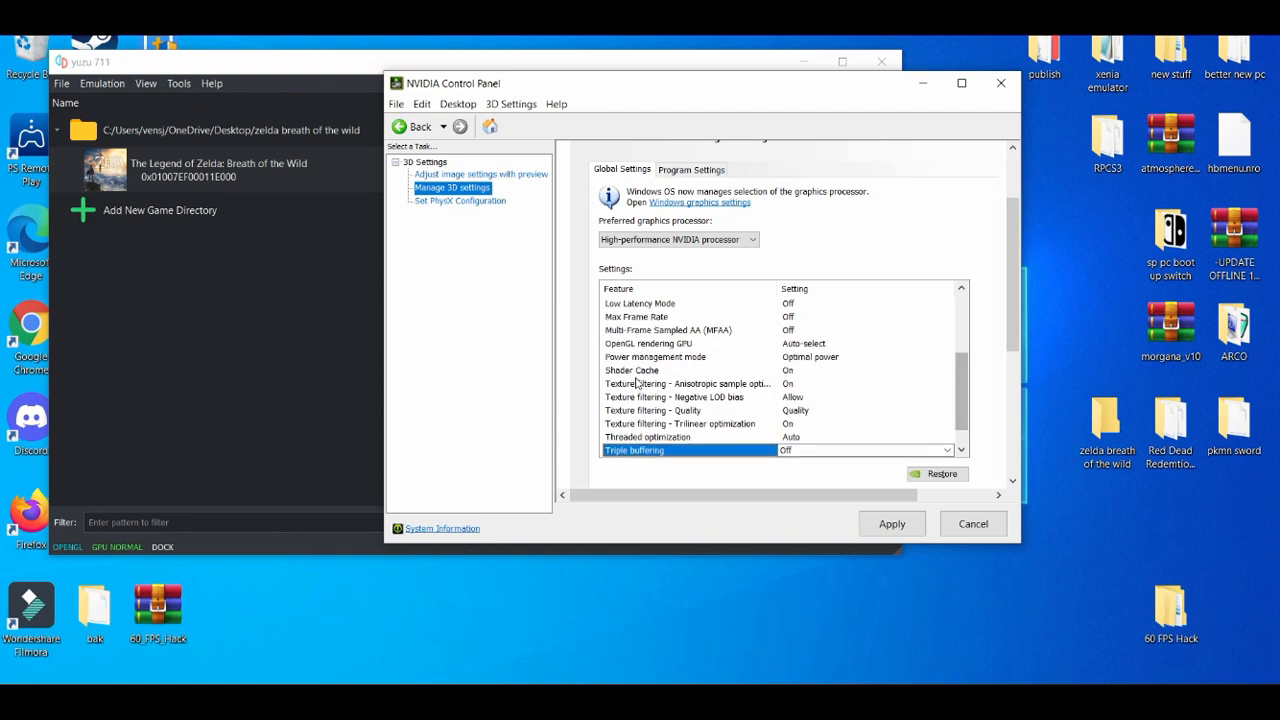
{"action": "left_click", "coordinate": [632, 370]}
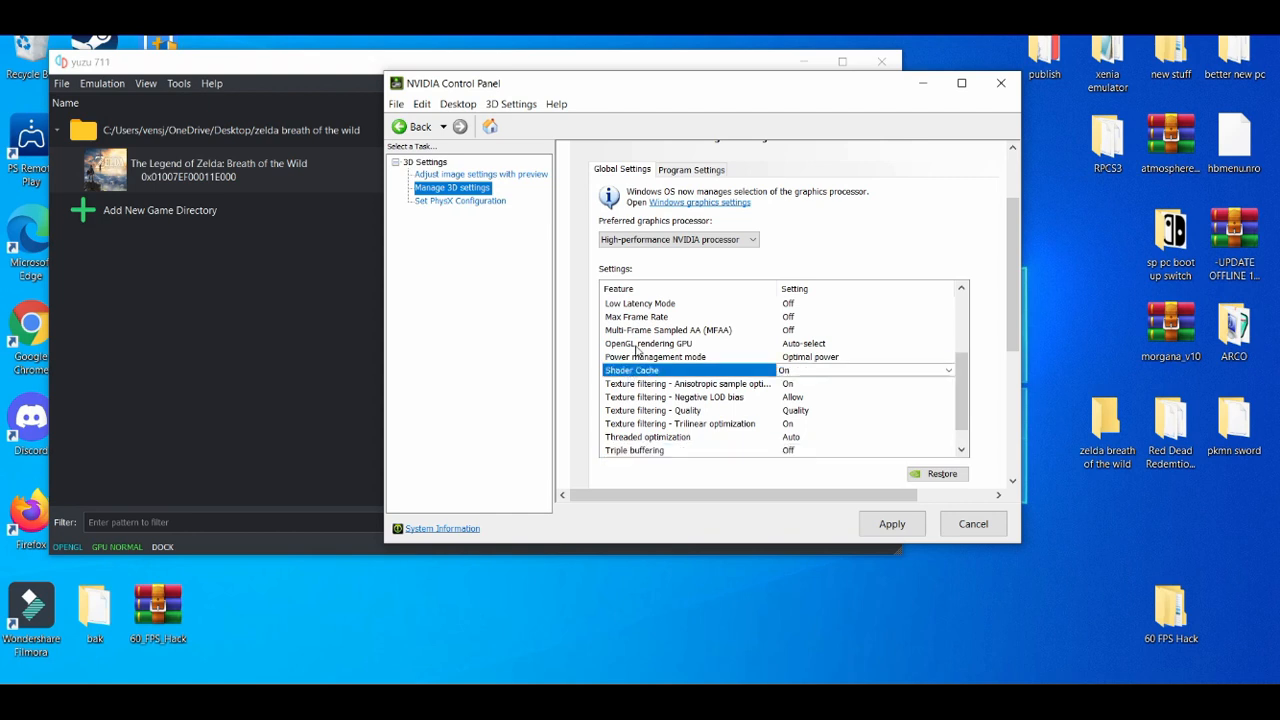
{"action": "left_click", "coordinate": [648, 344]}
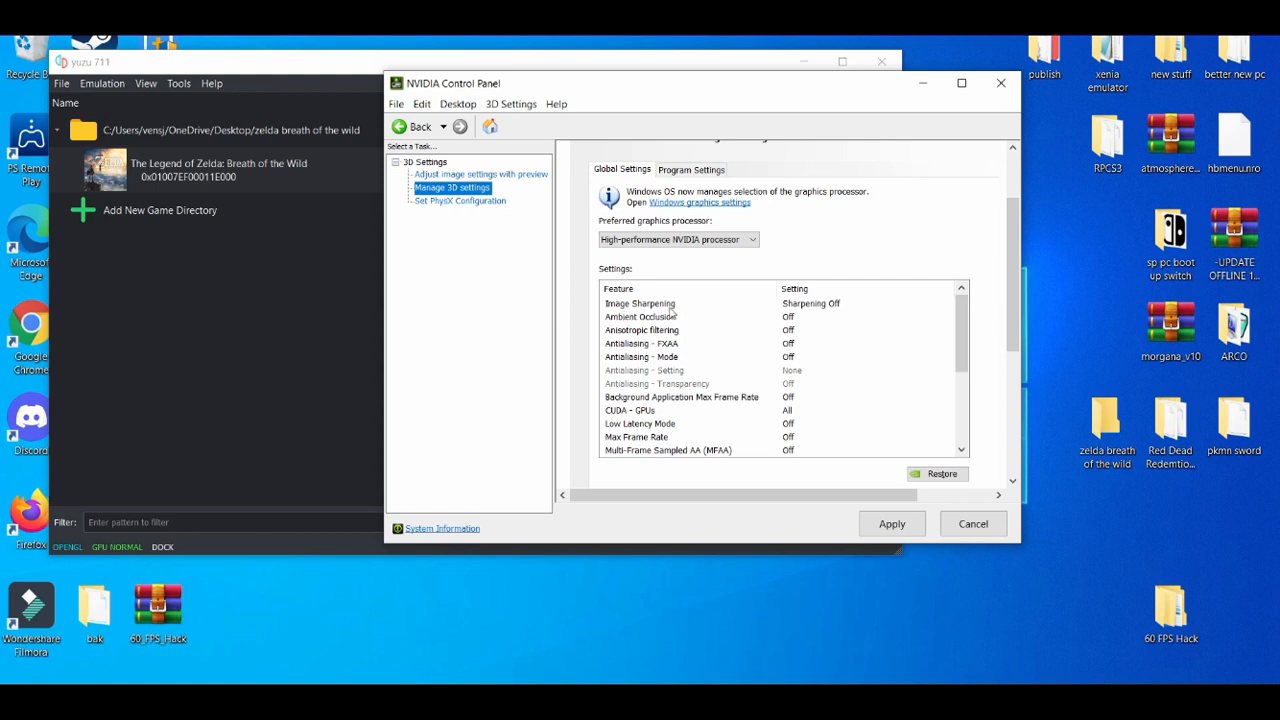
{"action": "left_click", "coordinate": [640, 304]}
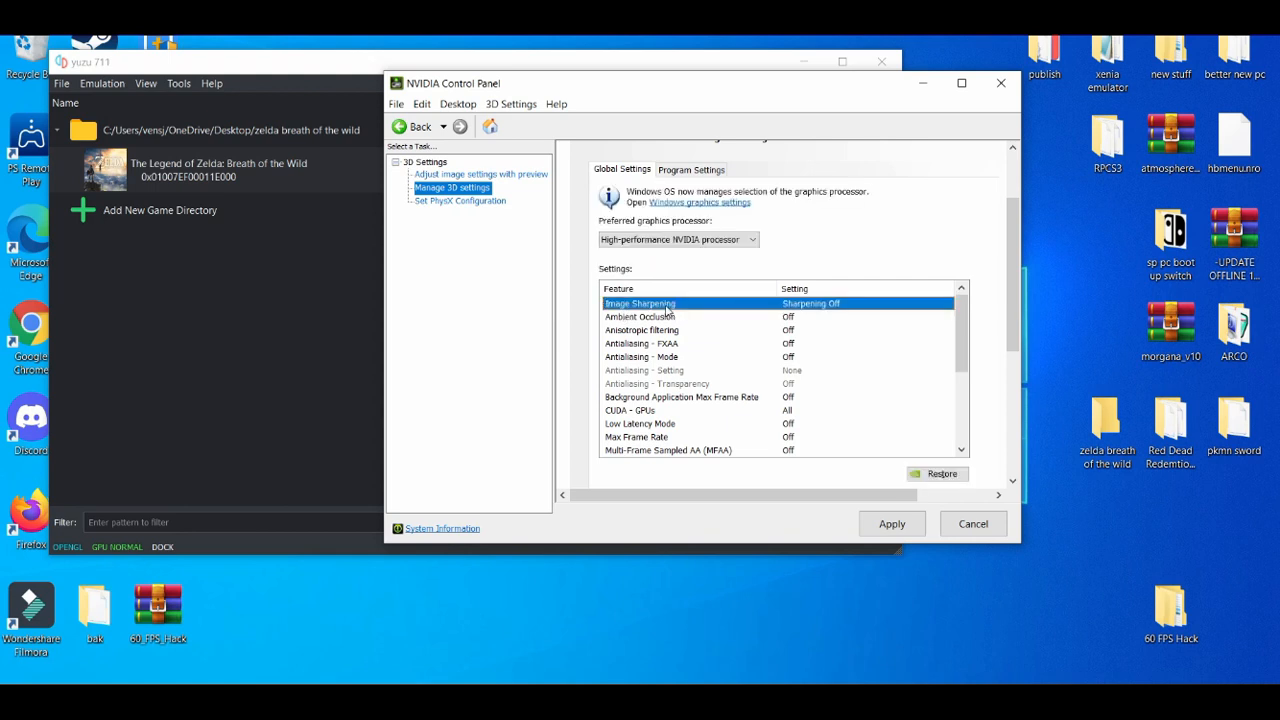
{"action": "left_click", "coordinate": [864, 304]}
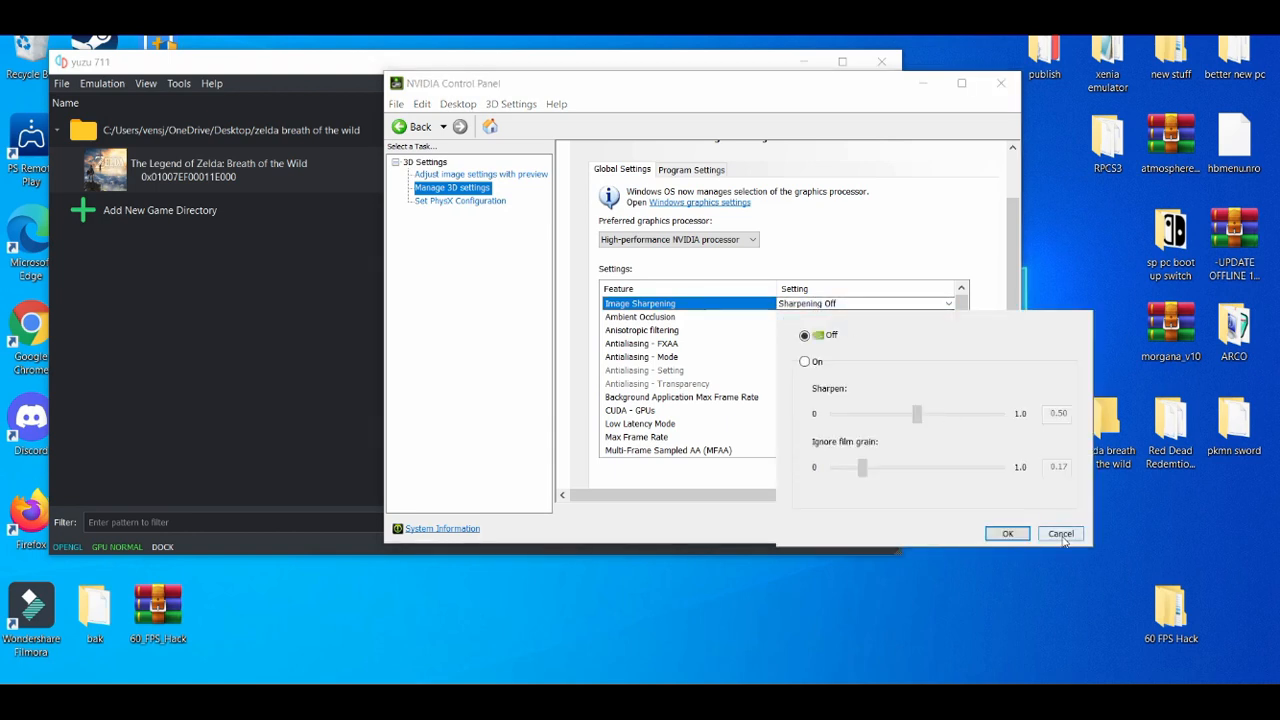
{"action": "left_click", "coordinate": [1060, 532]}
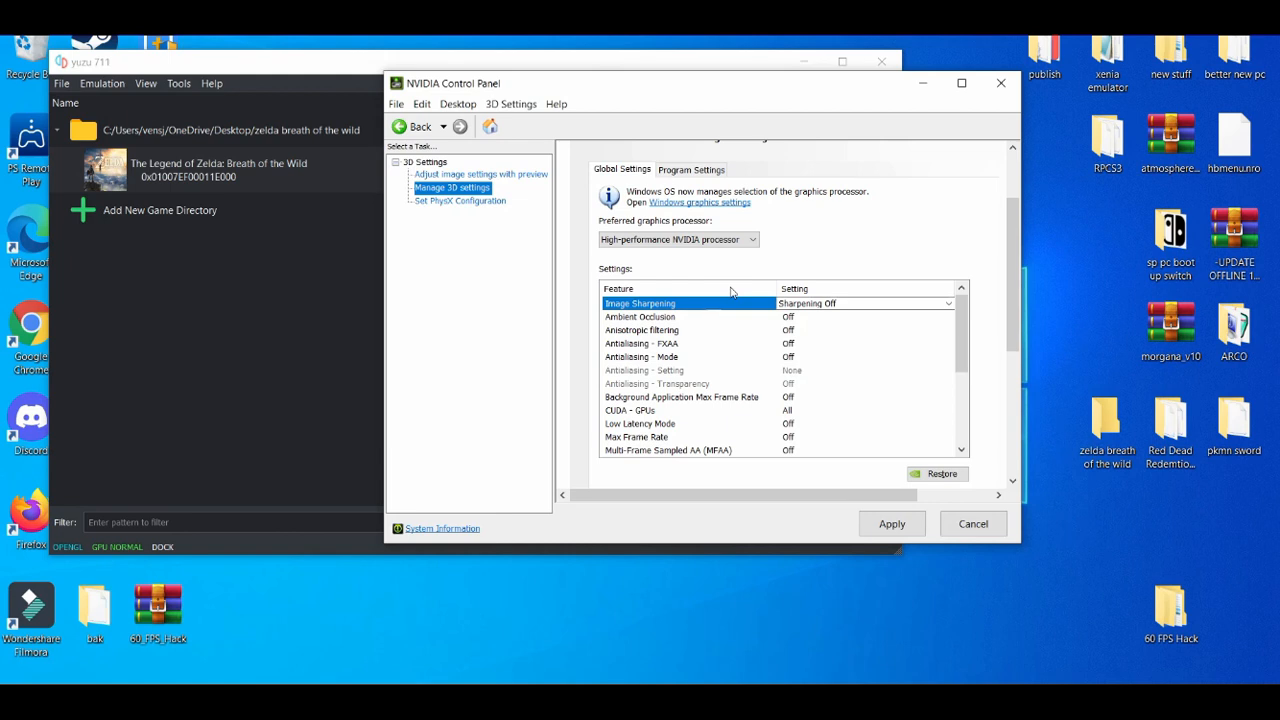
{"action": "mouse_move", "coordinate": [836, 224]}
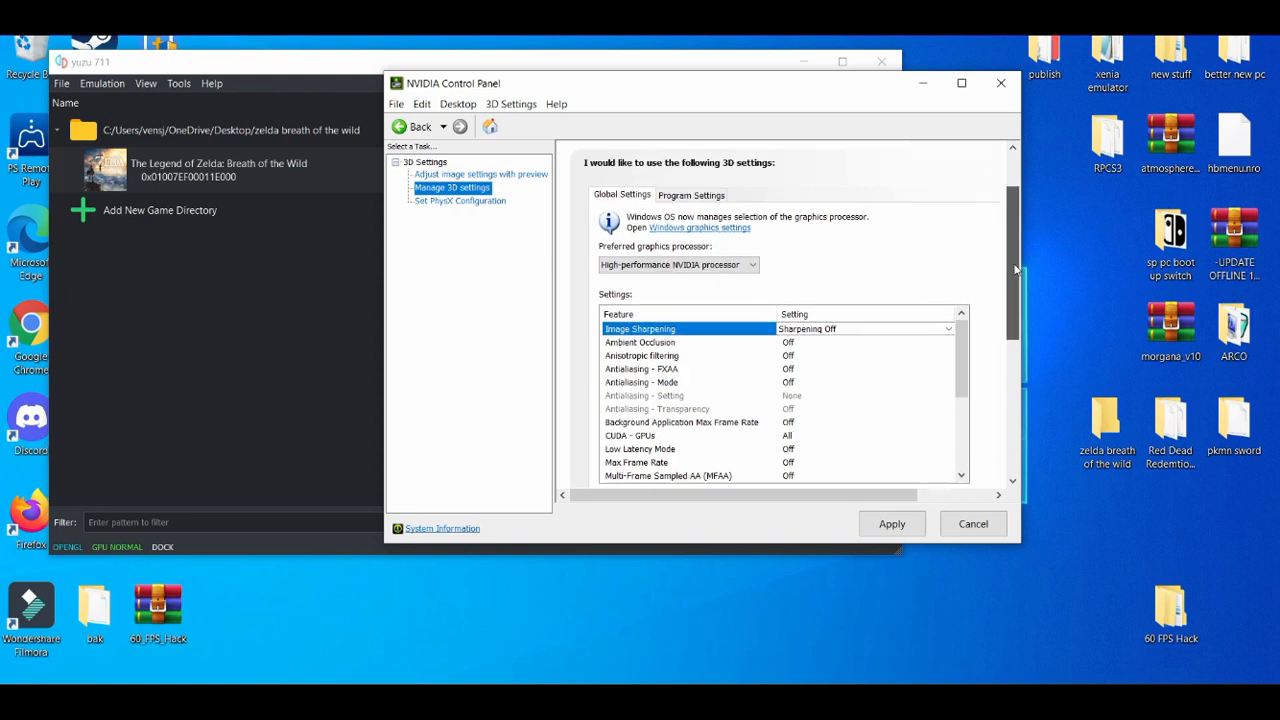
Step: Switch to the Program Settings tab and look through its options
{"action": "left_click", "coordinate": [692, 194]}
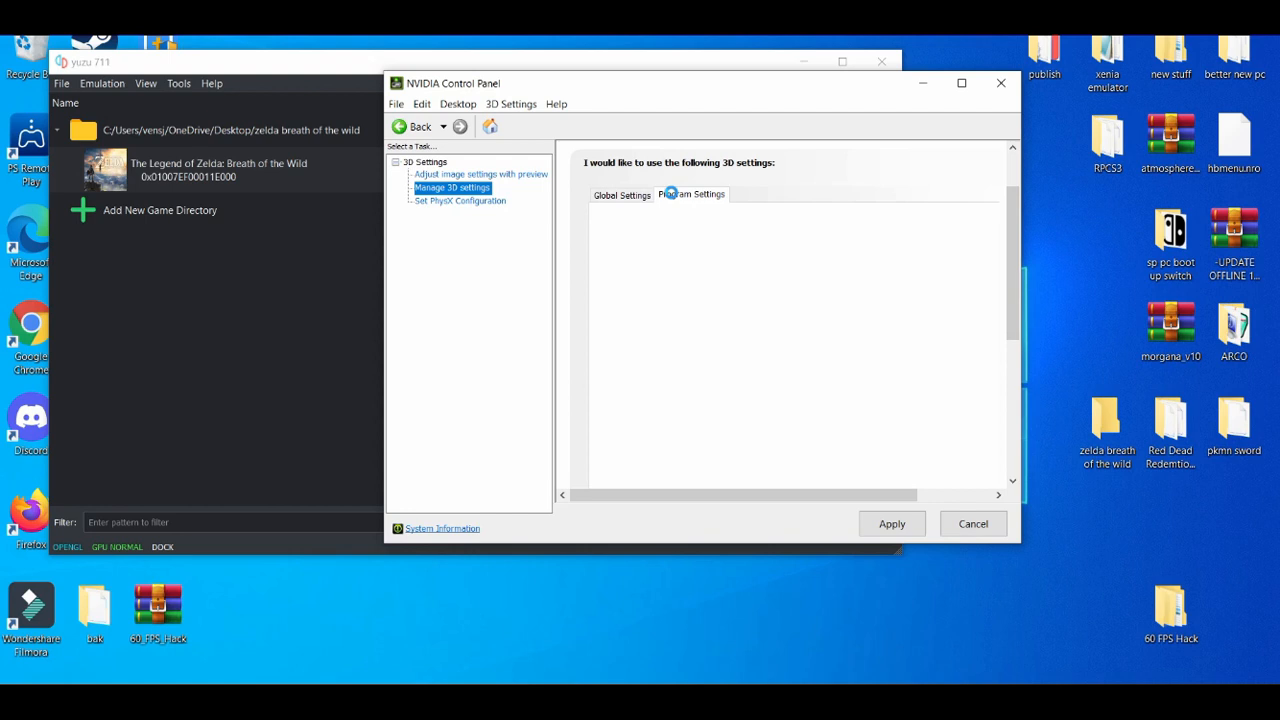
{"action": "left_click", "coordinate": [692, 194]}
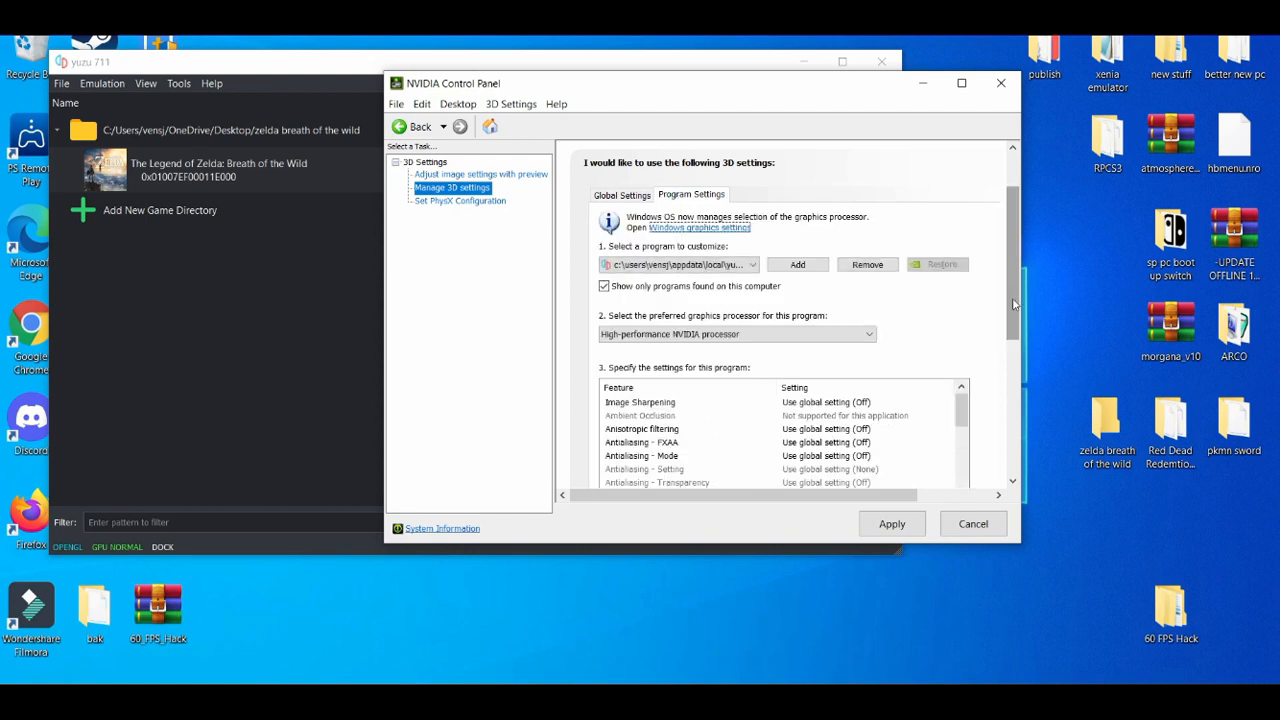
{"action": "scroll", "scroll_direction": "down", "scroll_amount": 3}
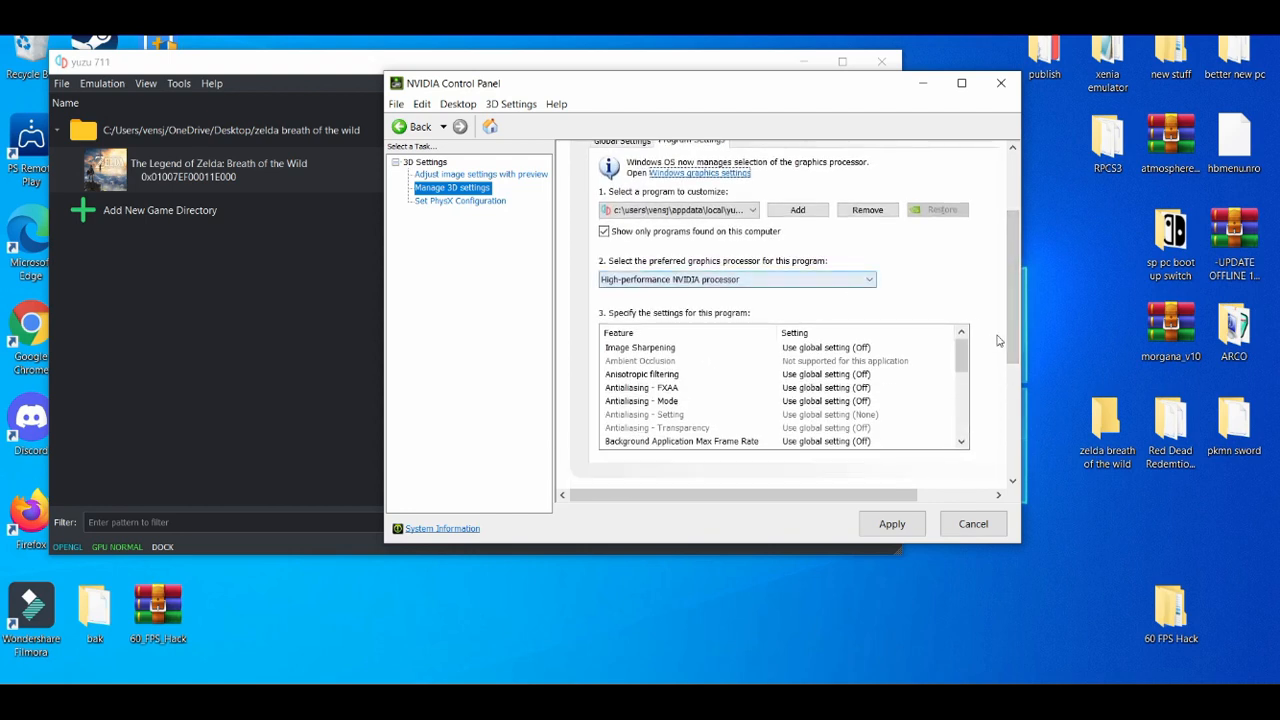
{"action": "scroll", "scroll_direction": "down", "scroll_amount": 3}
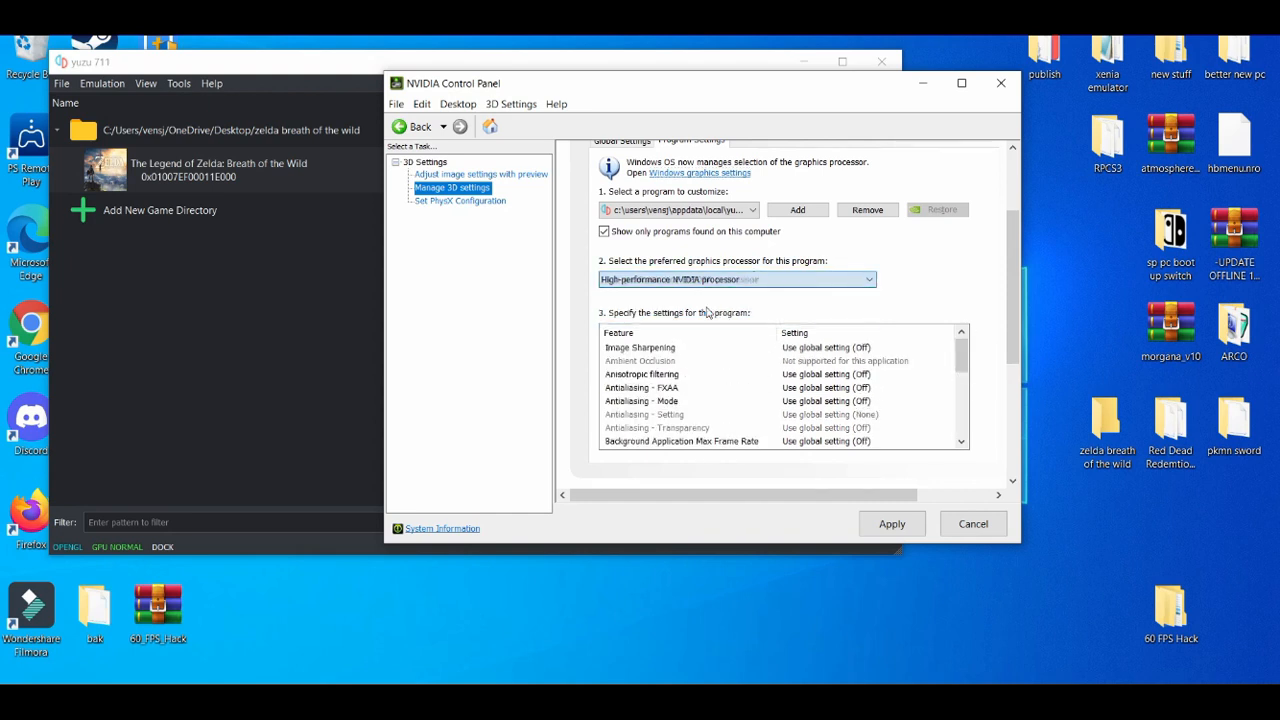
Step: Add yuzu as a customized program kept on the high-performance NVIDIA processor
{"action": "left_click", "coordinate": [796, 210]}
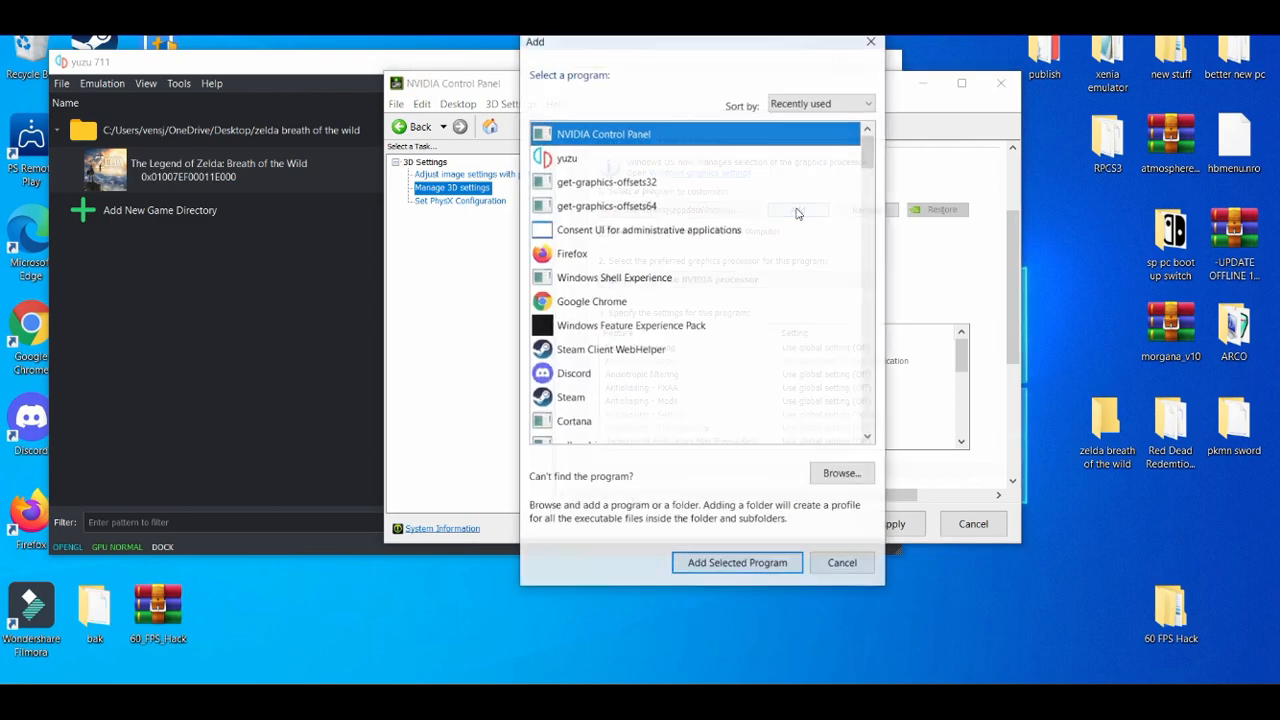
{"action": "left_click", "coordinate": [566, 156]}
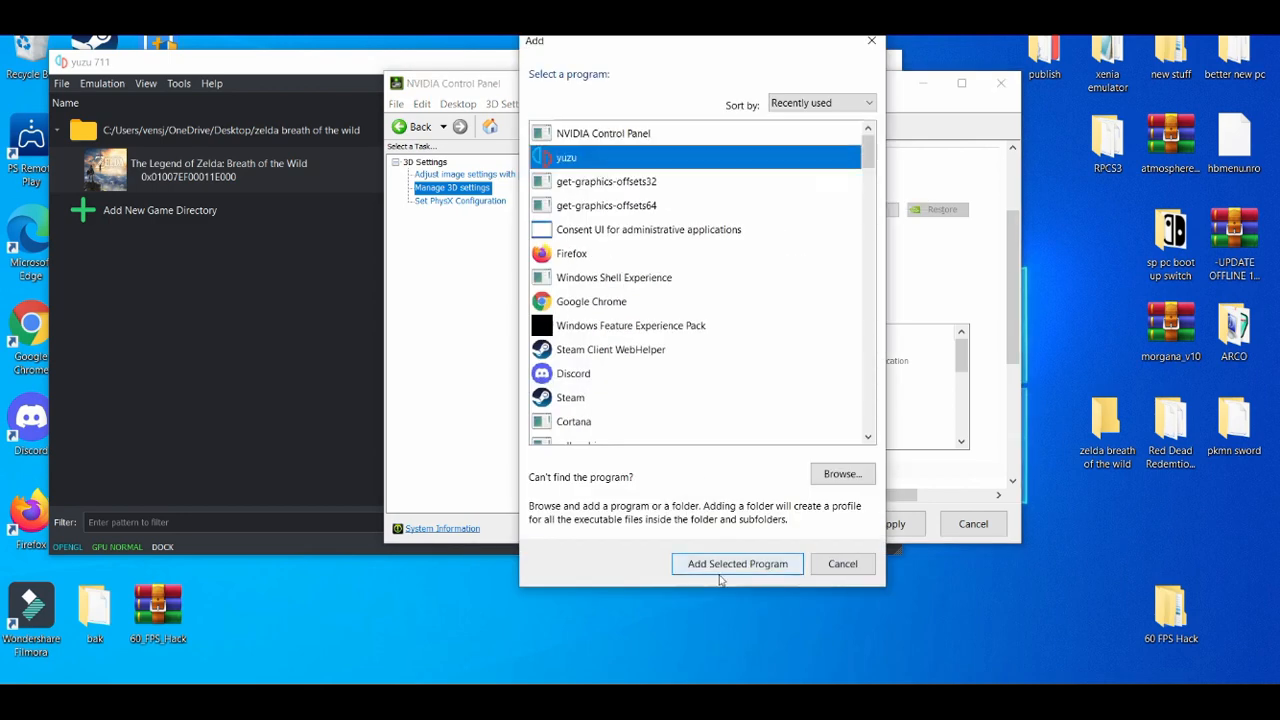
{"action": "left_click", "coordinate": [736, 564]}
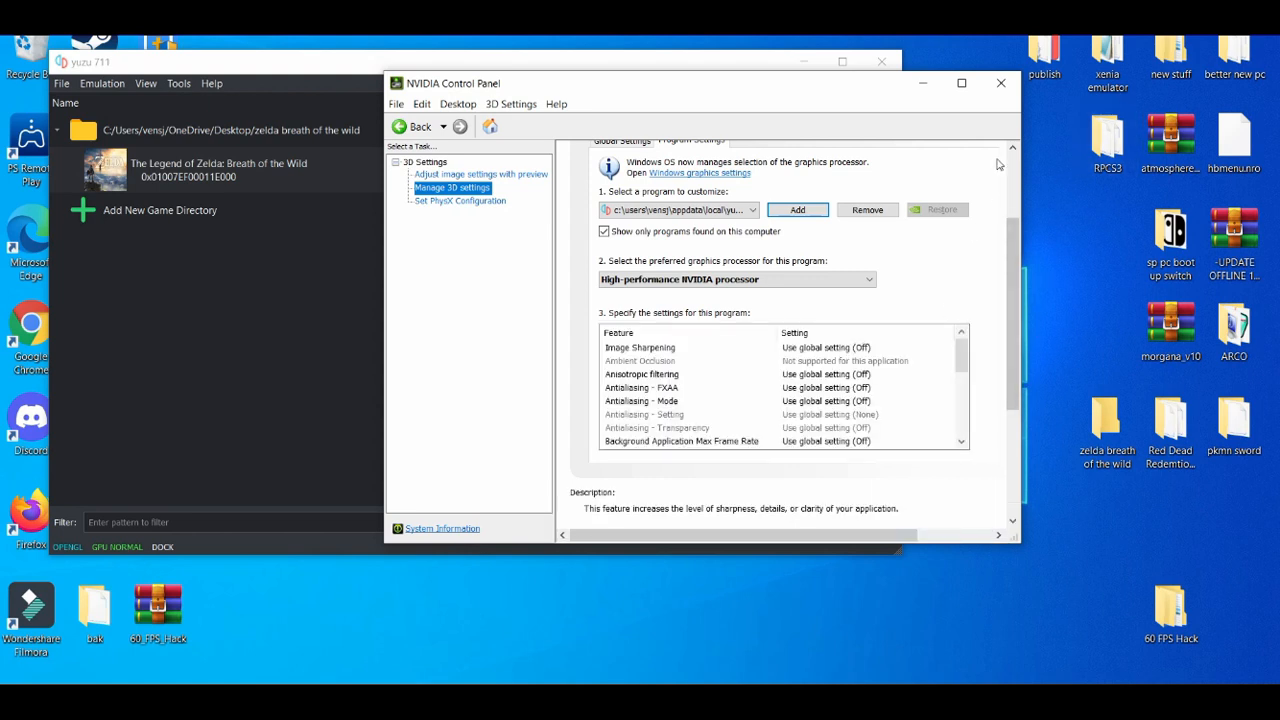
{"action": "left_click", "coordinate": [1000, 84]}
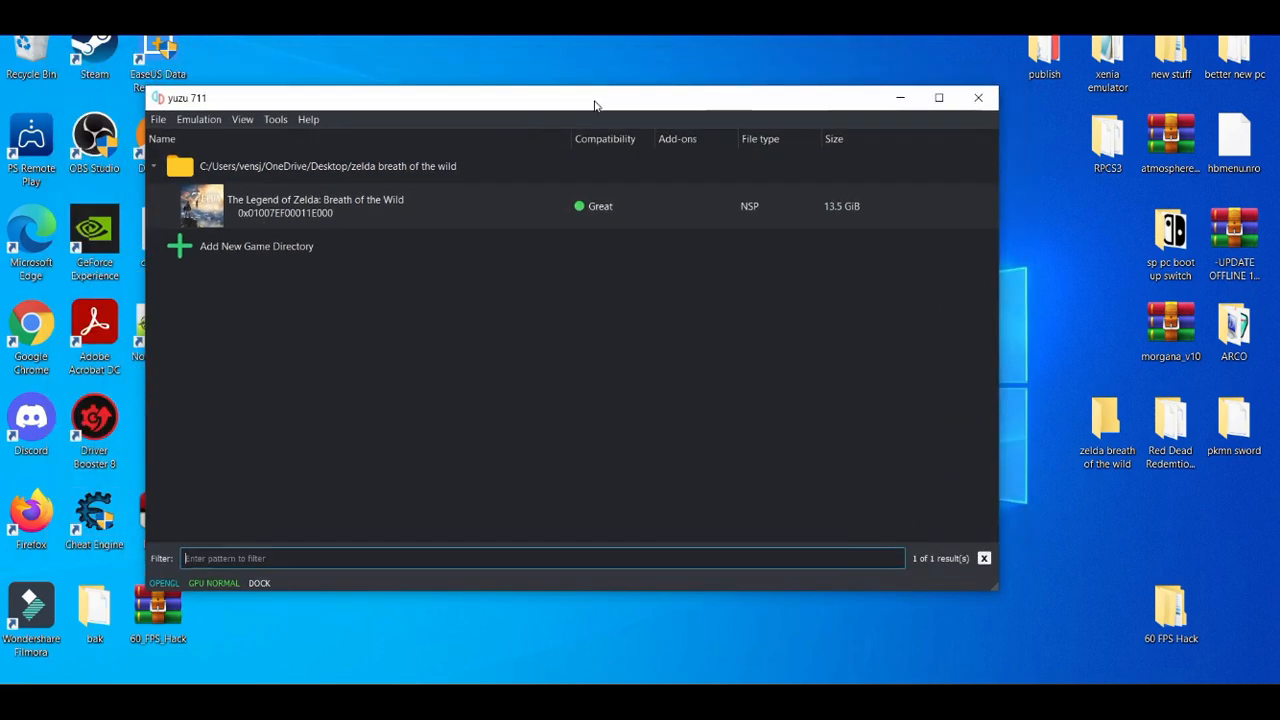
Step: Drag the yuzu game library window by its title bar to a new spot on the desktop
{"action": "left_click_drag", "start_coordinate": [596, 96], "coordinate": [630, 56]}
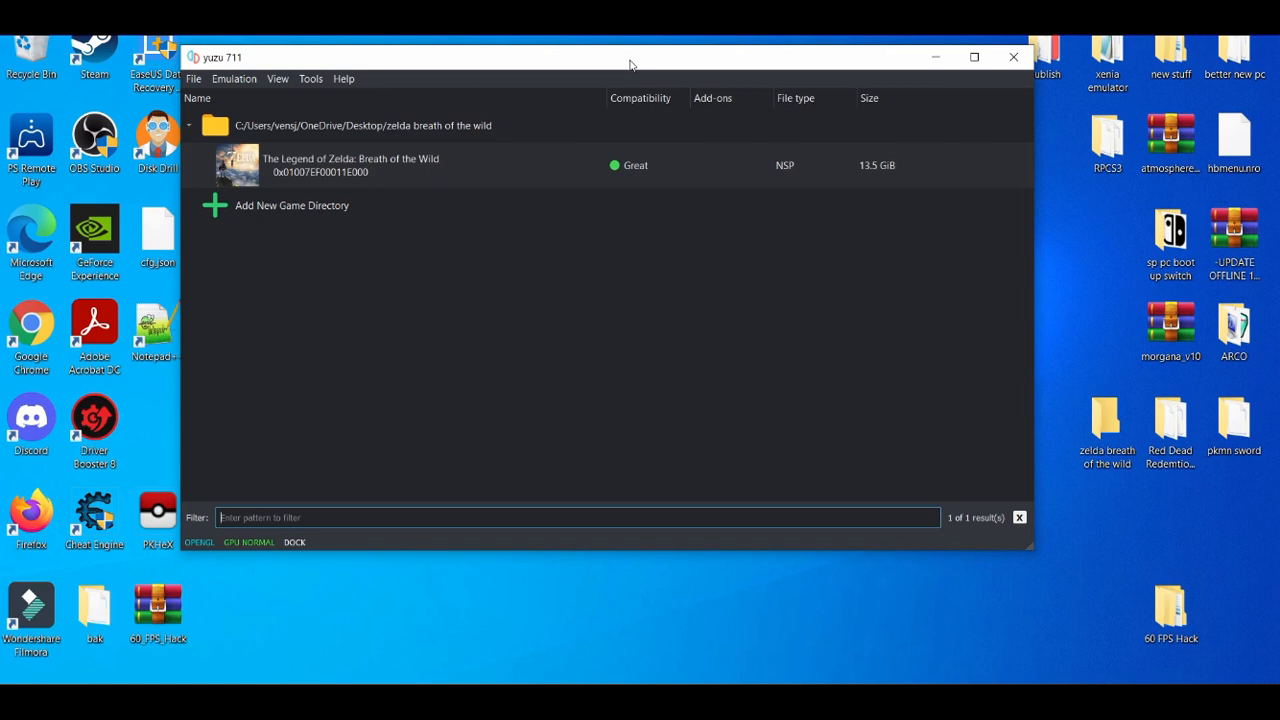